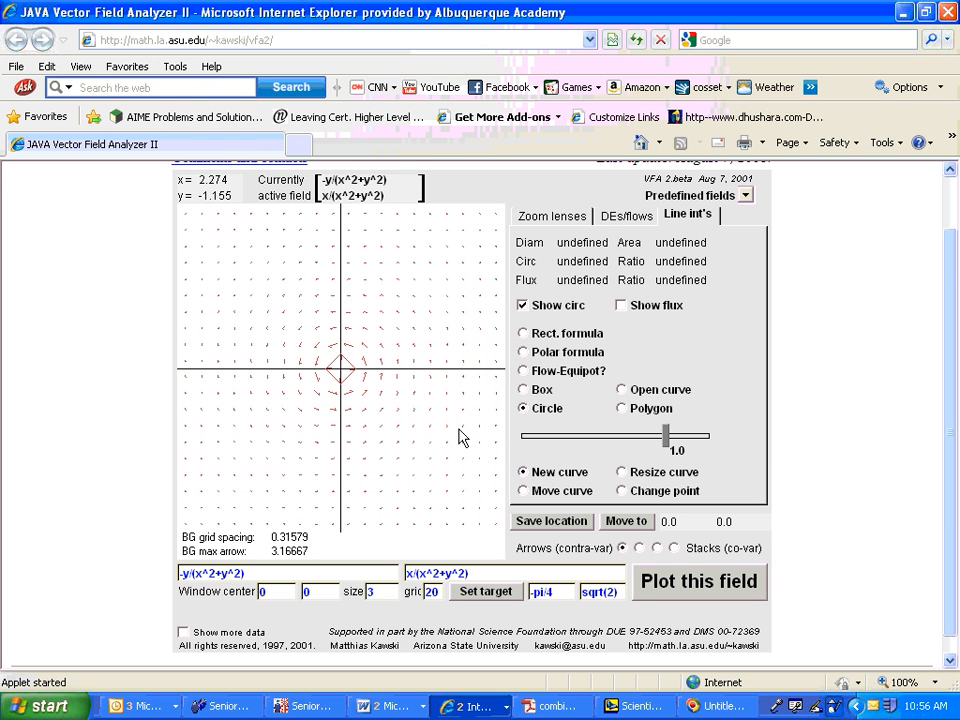
{"action": "mouse_move", "coordinate": [408, 482]}
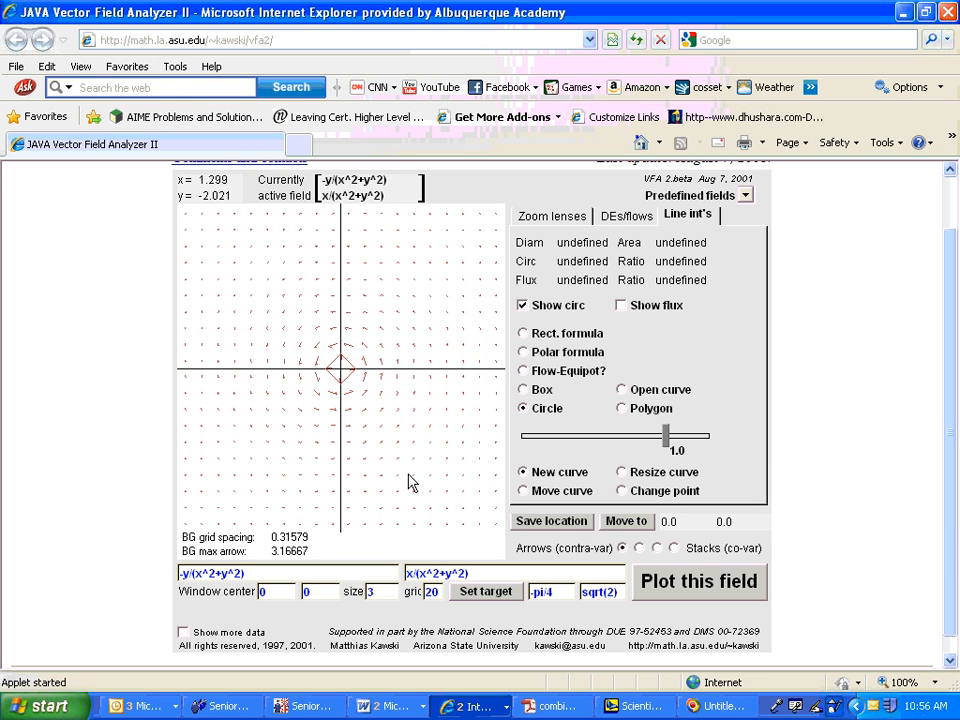
{"action": "mouse_move", "coordinate": [186, 594]}
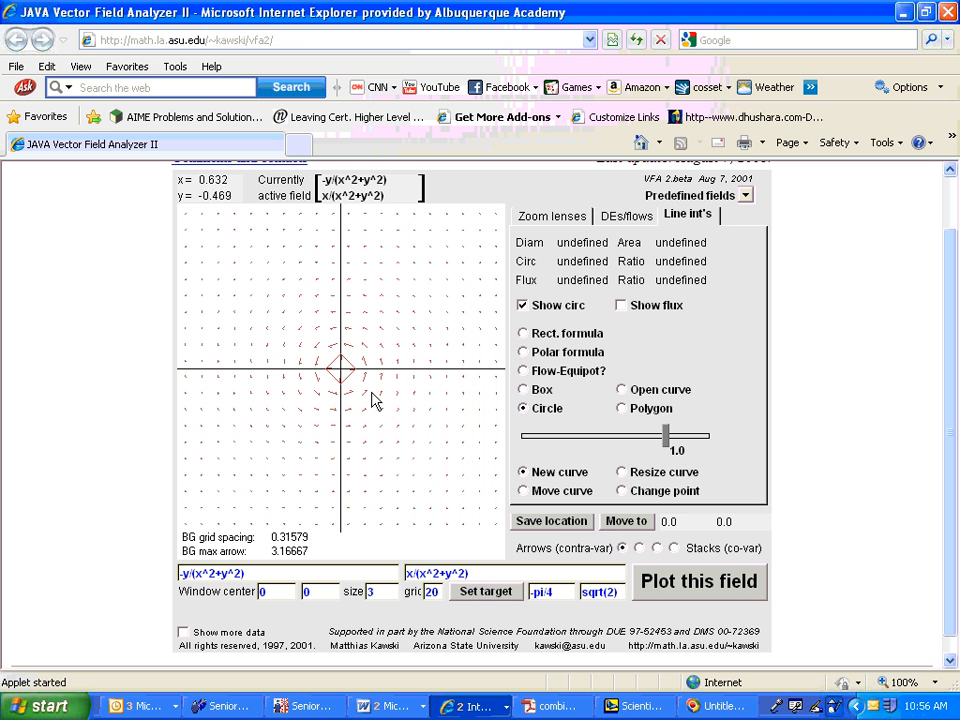
{"action": "mouse_move", "coordinate": [283, 312]}
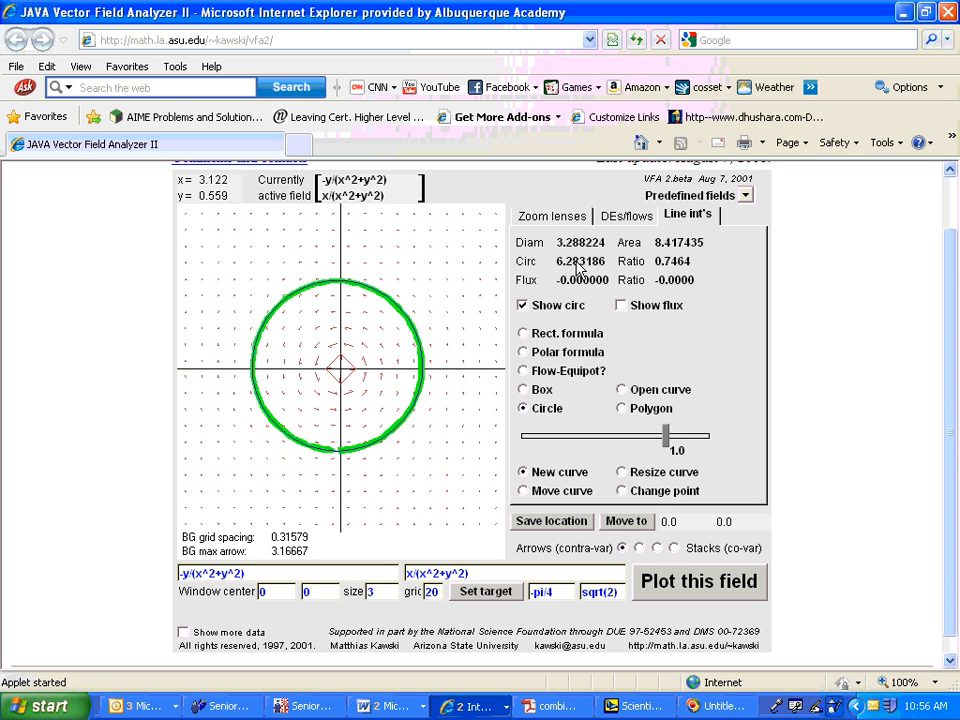
{"action": "mouse_move", "coordinate": [473, 320]}
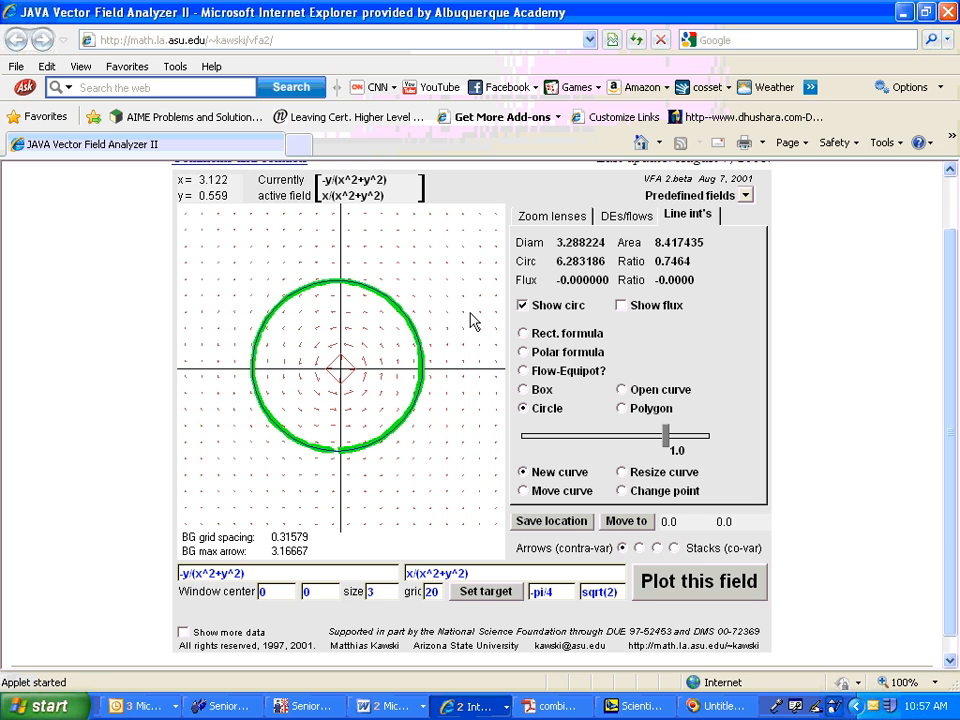
{"action": "mouse_move", "coordinate": [368, 366]}
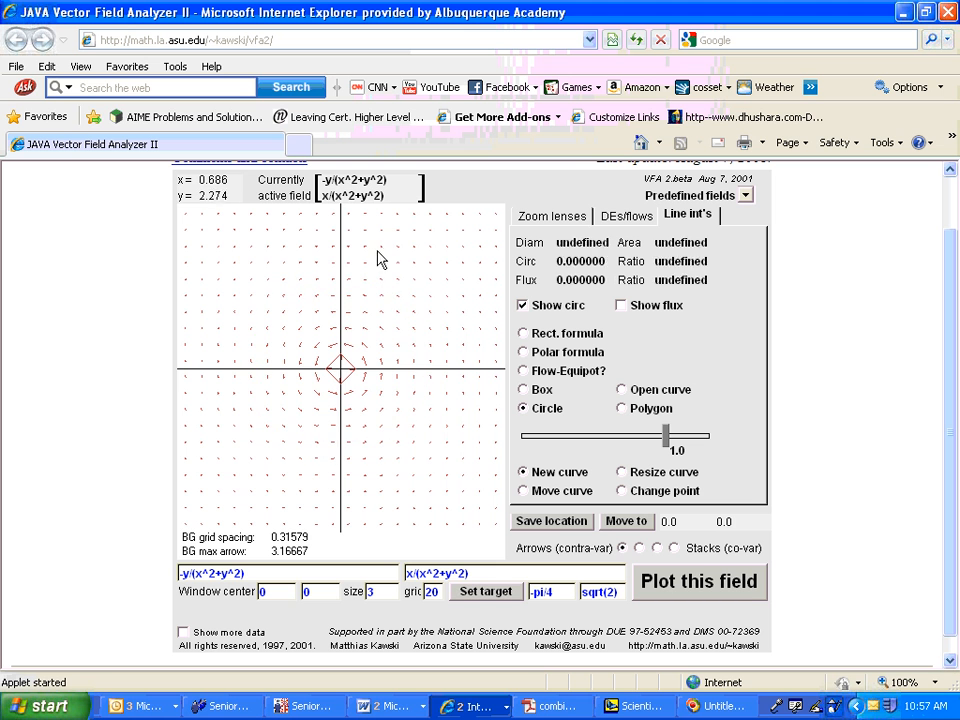
Draw a small circle beside the vortex, not enclosing the origin, giving zero circulation.
{"action": "left_click_drag", "start_coordinate": [340, 370], "coordinate": [405, 420]}
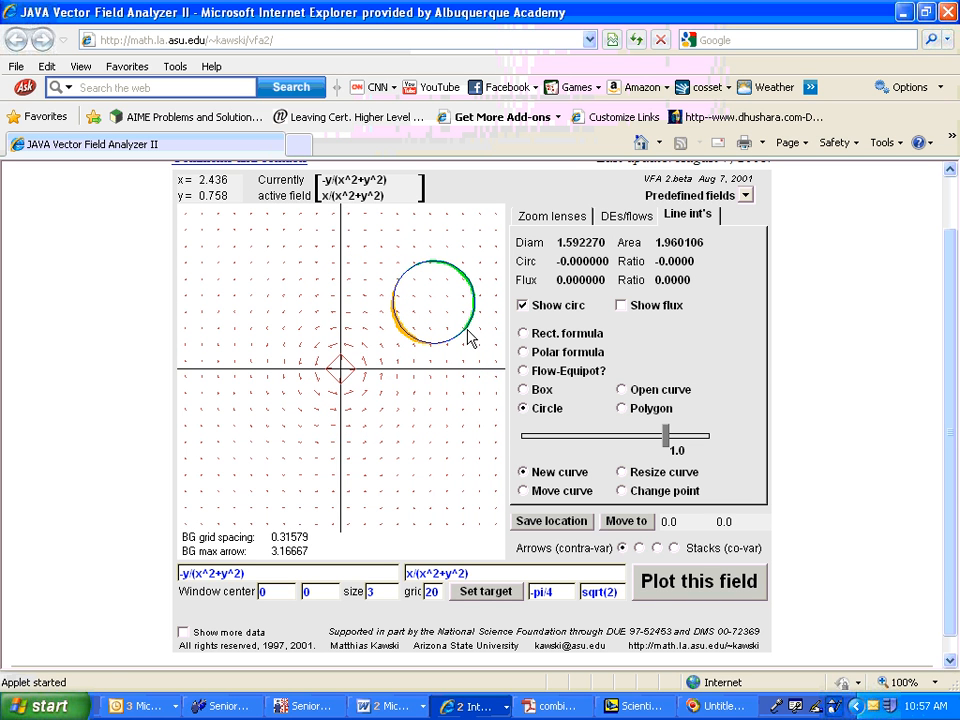
{"action": "mouse_move", "coordinate": [450, 297]}
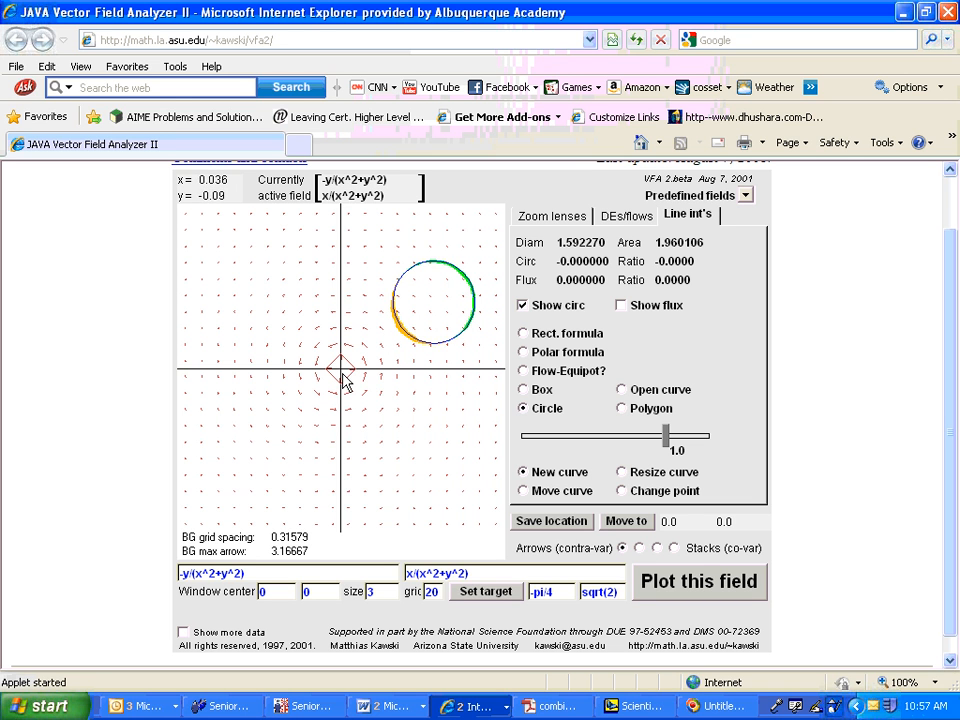
{"action": "mouse_move", "coordinate": [408, 278]}
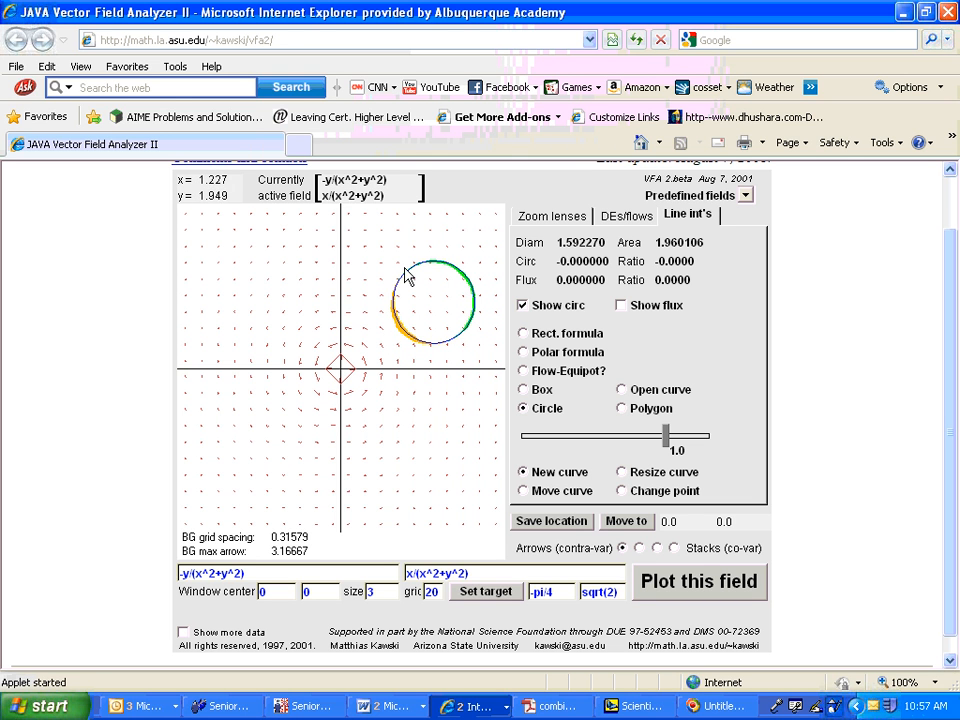
{"action": "mouse_move", "coordinate": [433, 323]}
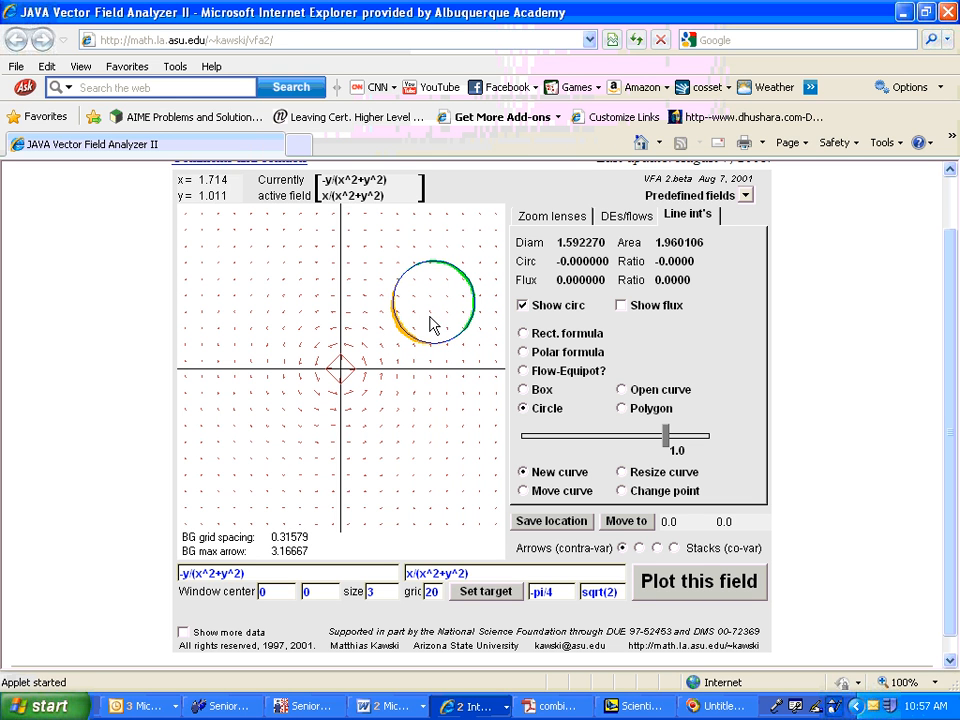
{"action": "mouse_move", "coordinate": [190, 590]}
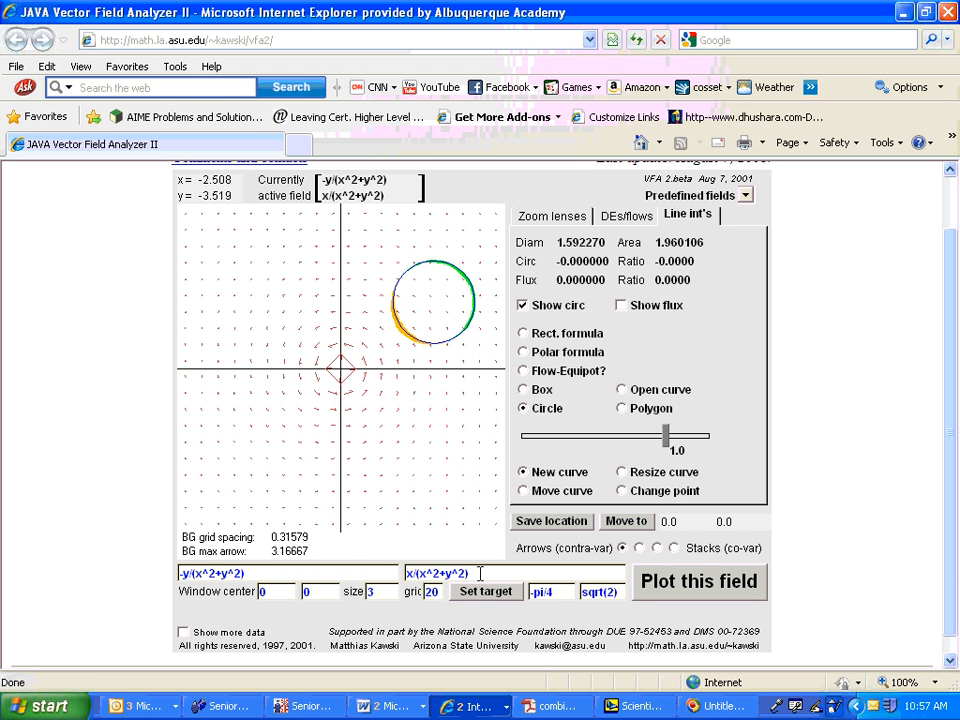
{"action": "mouse_move", "coordinate": [456, 362]}
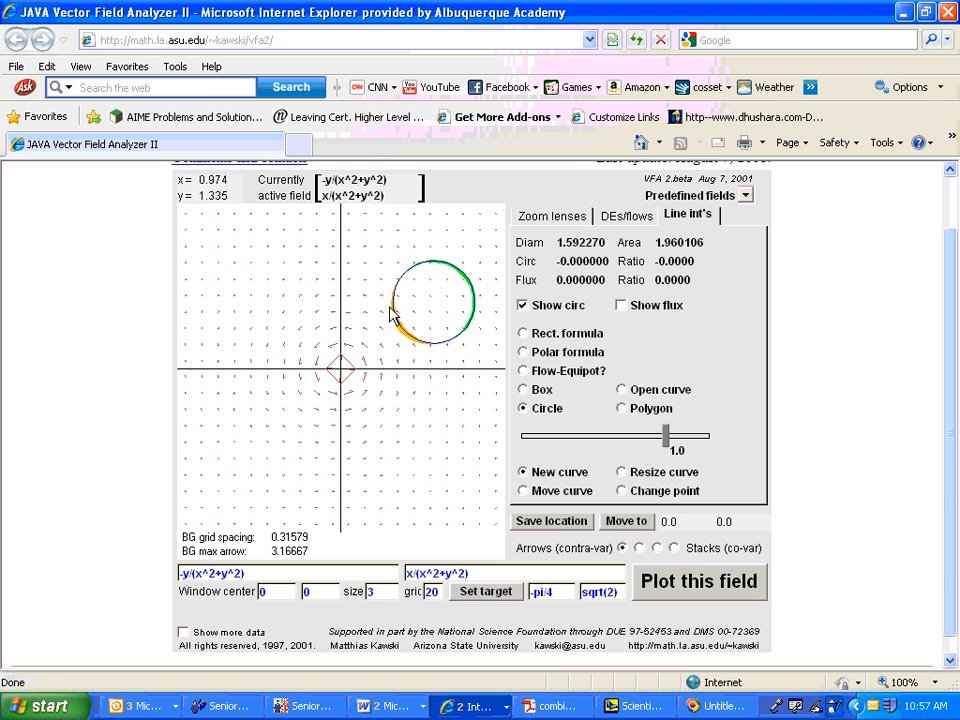
{"action": "mouse_move", "coordinate": [311, 335]}
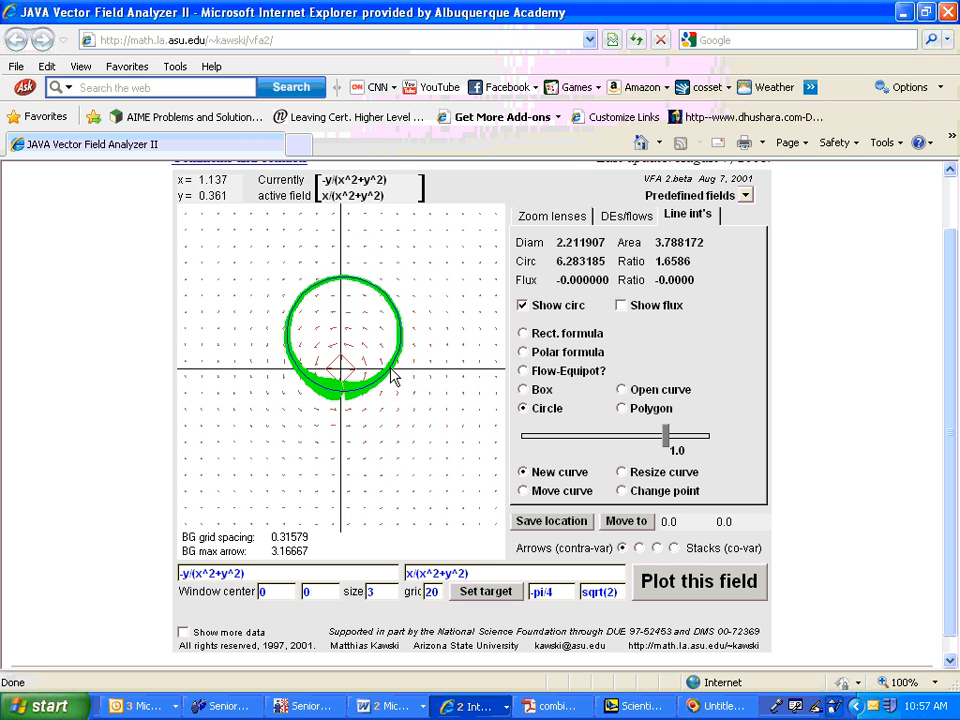
Trace a closed curve around the vortex centre, giving circulation 6.283185 and zero flux.
{"action": "left_click_drag", "start_coordinate": [390, 375], "coordinate": [465, 413]}
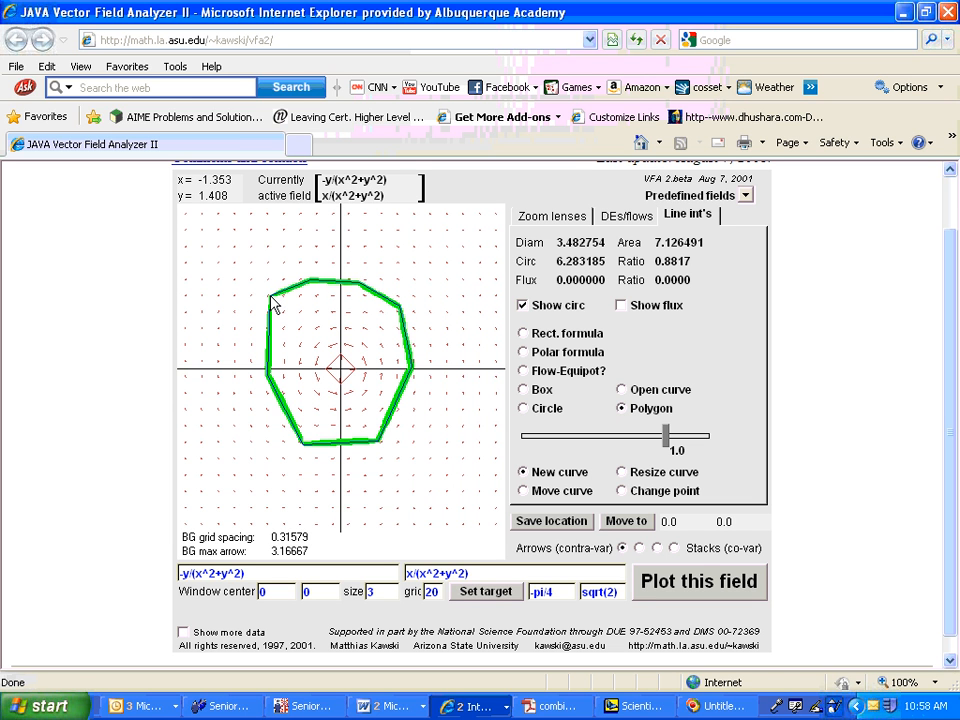
{"action": "mouse_move", "coordinate": [305, 305]}
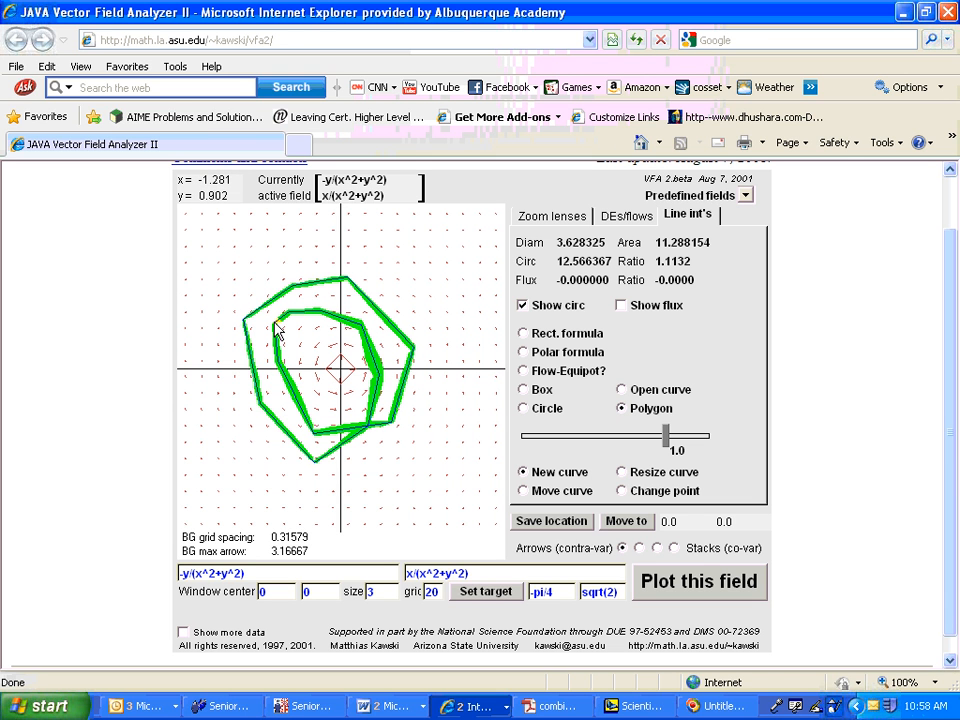
{"action": "mouse_move", "coordinate": [407, 500]}
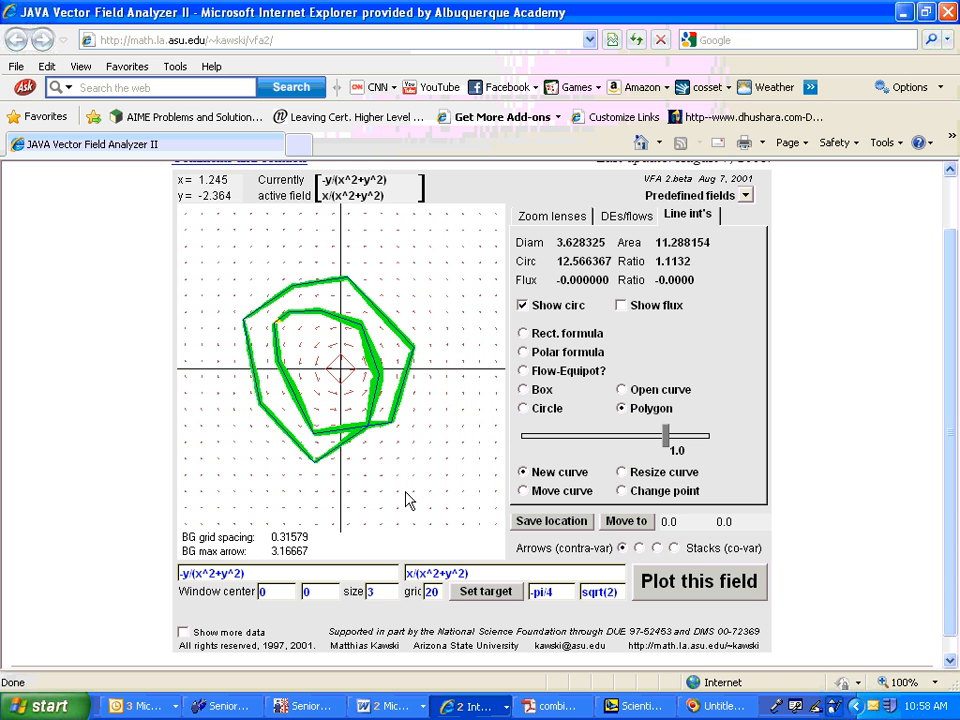
{"action": "mouse_move", "coordinate": [430, 318]}
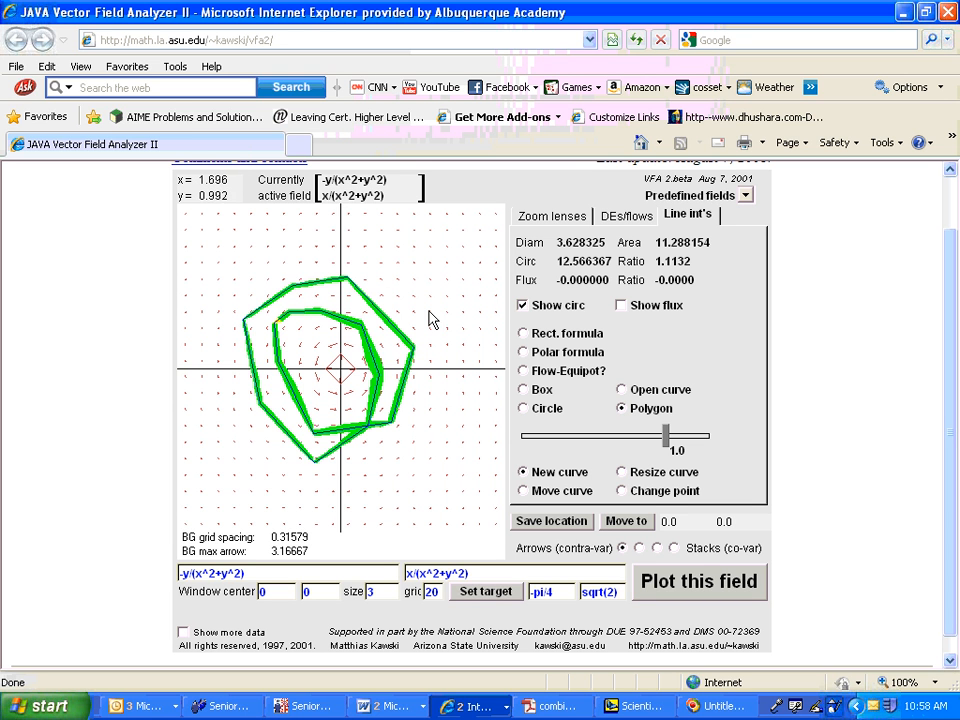
{"action": "mouse_move", "coordinate": [430, 273]}
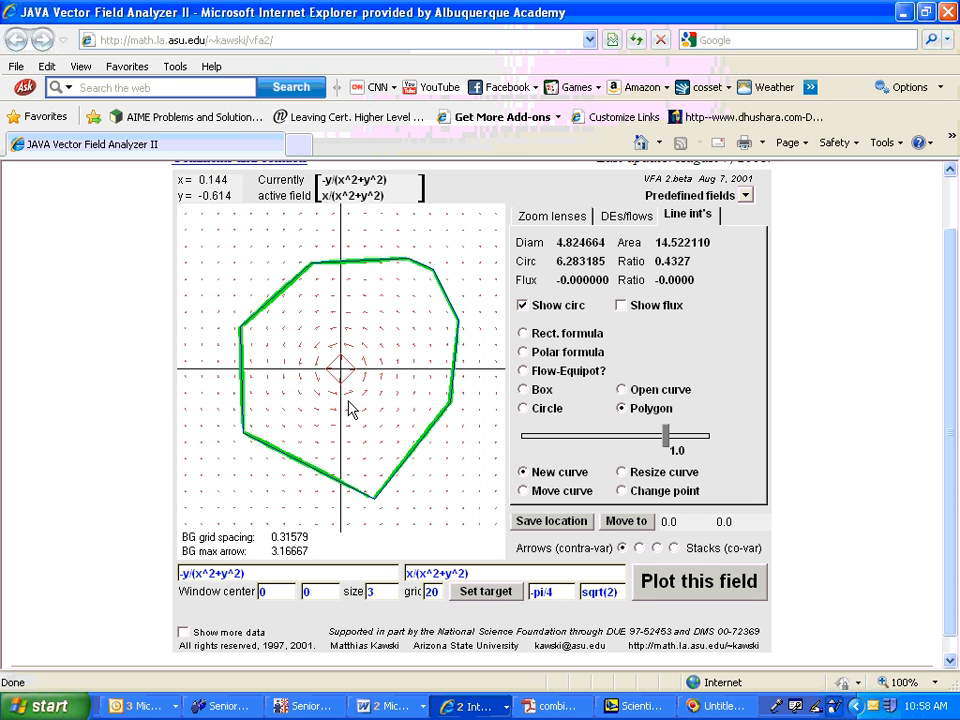
{"action": "mouse_move", "coordinate": [345, 380]}
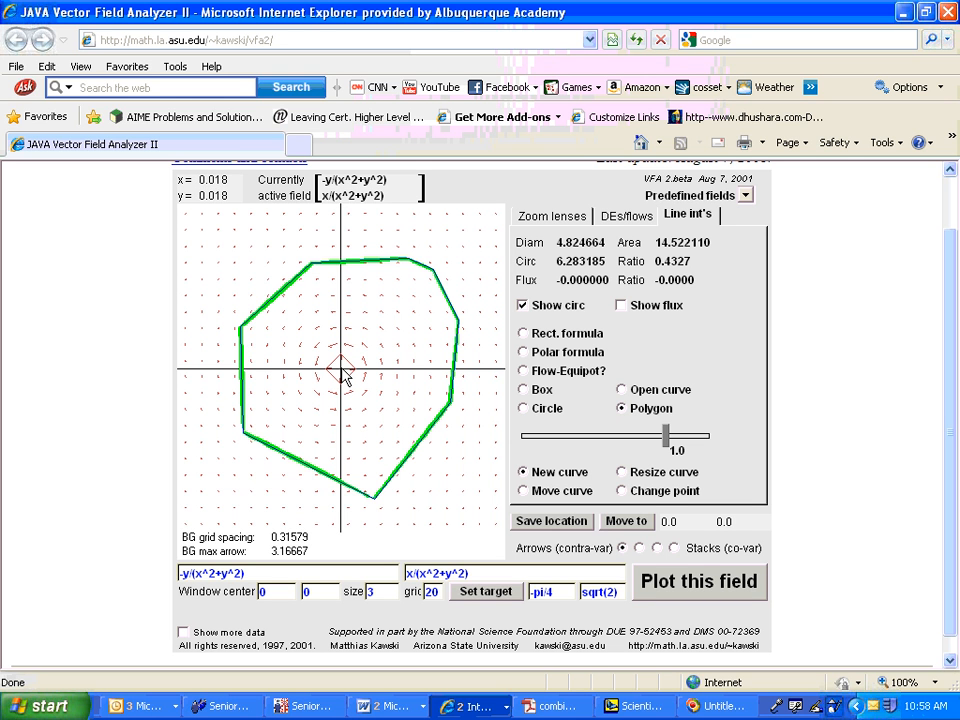
{"action": "mouse_move", "coordinate": [386, 416]}
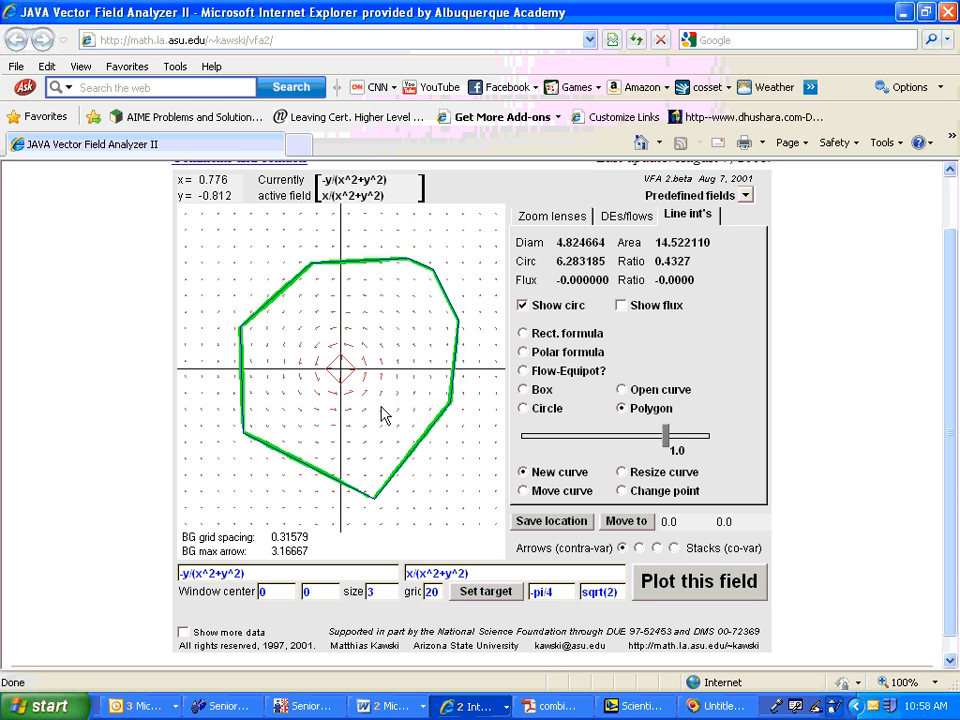
{"action": "mouse_move", "coordinate": [408, 405]}
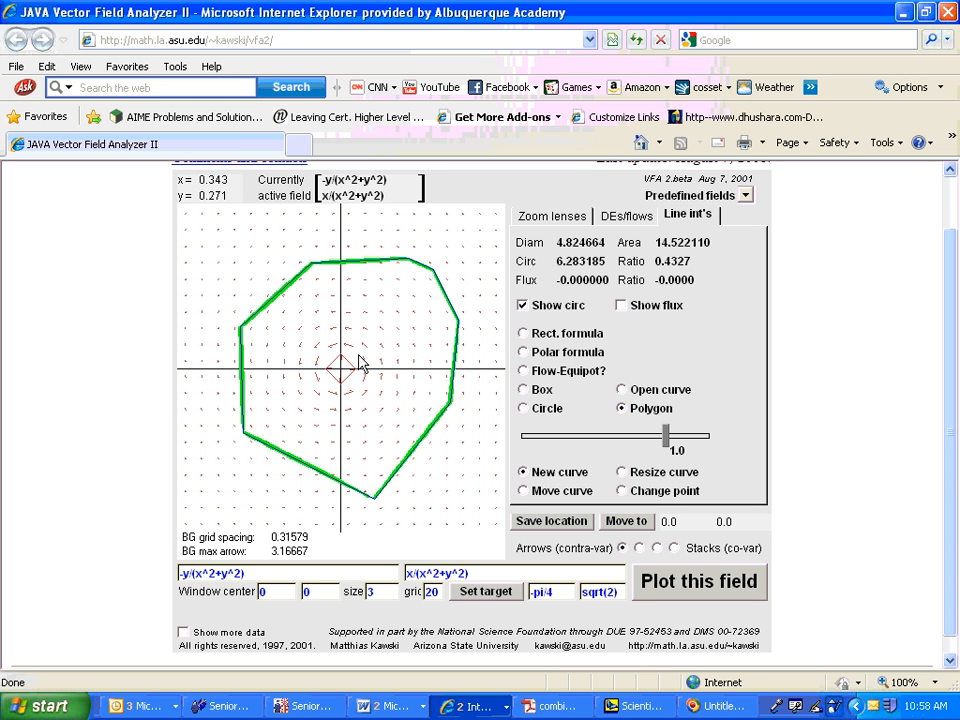
{"action": "mouse_move", "coordinate": [358, 372]}
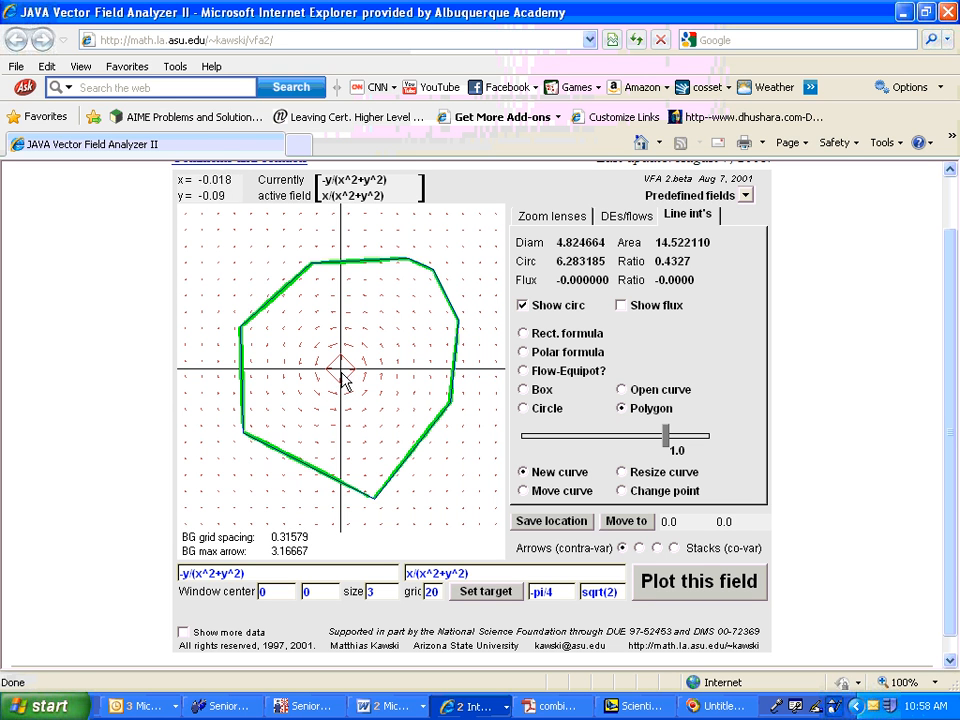
{"action": "mouse_move", "coordinate": [341, 378]}
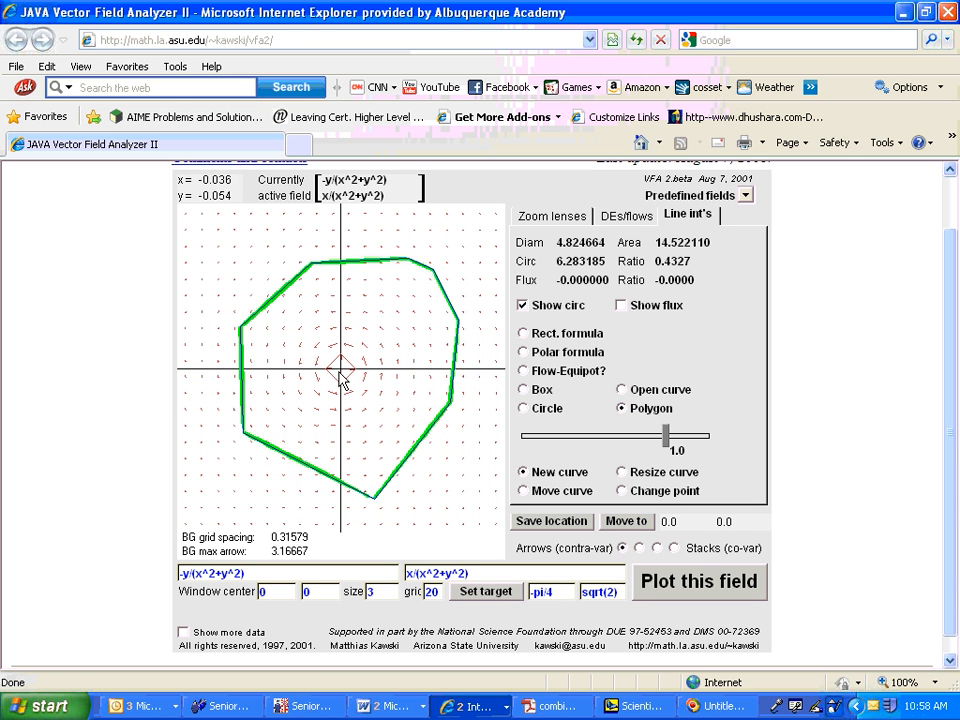
{"action": "mouse_move", "coordinate": [338, 382]}
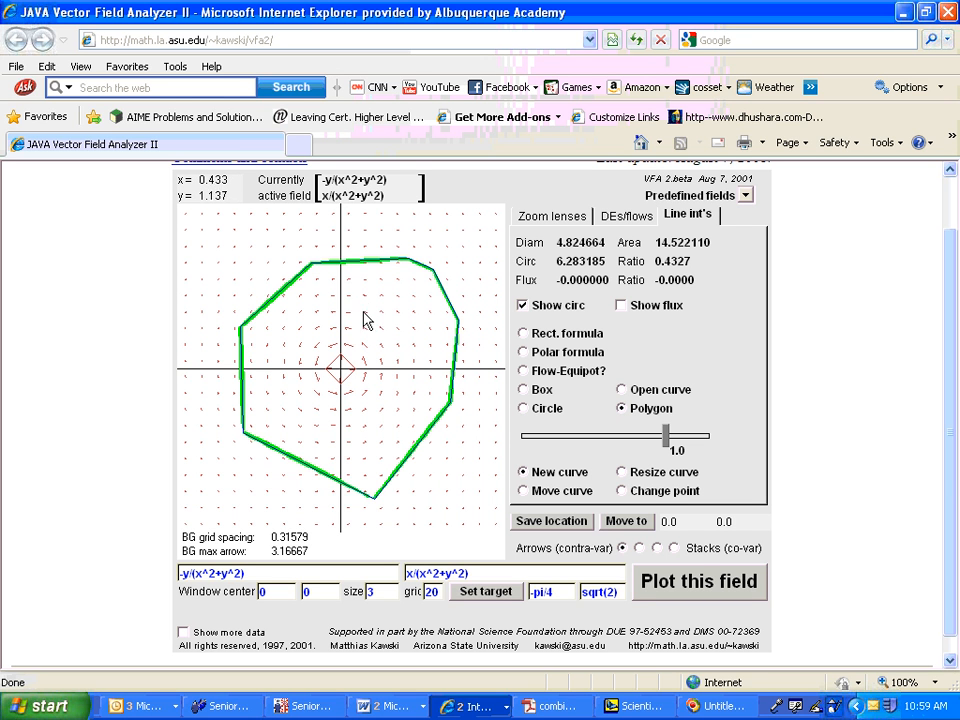
{"action": "mouse_move", "coordinate": [367, 378]}
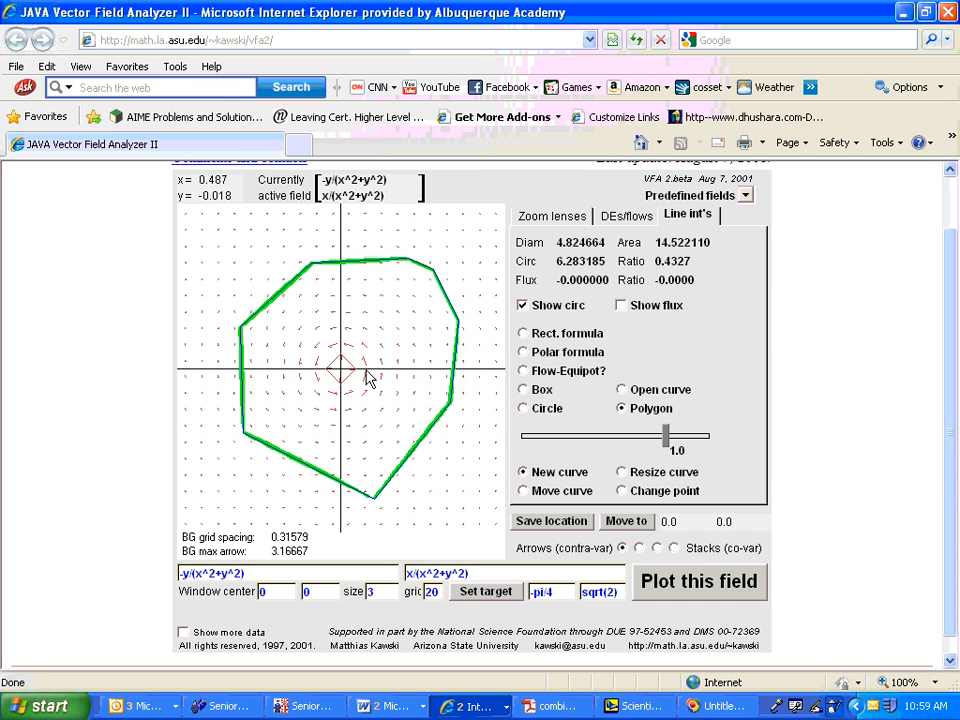
{"action": "mouse_move", "coordinate": [340, 408]}
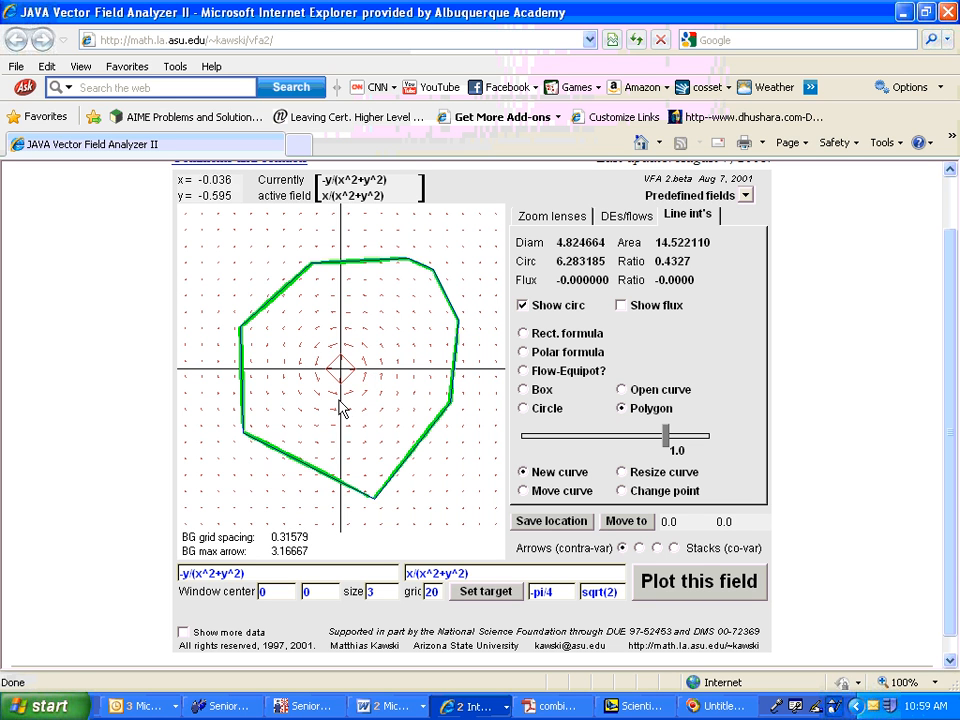
{"action": "mouse_move", "coordinate": [345, 413]}
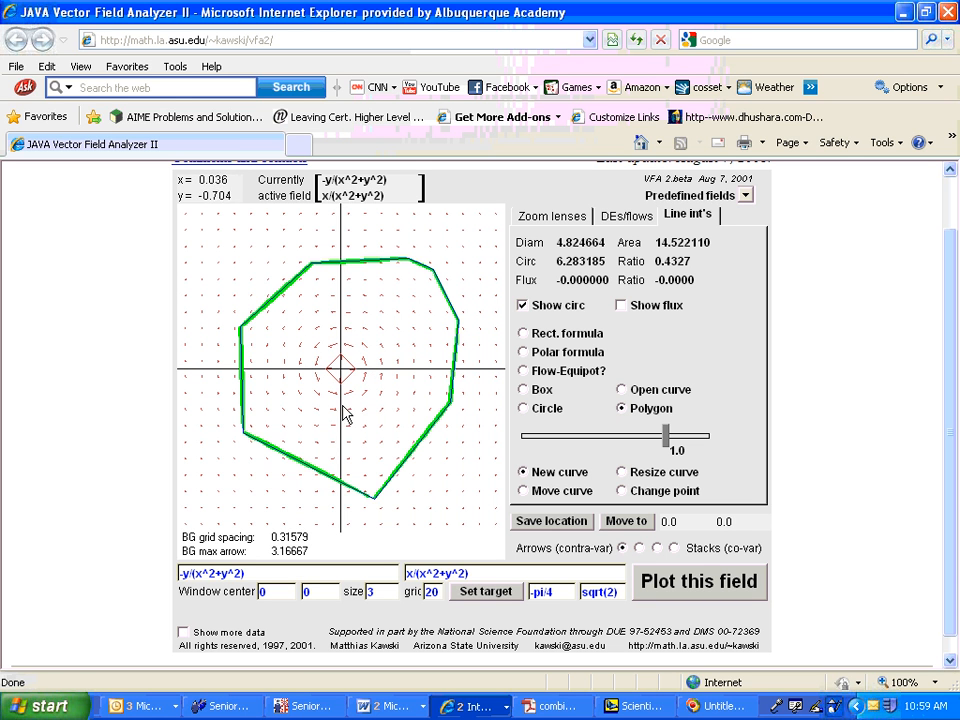
{"action": "mouse_move", "coordinate": [338, 335]}
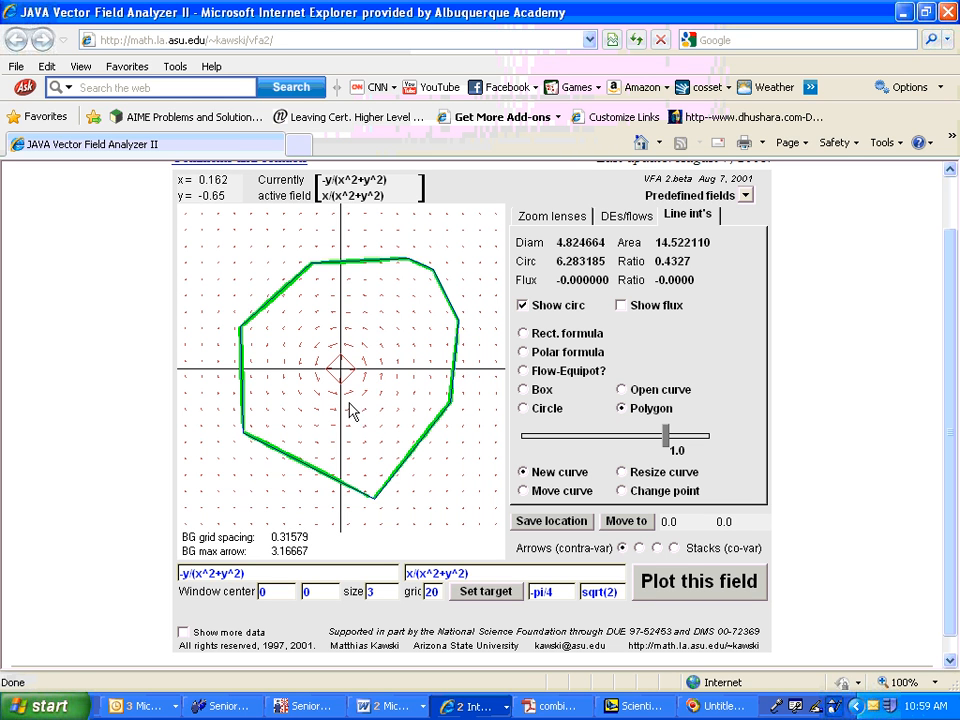
{"action": "mouse_move", "coordinate": [370, 378]}
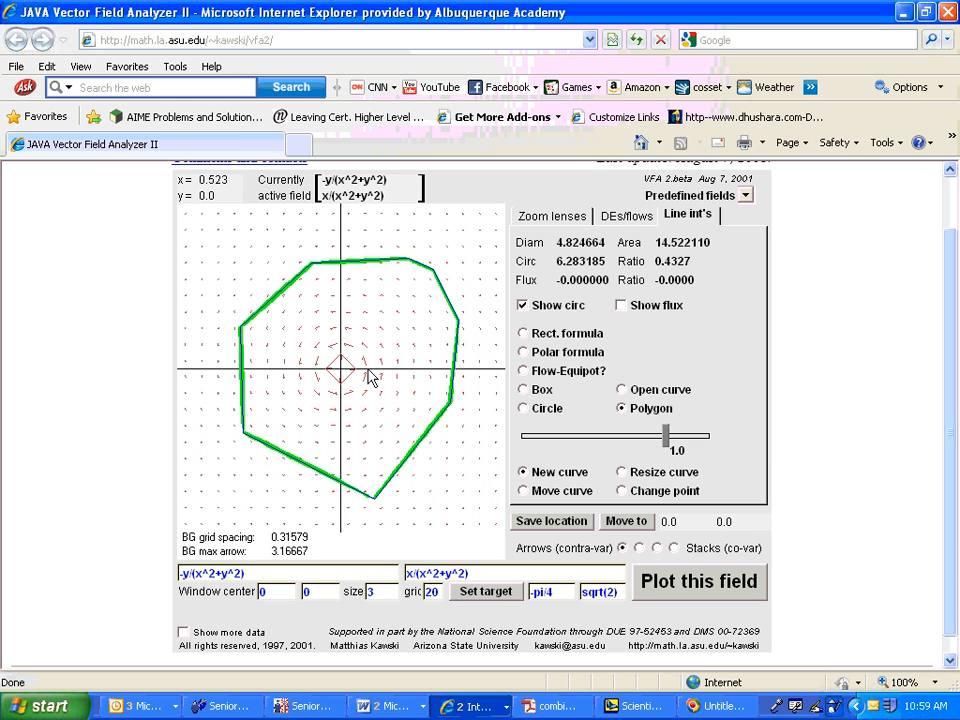
{"action": "mouse_move", "coordinate": [333, 331]}
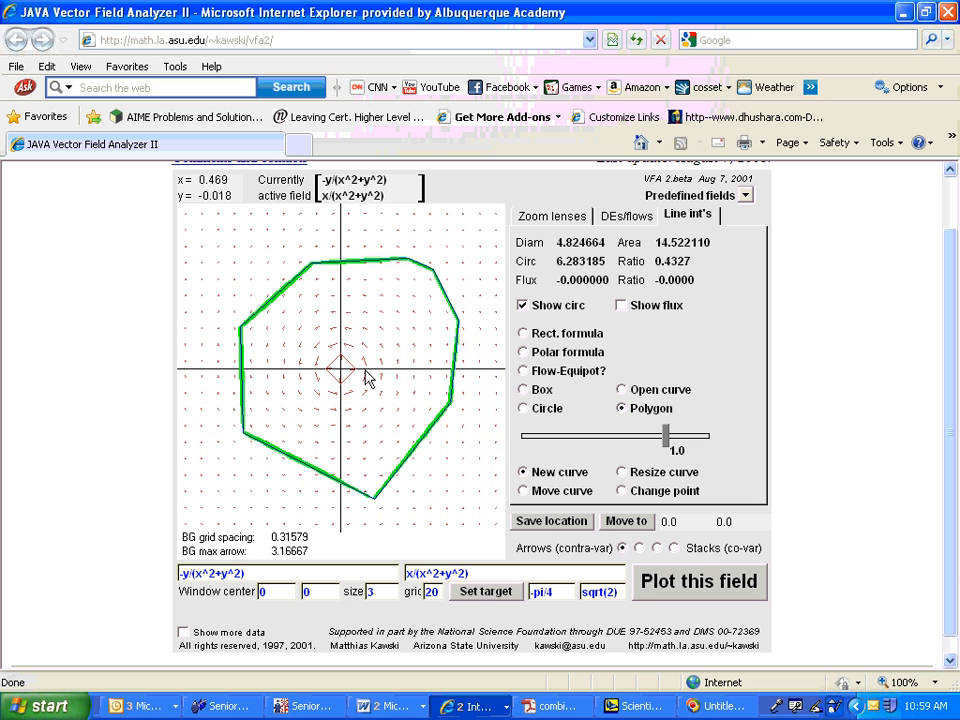
{"action": "mouse_move", "coordinate": [367, 373]}
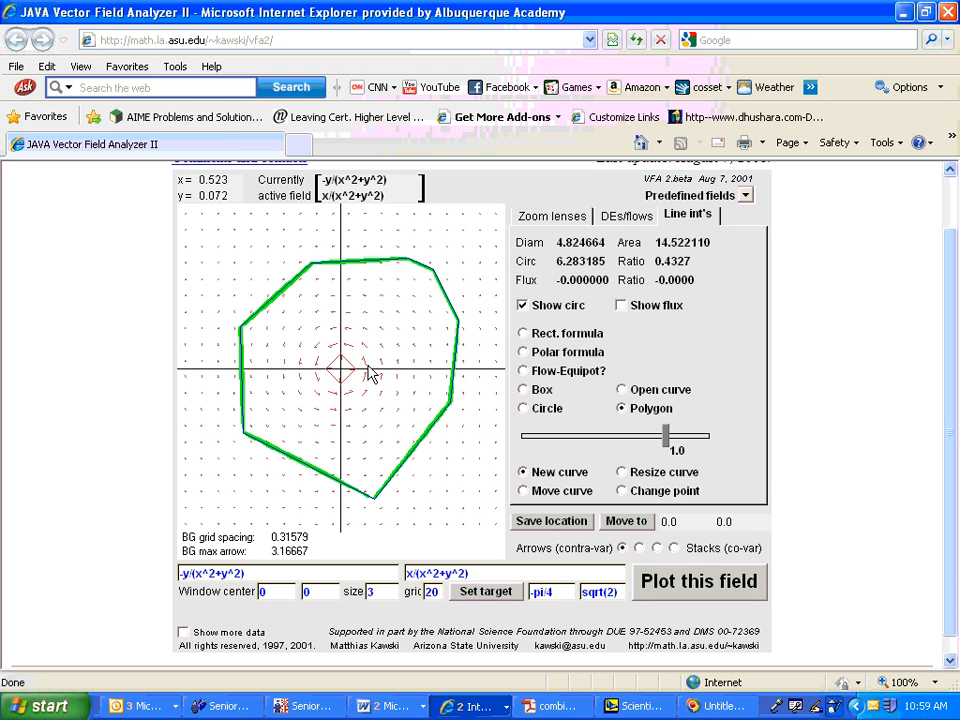
{"action": "mouse_move", "coordinate": [371, 380]}
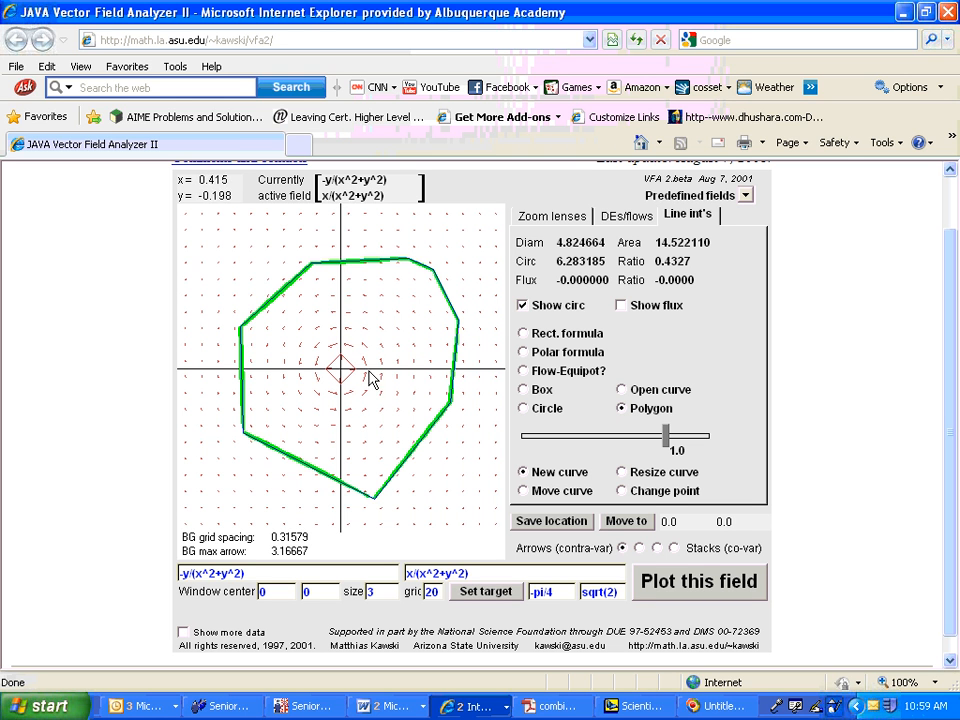
{"action": "mouse_move", "coordinate": [290, 290]}
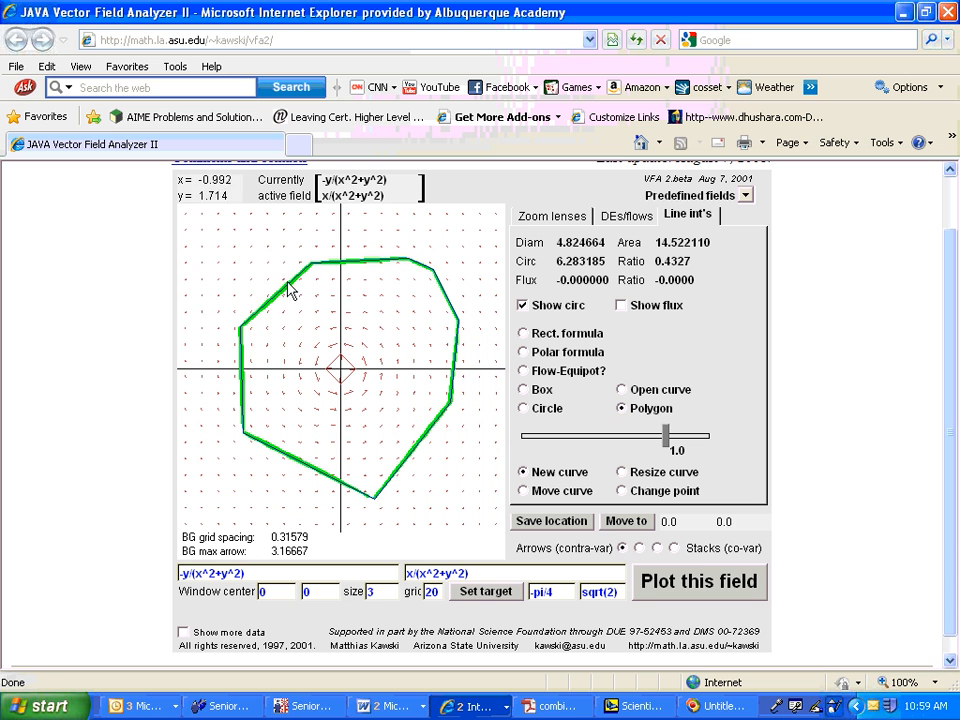
{"action": "mouse_move", "coordinate": [278, 305]}
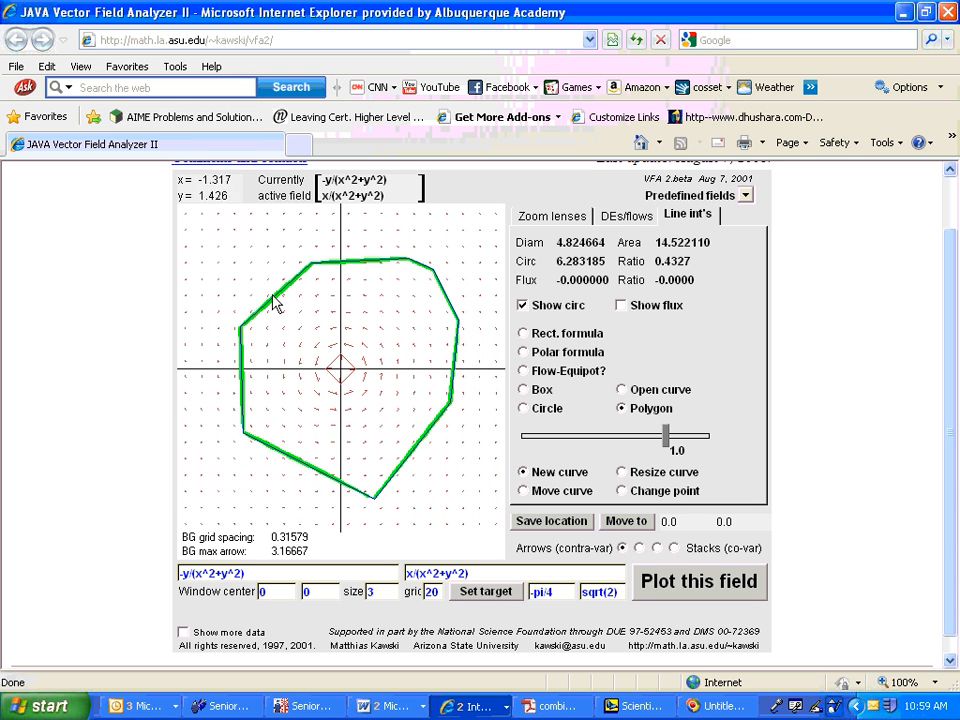
{"action": "mouse_move", "coordinate": [430, 360]}
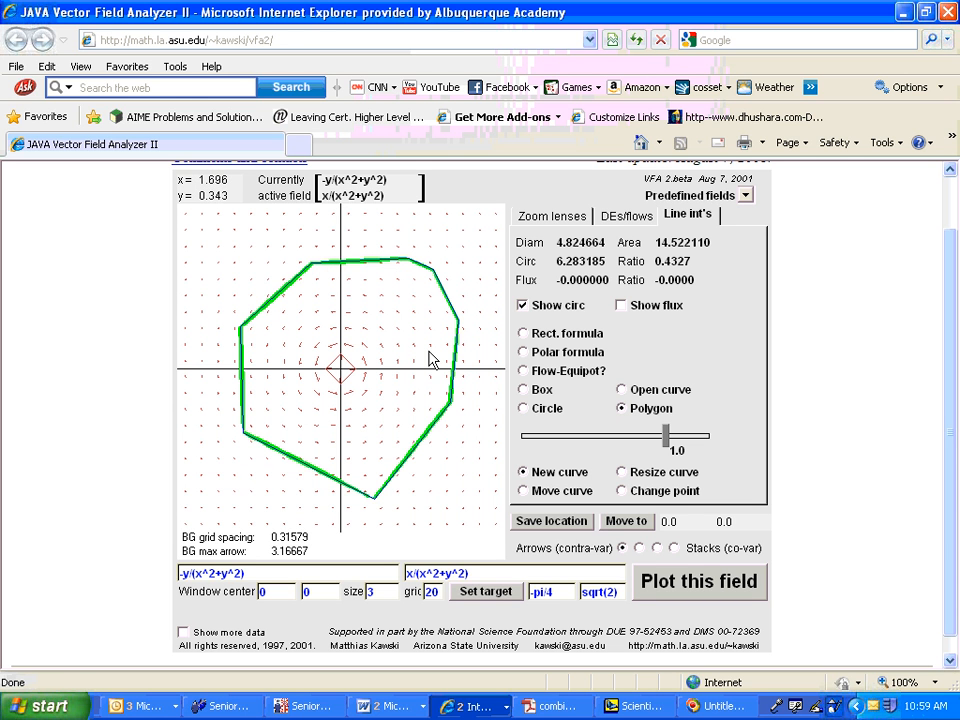
{"action": "mouse_move", "coordinate": [408, 310]}
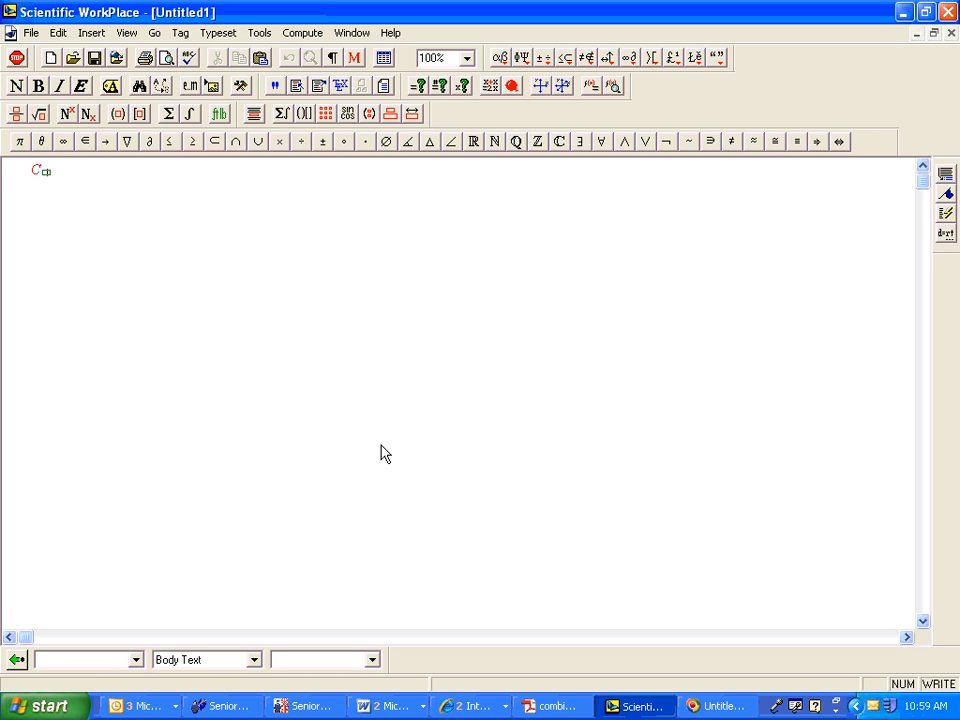
Type the definition of C1 as a random closed polygon going counterclockwise.
{"action": "type", "text": "1 ="}
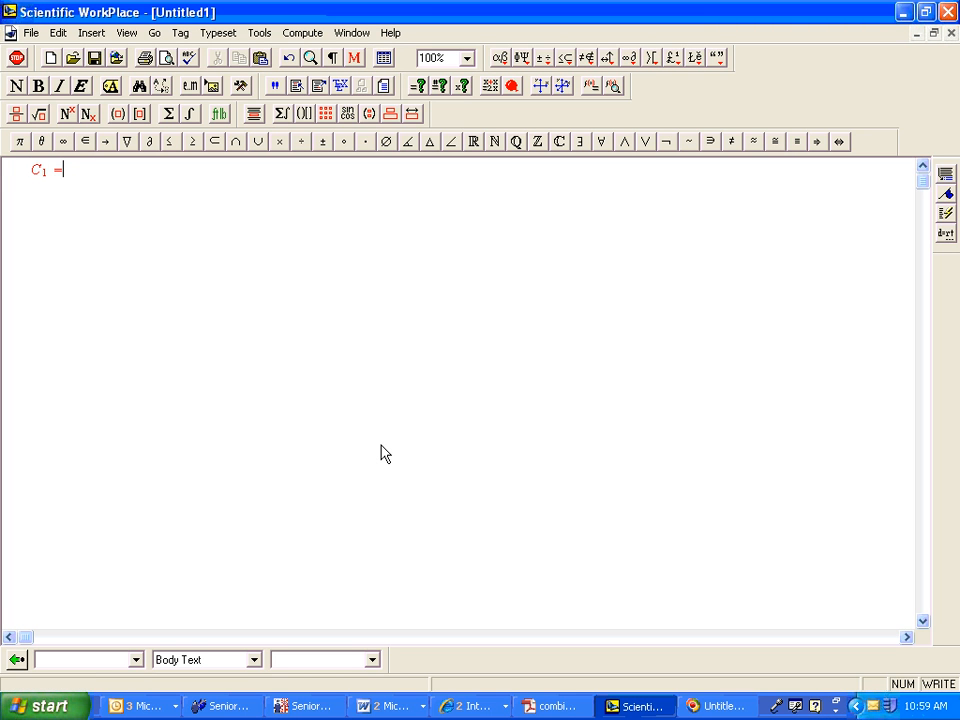
{"action": "type", "text": "random pol"}
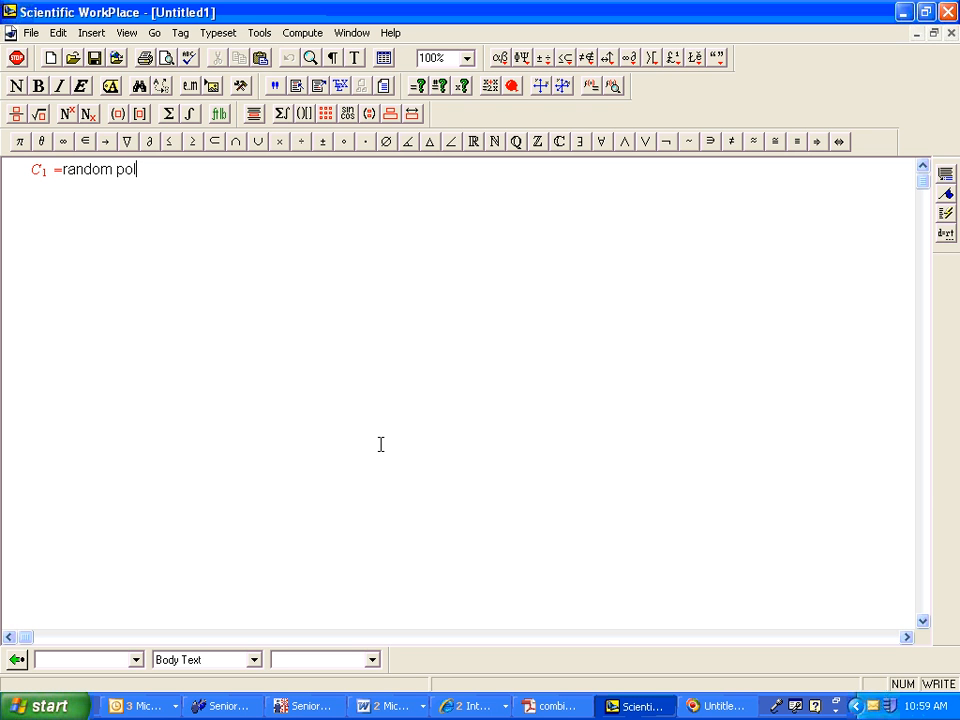
{"action": "type", "text": "clos"}
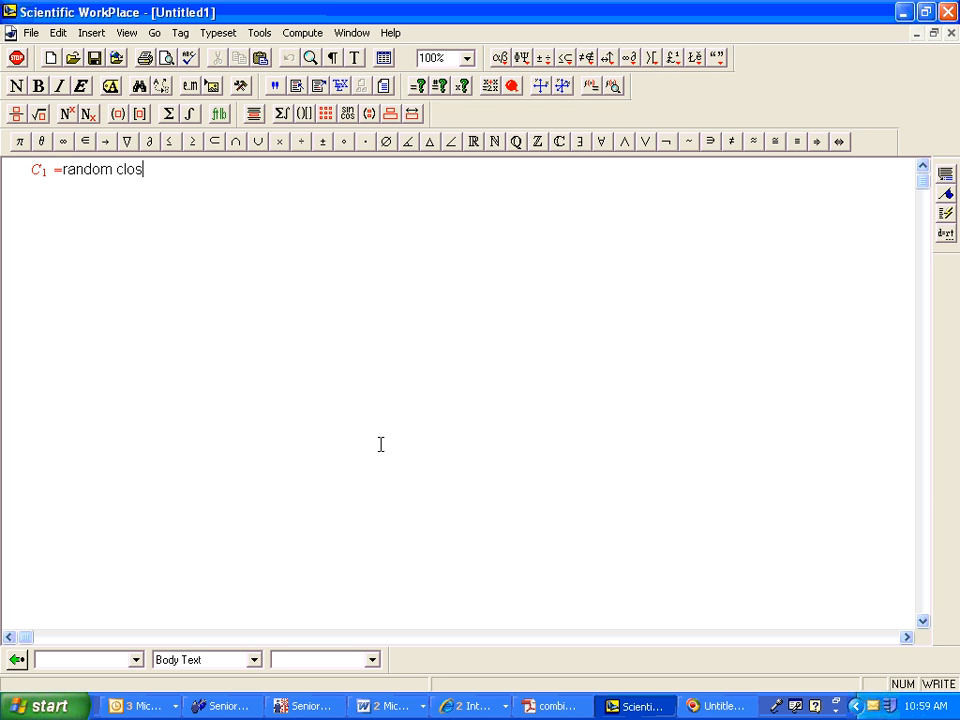
{"action": "type", "text": "ed polygoa"}
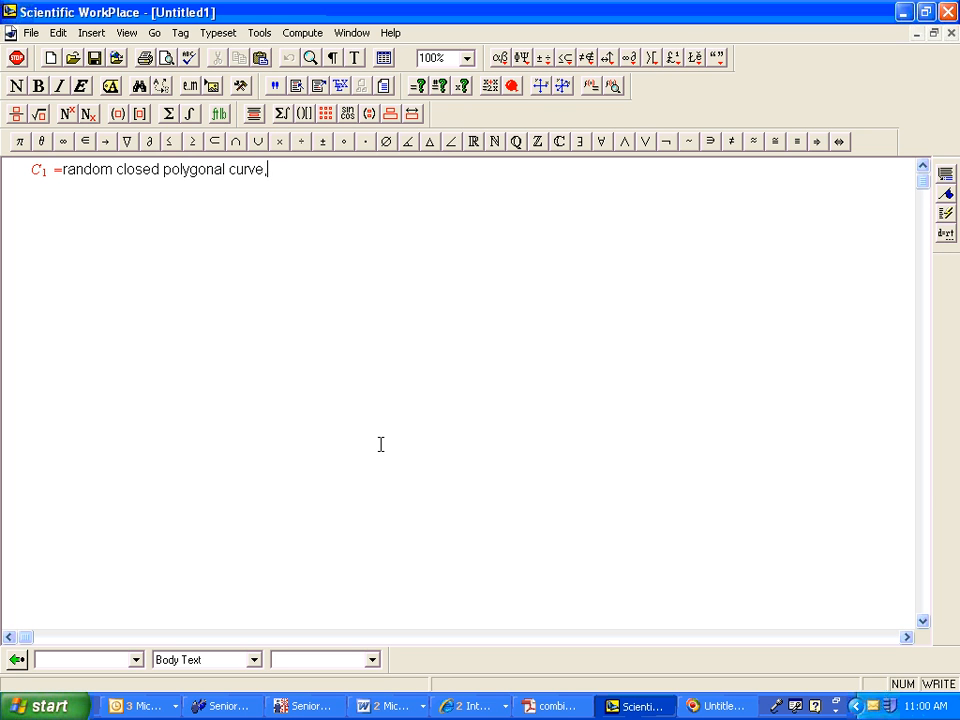
{"action": "type", "text": "going CCW"}
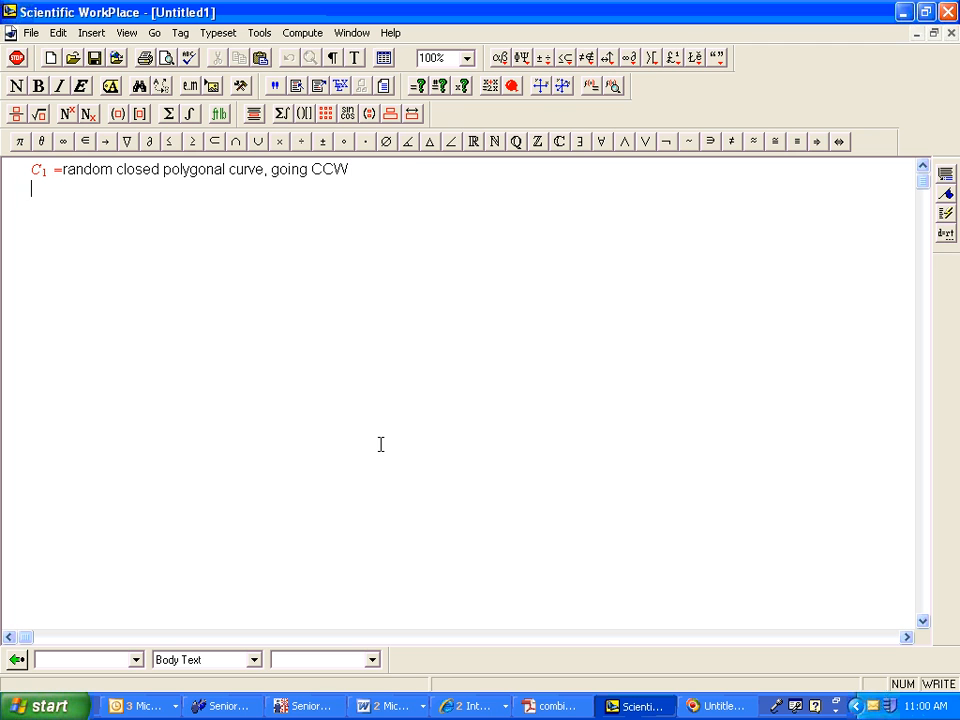
Define C2 as the unit circle inside that polygon going CCW, and R as the region between.
{"action": "type", "text": "C"}
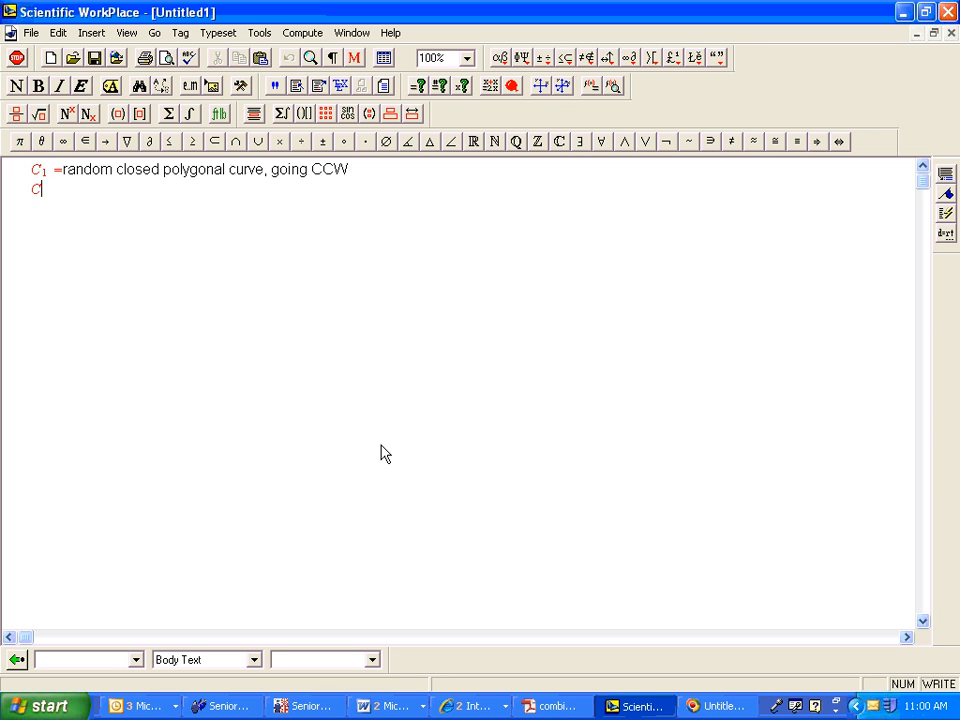
{"action": "type", "text": "2 ="}
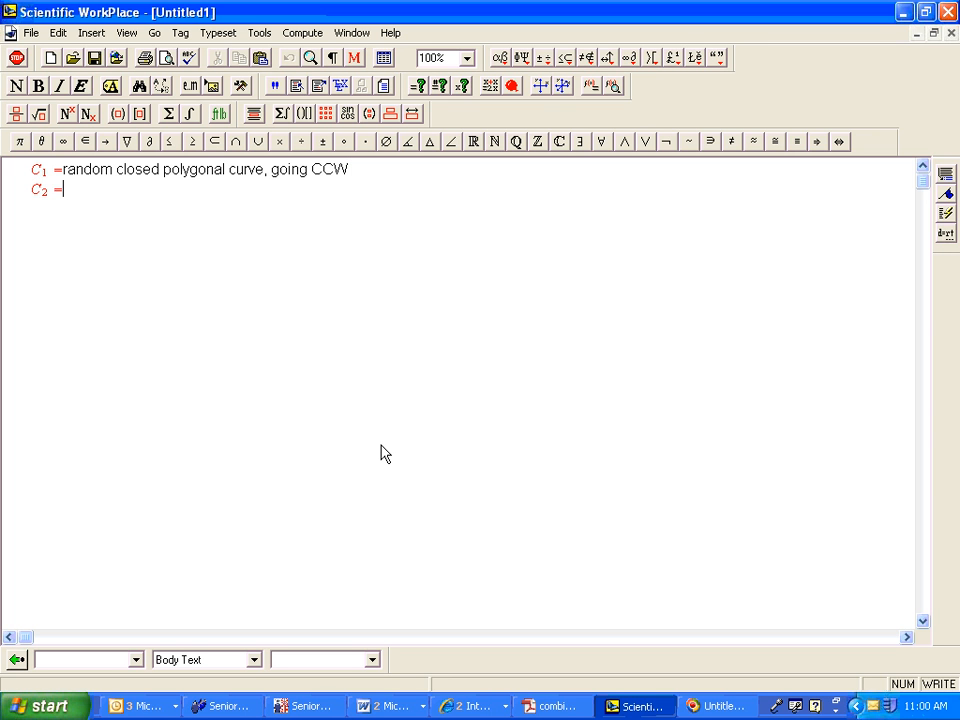
{"action": "type", "text": "unit c"}
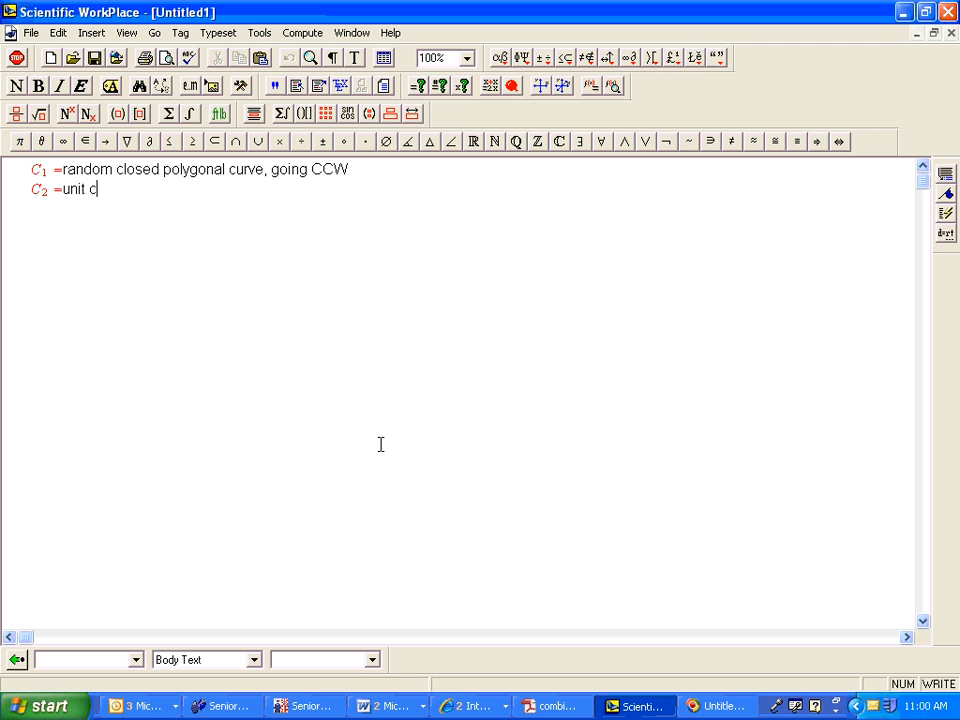
{"action": "type", "text": "ircle in"}
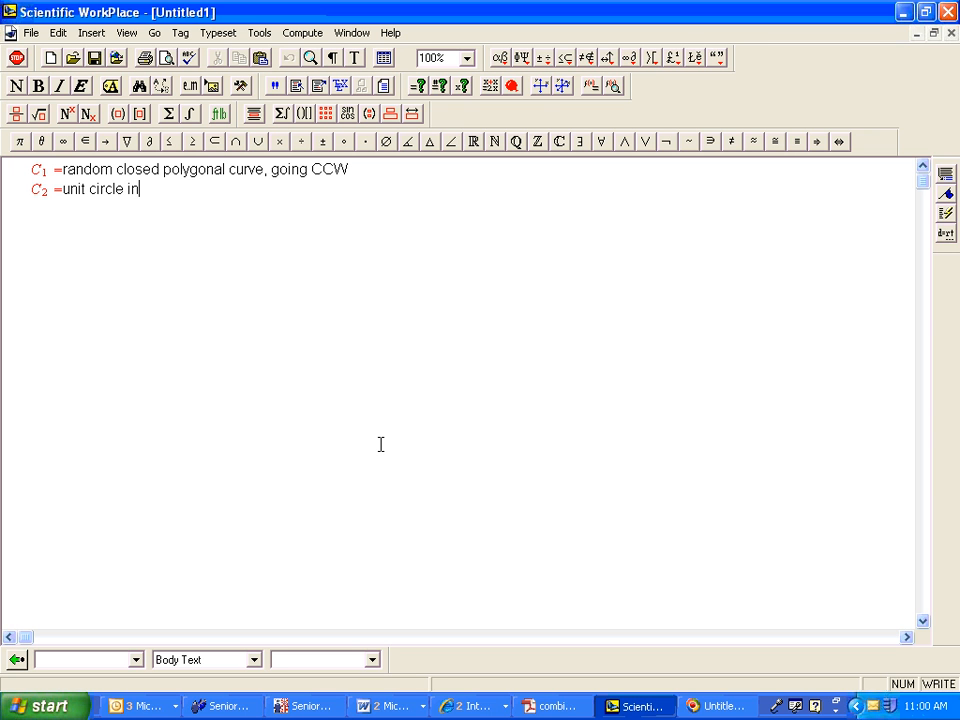
{"action": "type", "text": "side that p"}
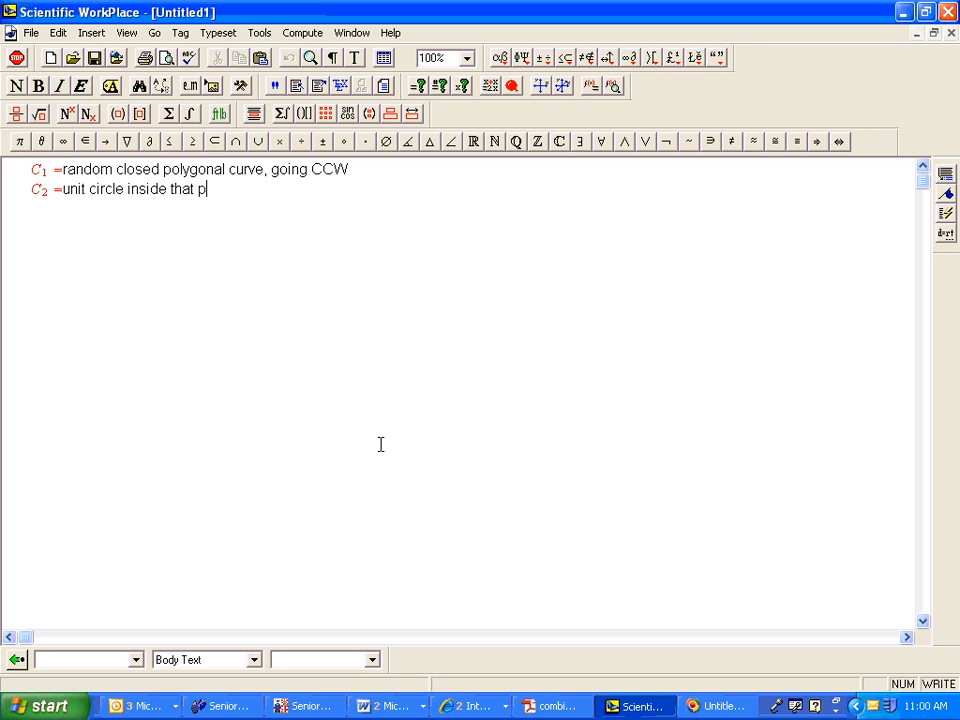
{"action": "type", "text": "olygon"}
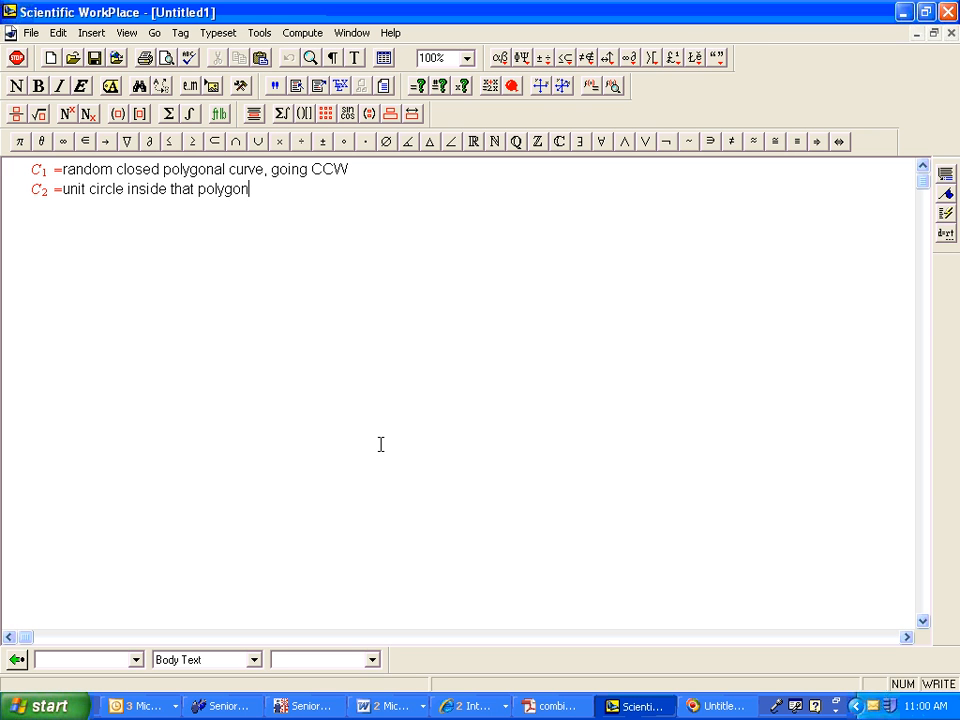
{"action": "type", "text": ", going CCW"}
{"action": "type", "text": "R ="}
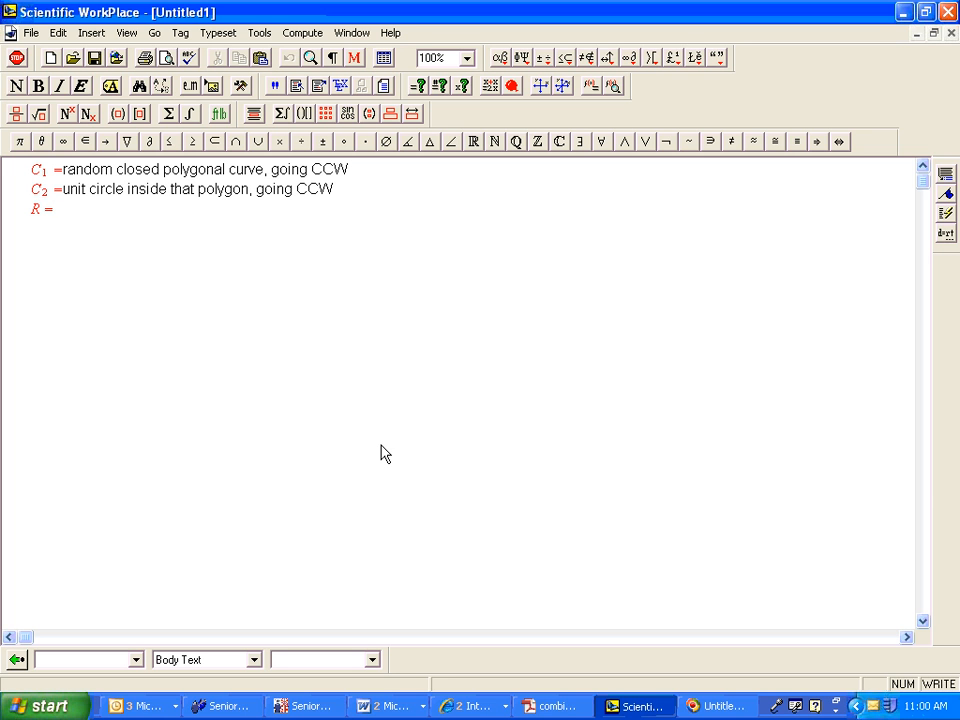
{"action": "type", "text": "region in b"}
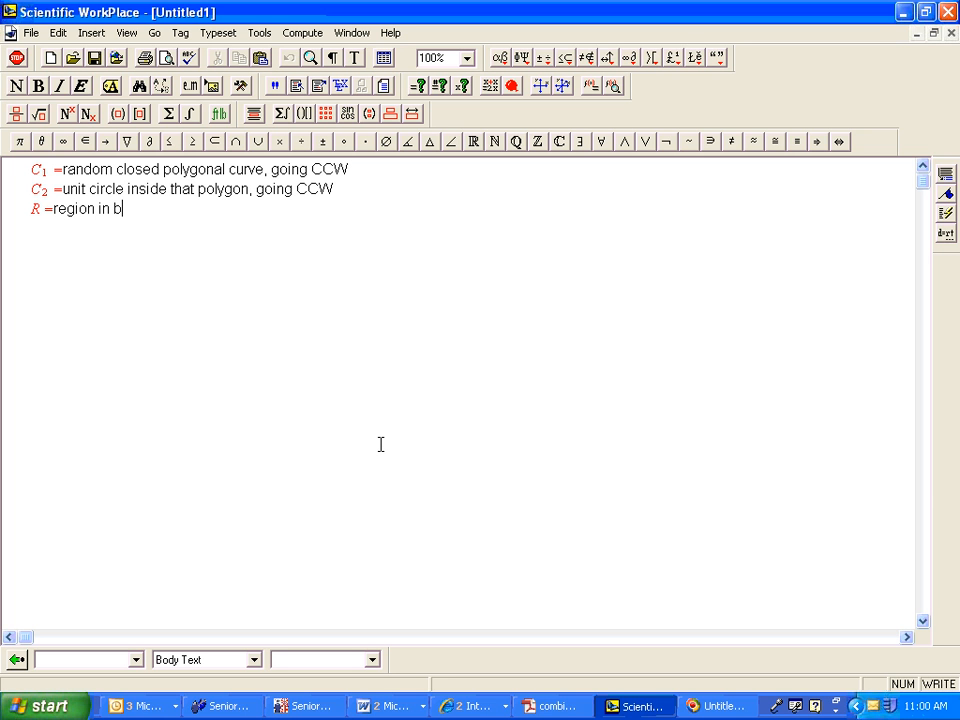
{"action": "type", "text": "etween"}
{"action": "type", "text": "∂R ="}
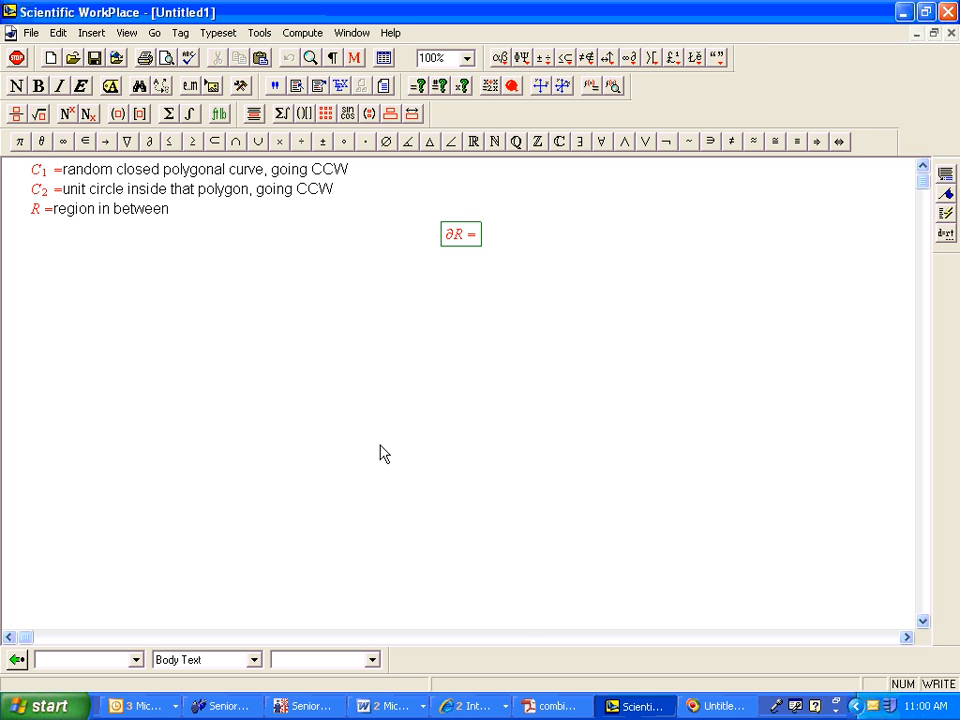
Glance at the vector field analyzer, then return to the equation notes document.
{"action": "left_click", "coordinate": [718, 706]}
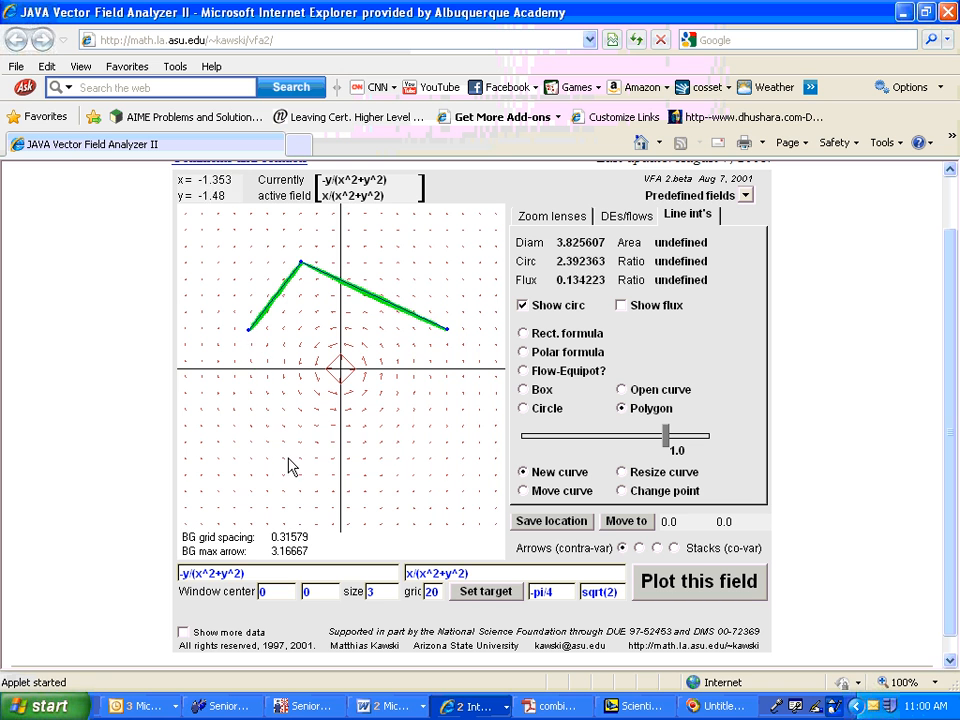
{"action": "left_click", "coordinate": [449, 337]}
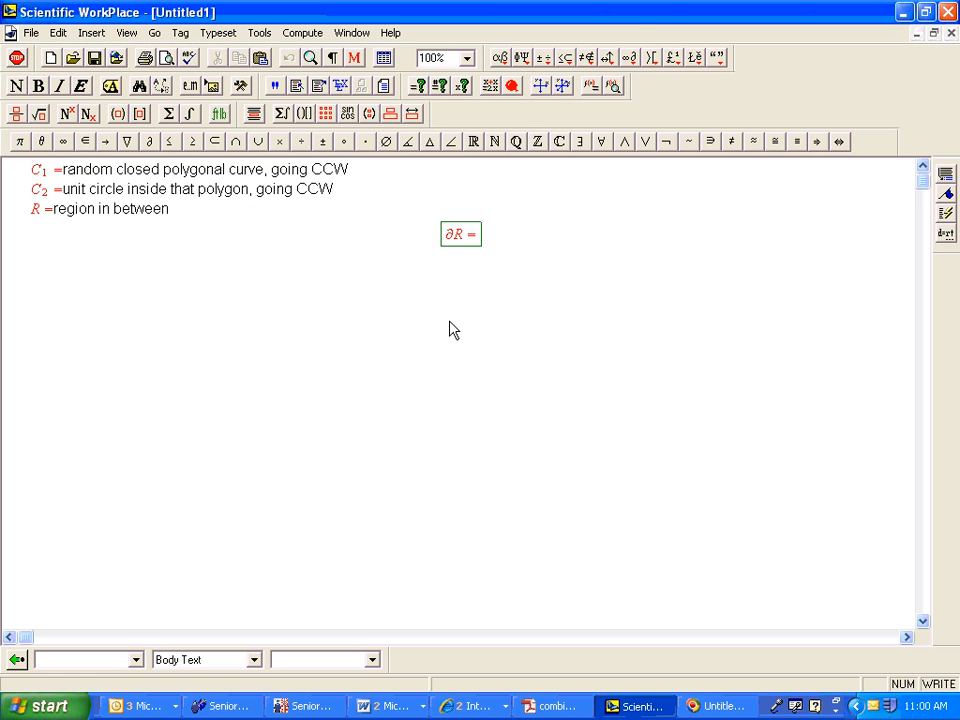
Complete the boundary equation so it reads ∂R = C1 − C2.
{"action": "type", "text": "C_1"}
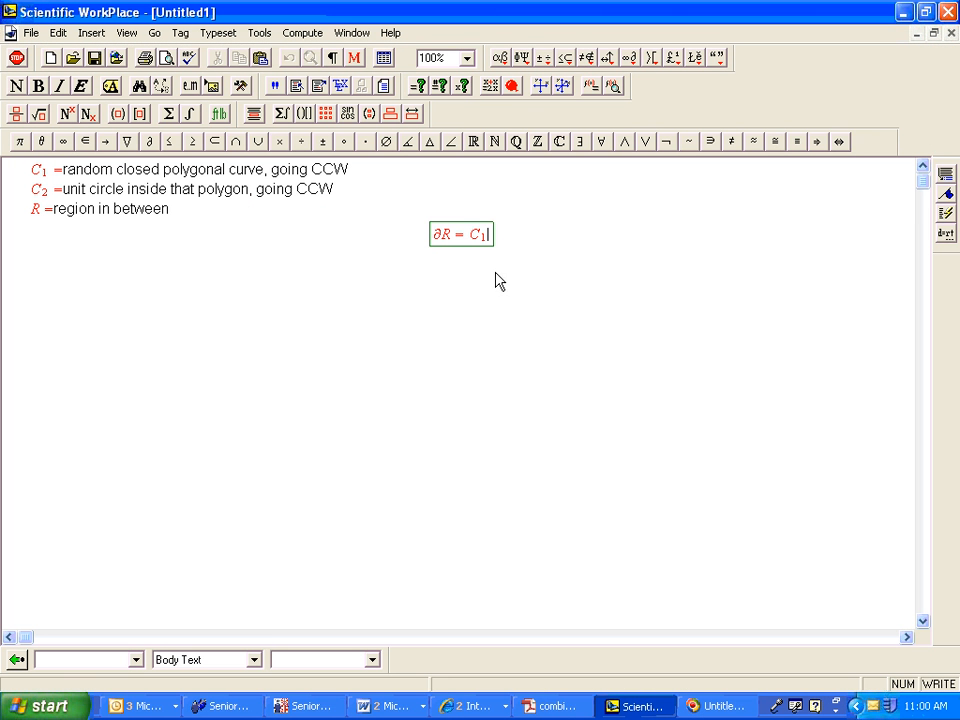
{"action": "mouse_move", "coordinate": [510, 310]}
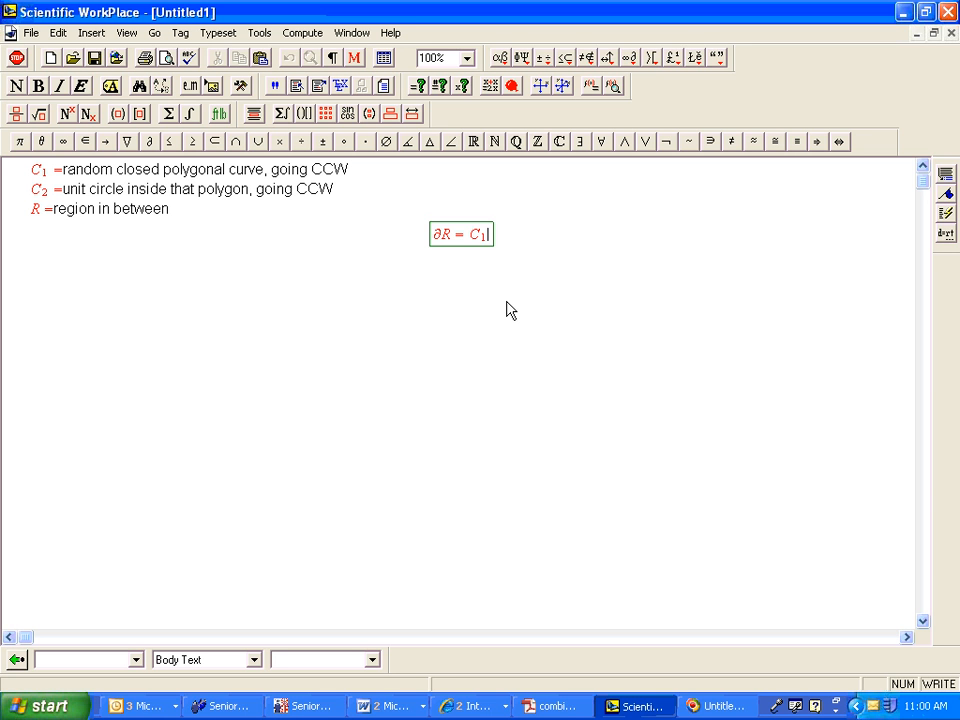
{"action": "type", "text": "-"}
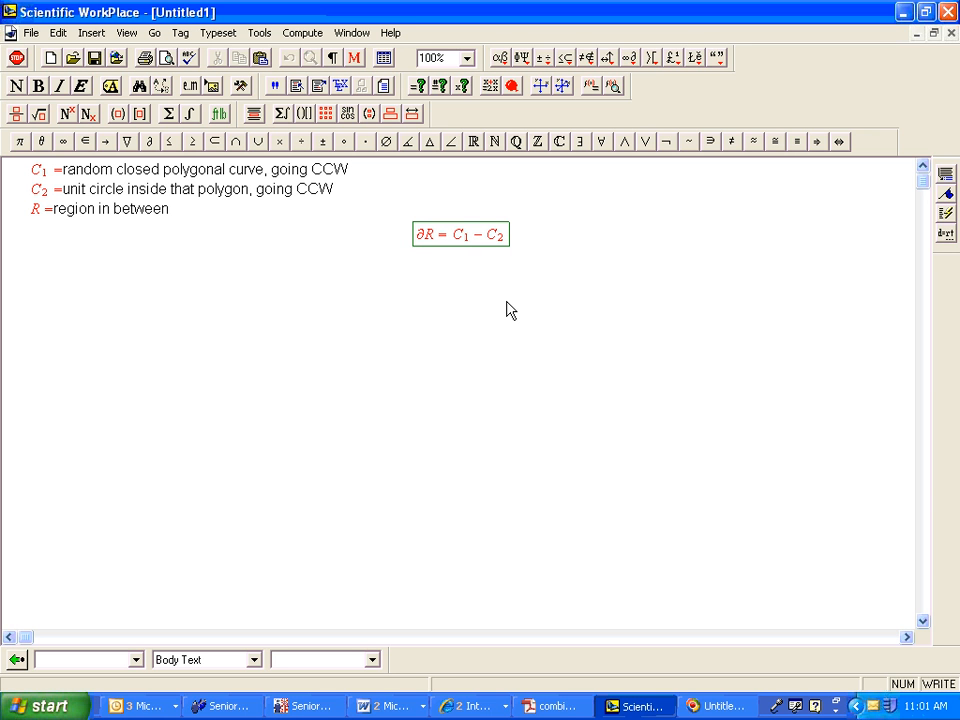
{"action": "mouse_move", "coordinate": [513, 283]}
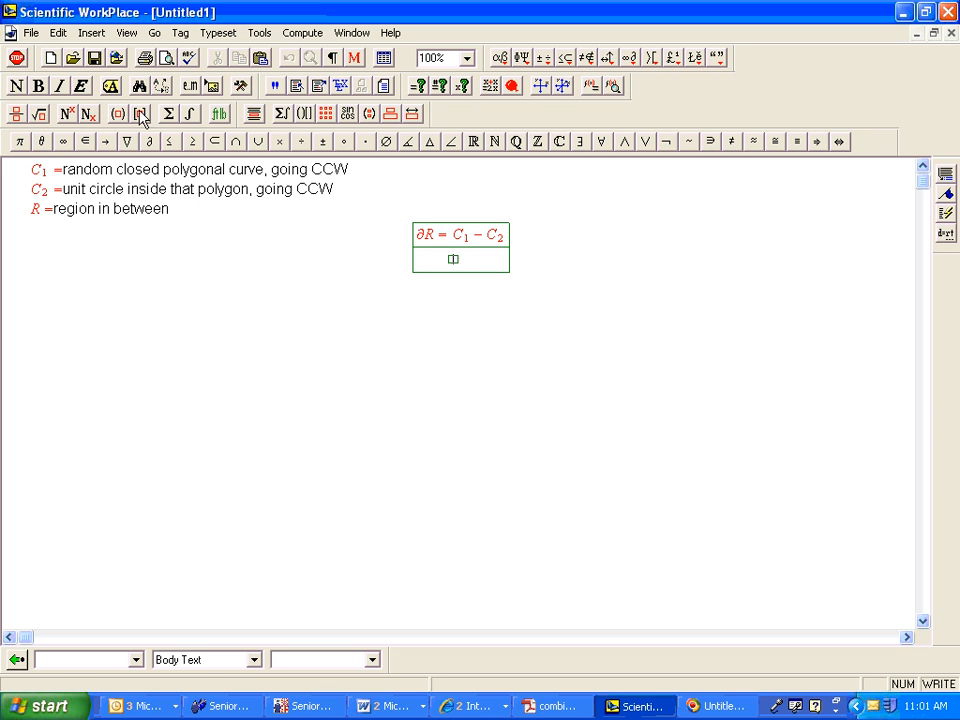
Insert a double integral over R of scalar curl V, wrapped in parentheses.
{"action": "left_click", "coordinate": [140, 113]}
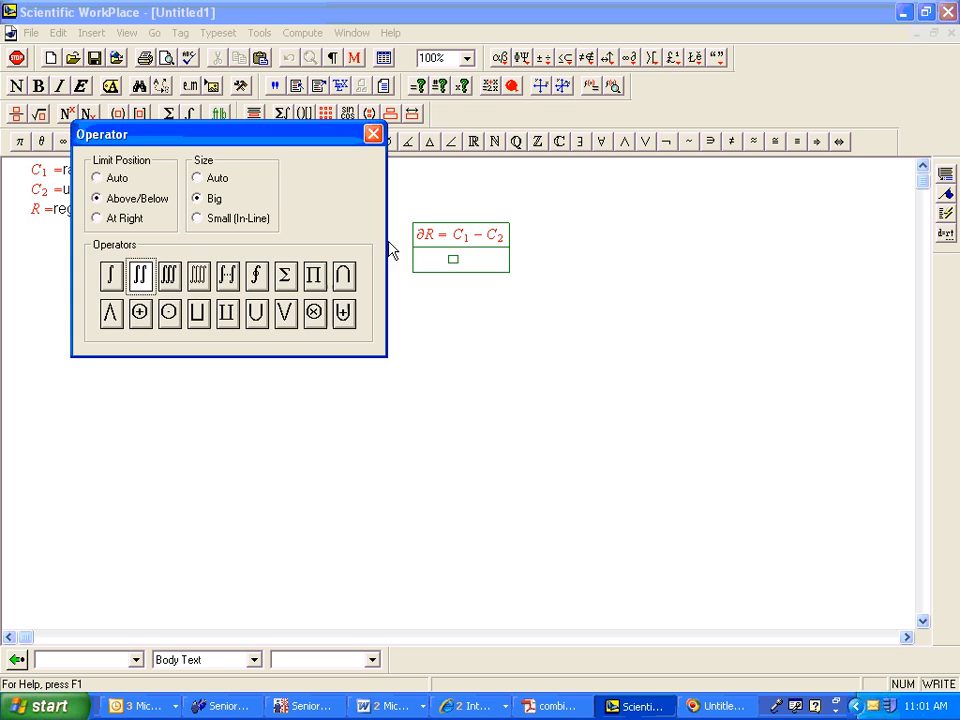
{"action": "left_click", "coordinate": [139, 275]}
{"action": "type", "text": "R"}
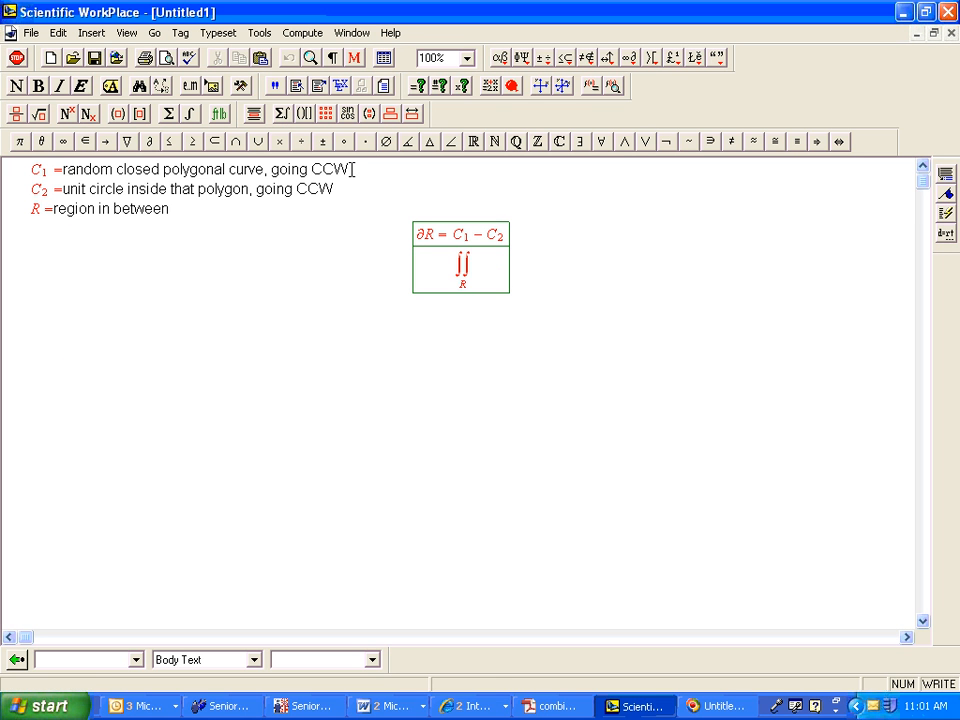
{"action": "type", "text": "scan"}
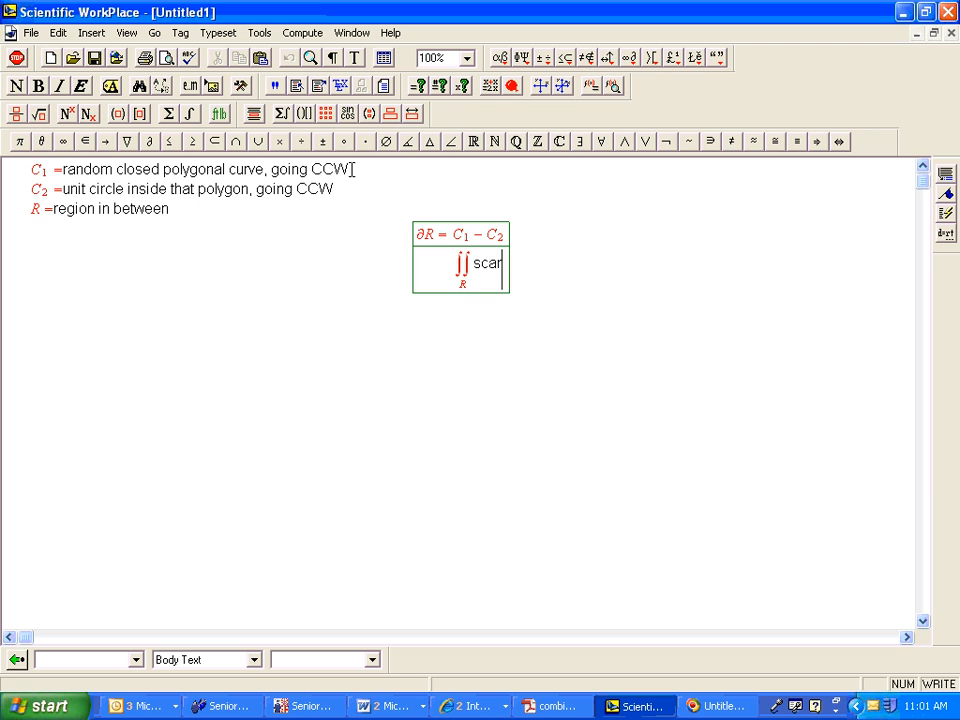
{"action": "type", "text": "lar curl"}
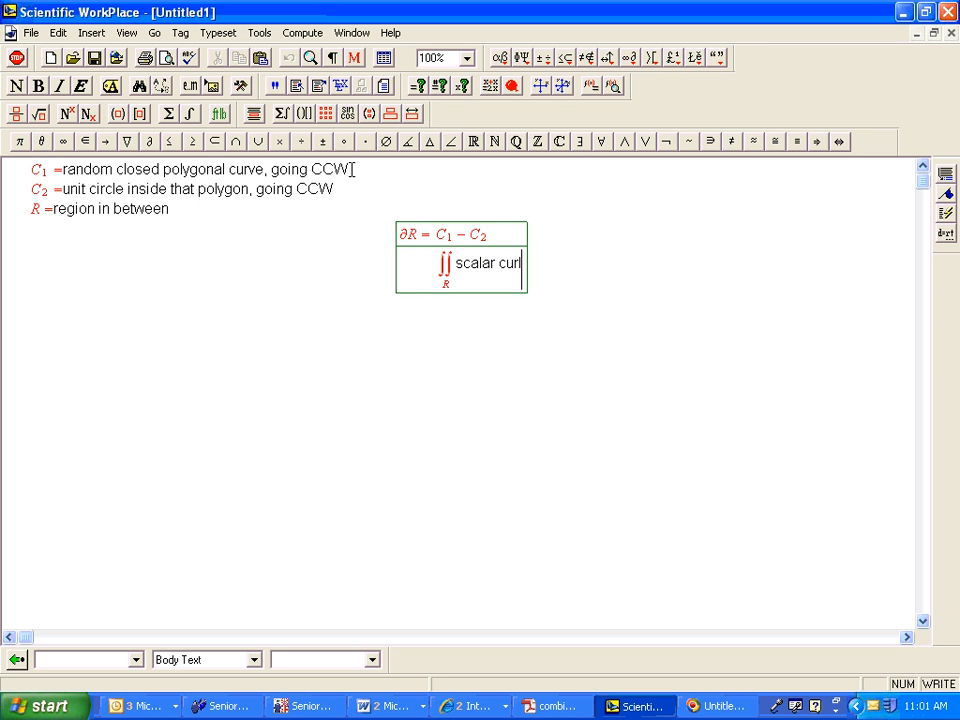
{"action": "type", "text": "V dA"}
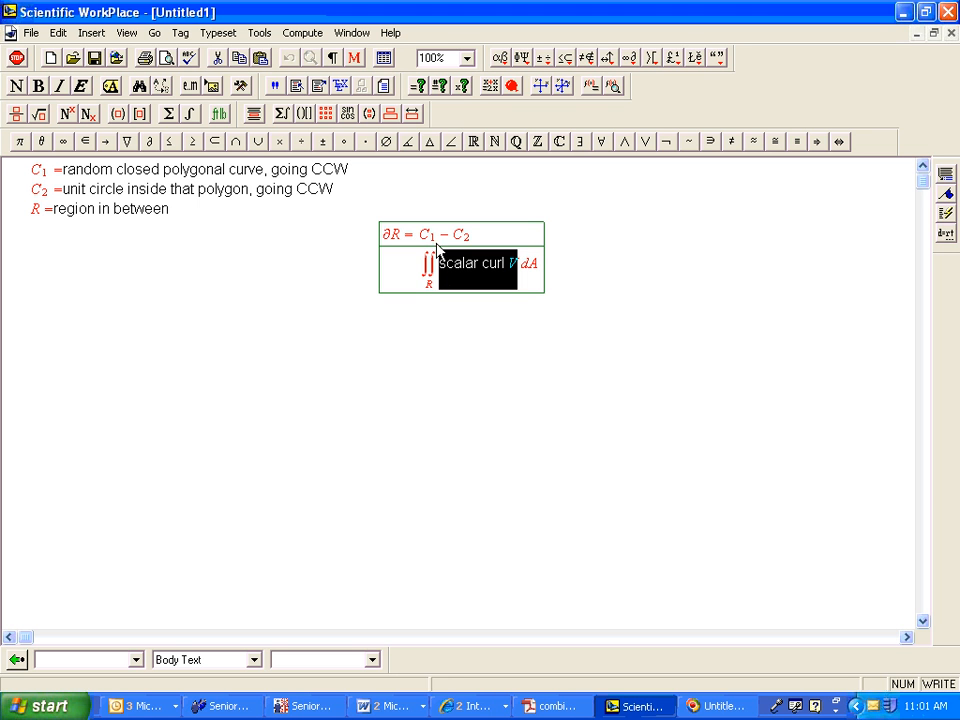
{"action": "mouse_move", "coordinate": [305, 113]}
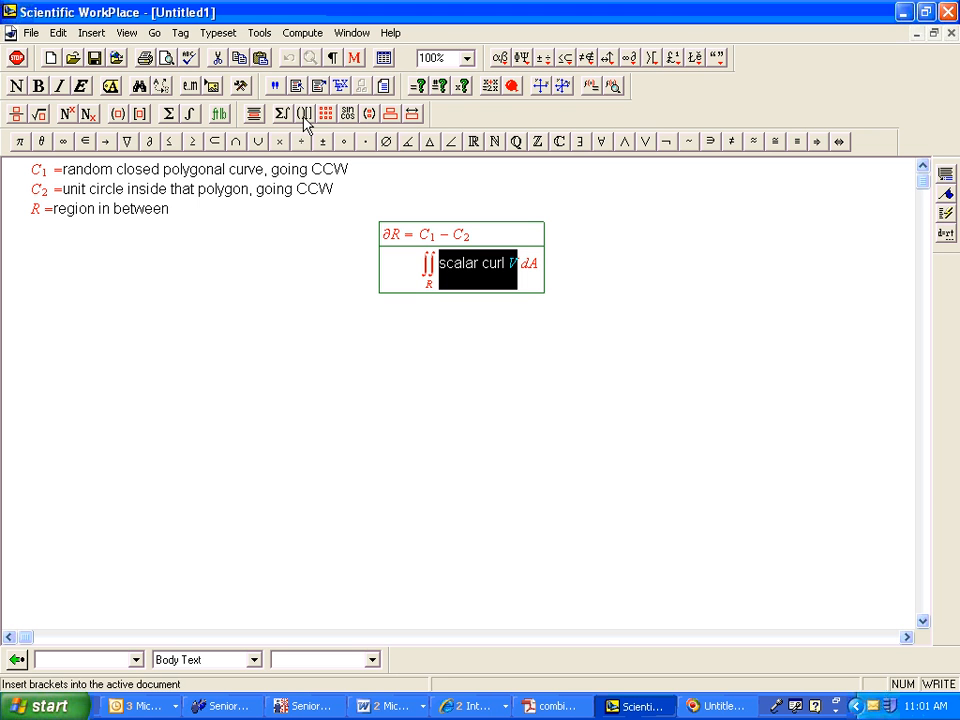
{"action": "left_click", "coordinate": [305, 113]}
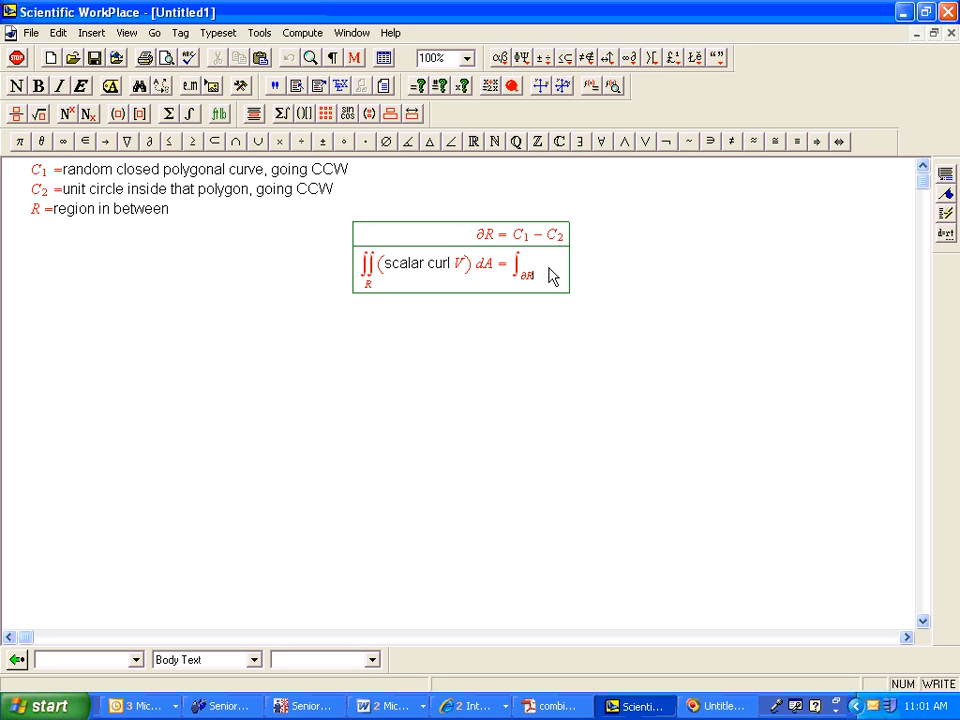
Type V as the integrand of the line integral over ∂R.
{"action": "type", "text": "V"}
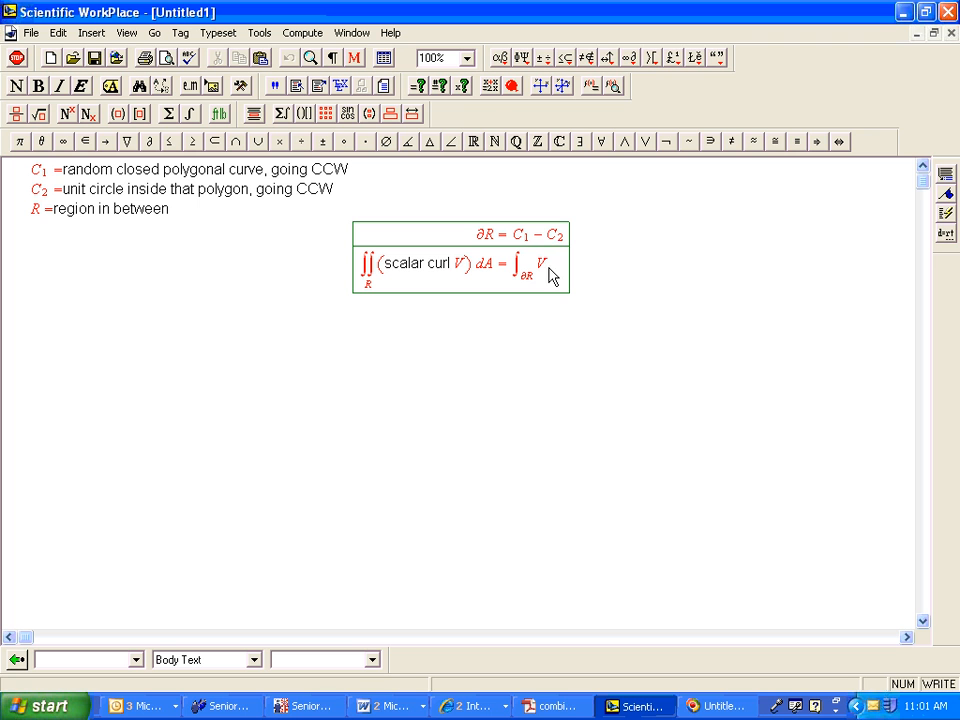
{"action": "mouse_move", "coordinate": [390, 158]}
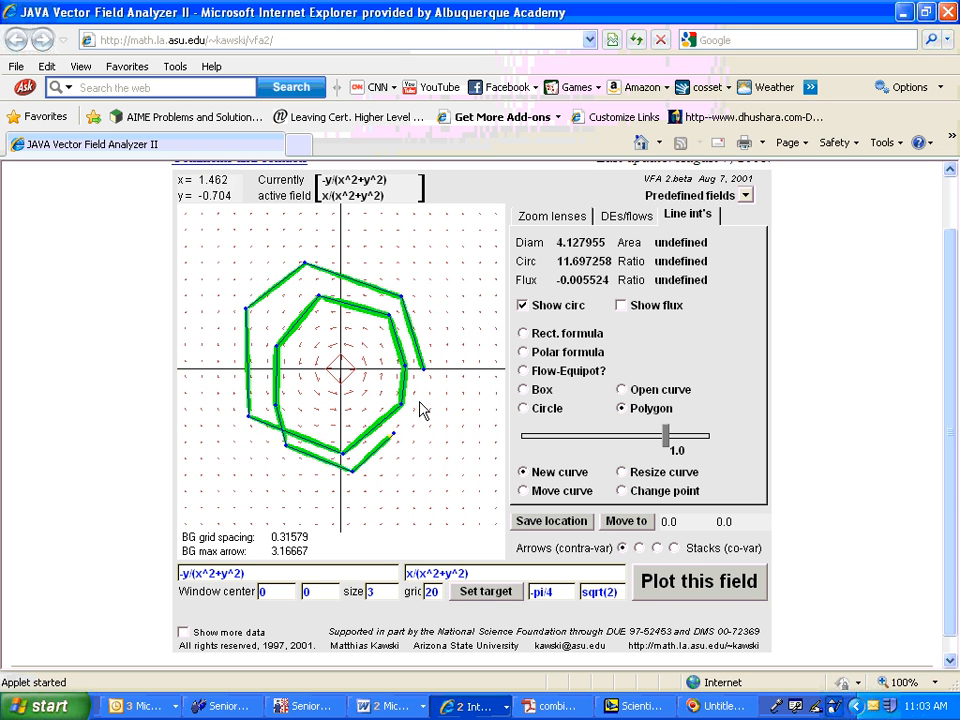
Drag the last polygon point to its start, closing the double loop at circulation 12.566372.
{"action": "left_click_drag", "start_coordinate": [420, 410], "coordinate": [435, 343]}
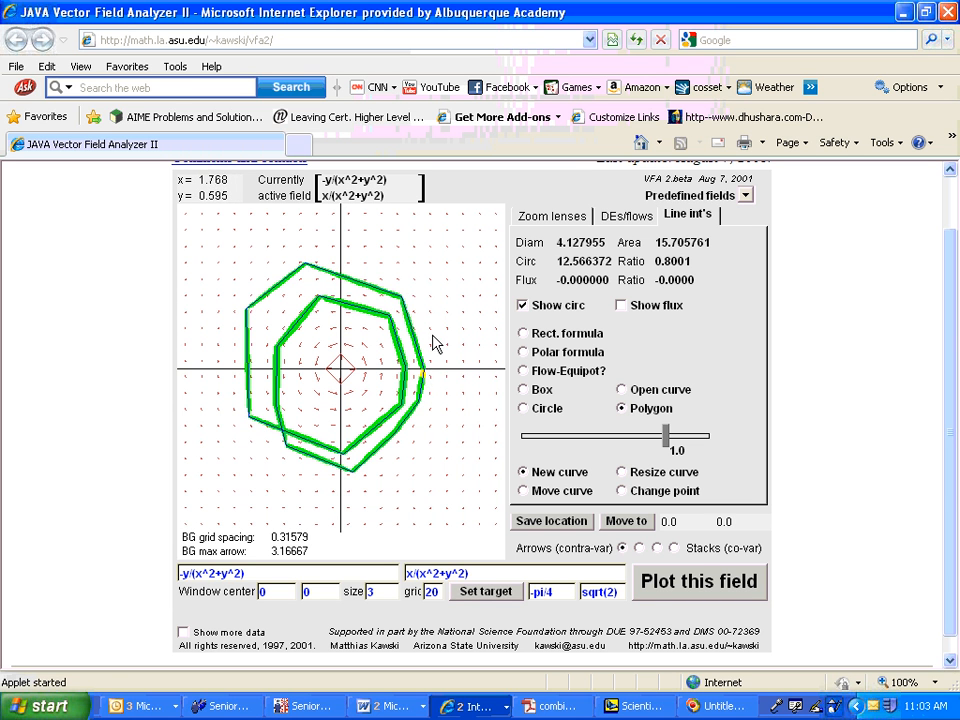
{"action": "mouse_move", "coordinate": [358, 385]}
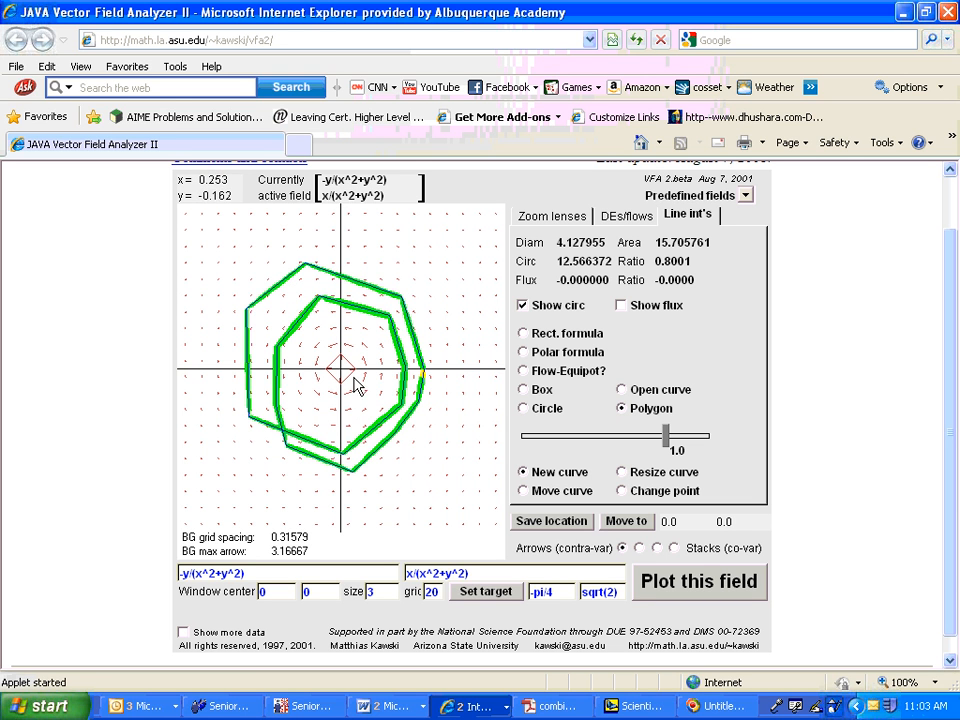
{"action": "mouse_move", "coordinate": [358, 378]}
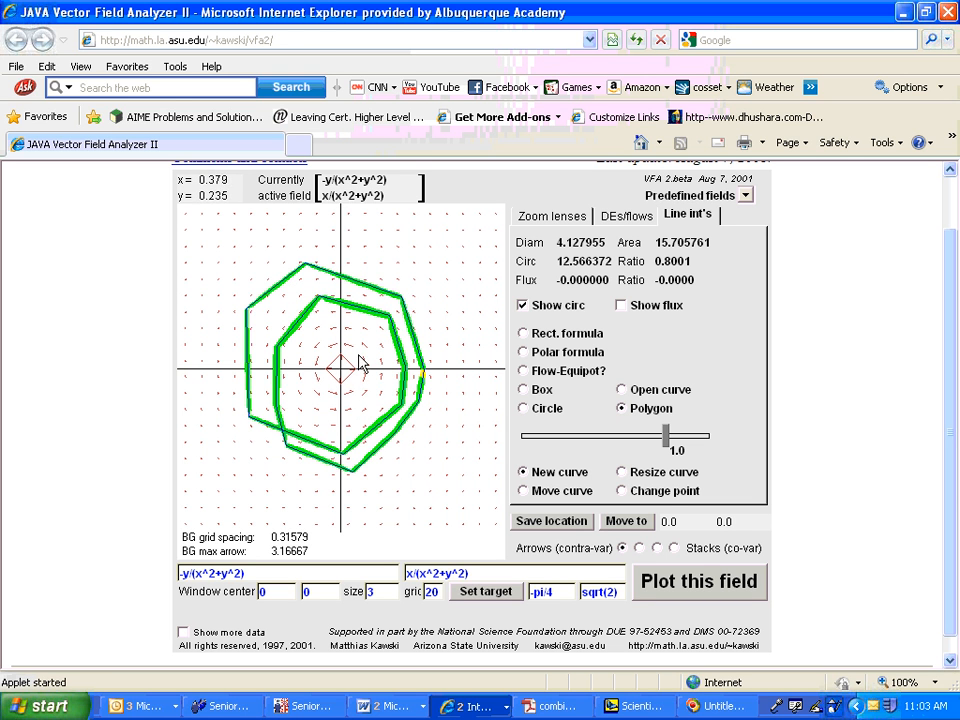
{"action": "mouse_move", "coordinate": [352, 375]}
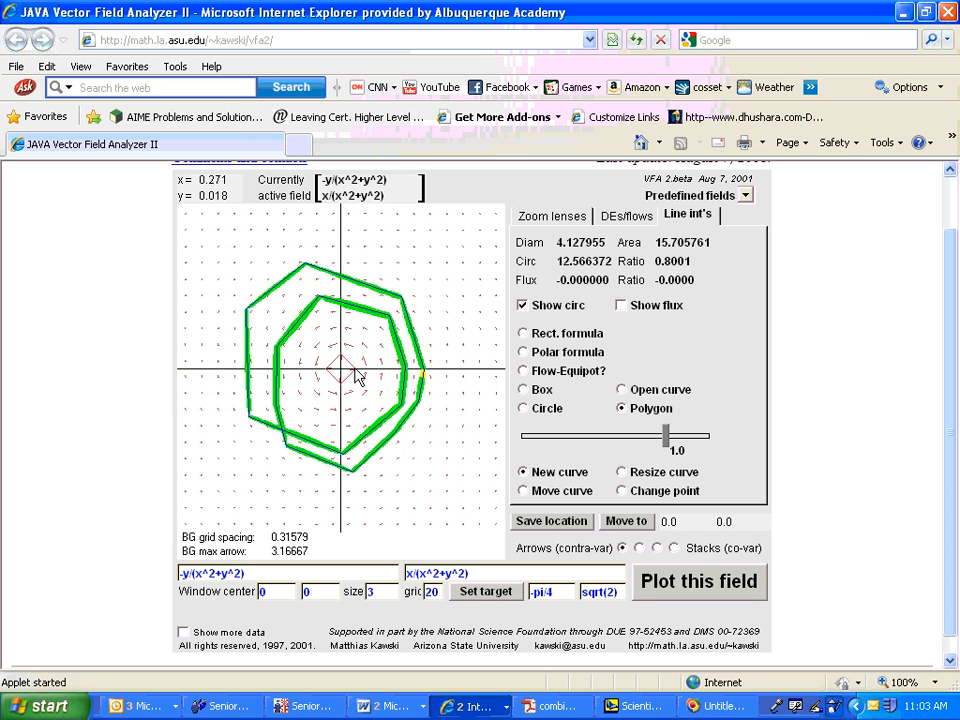
{"action": "mouse_move", "coordinate": [347, 343]}
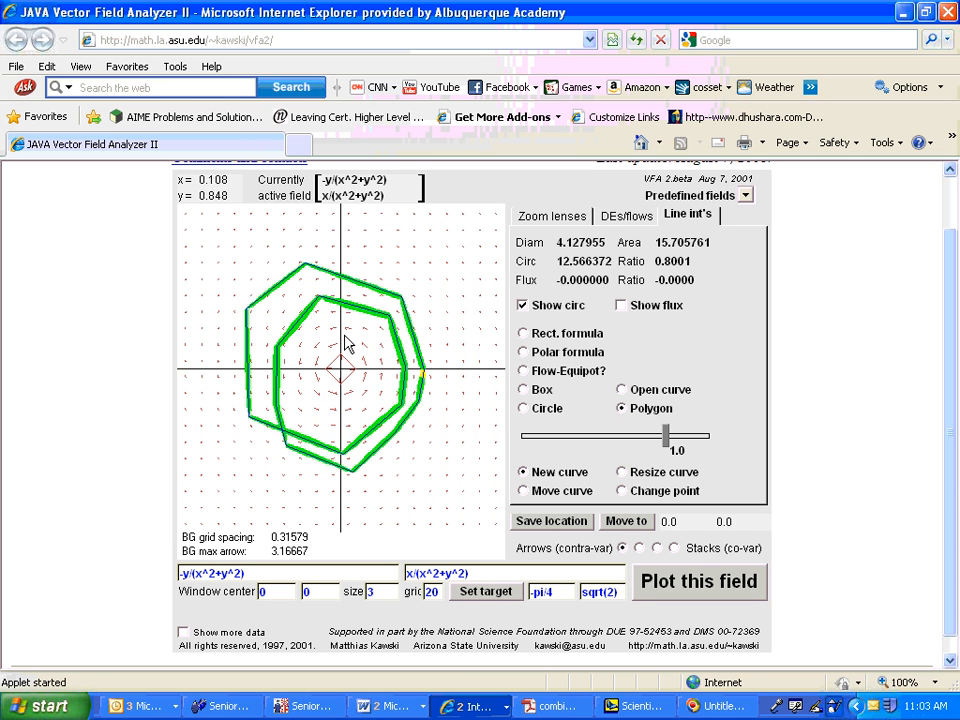
{"action": "mouse_move", "coordinate": [345, 372]}
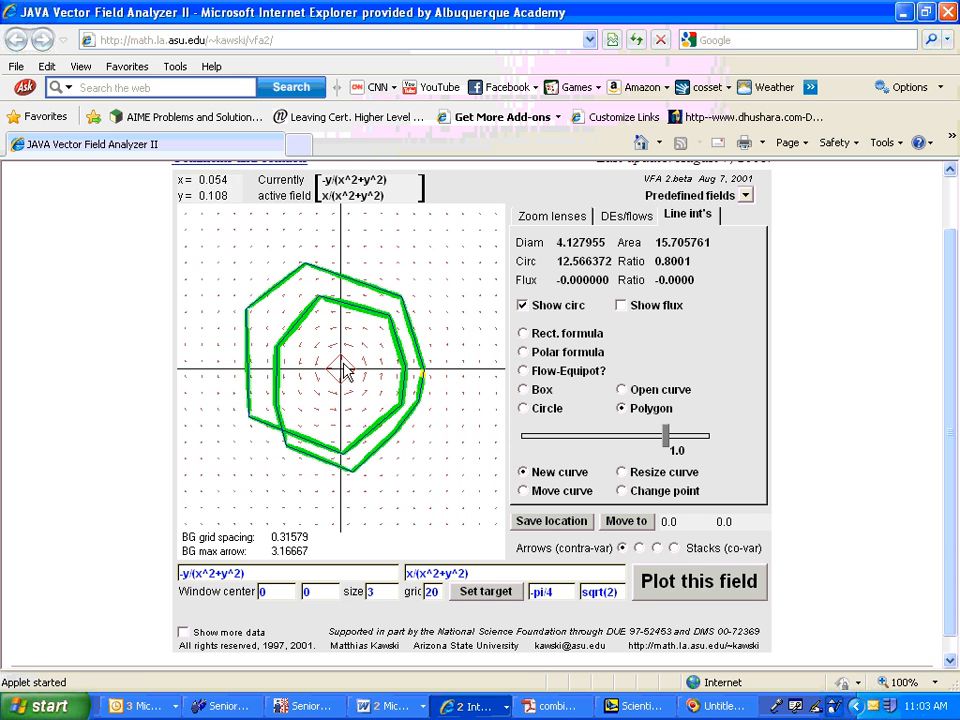
{"action": "mouse_move", "coordinate": [340, 348]}
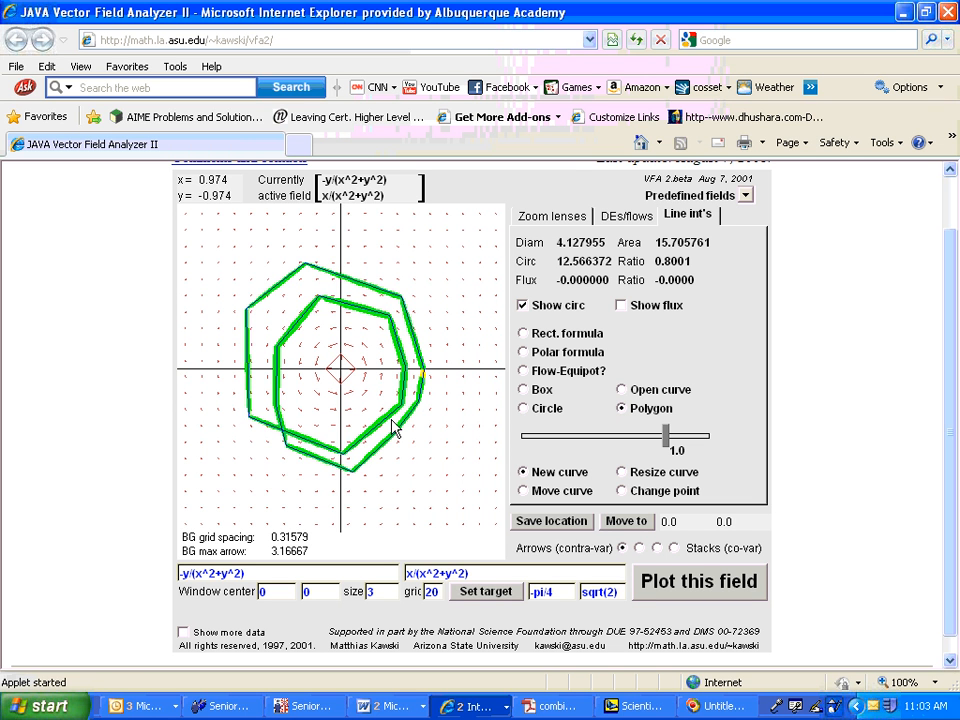
{"action": "mouse_move", "coordinate": [385, 425]}
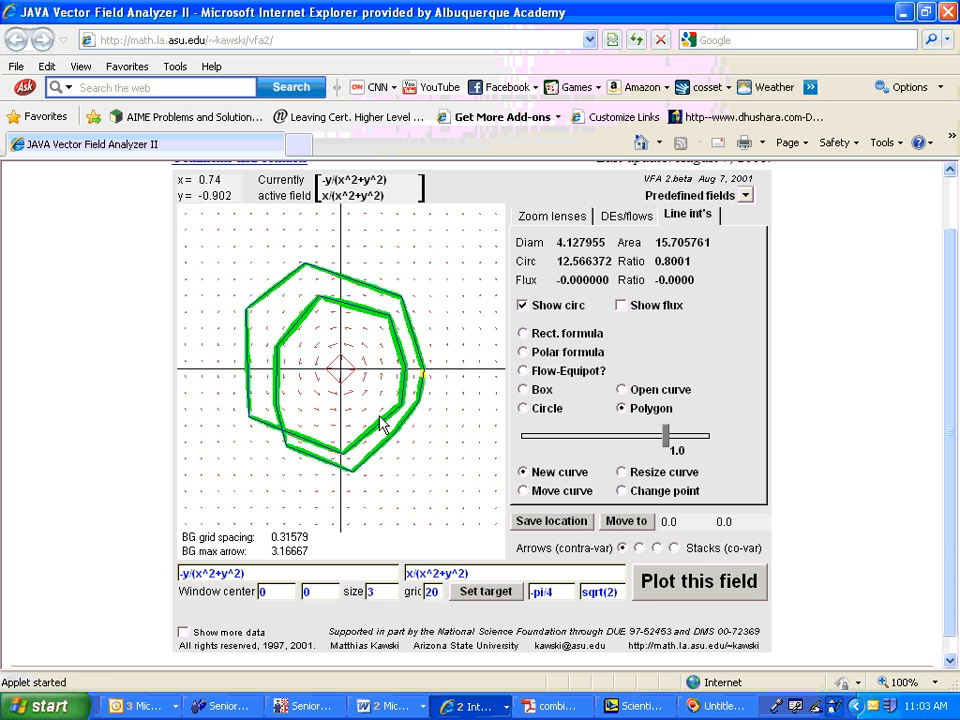
{"action": "mouse_move", "coordinate": [282, 395]}
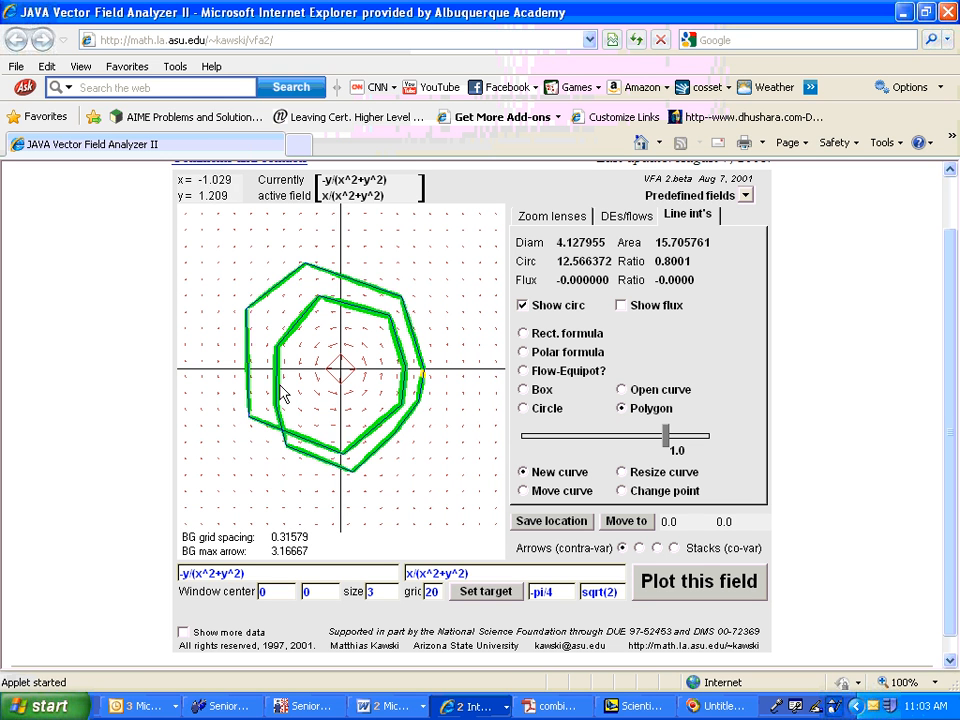
{"action": "mouse_move", "coordinate": [375, 440]}
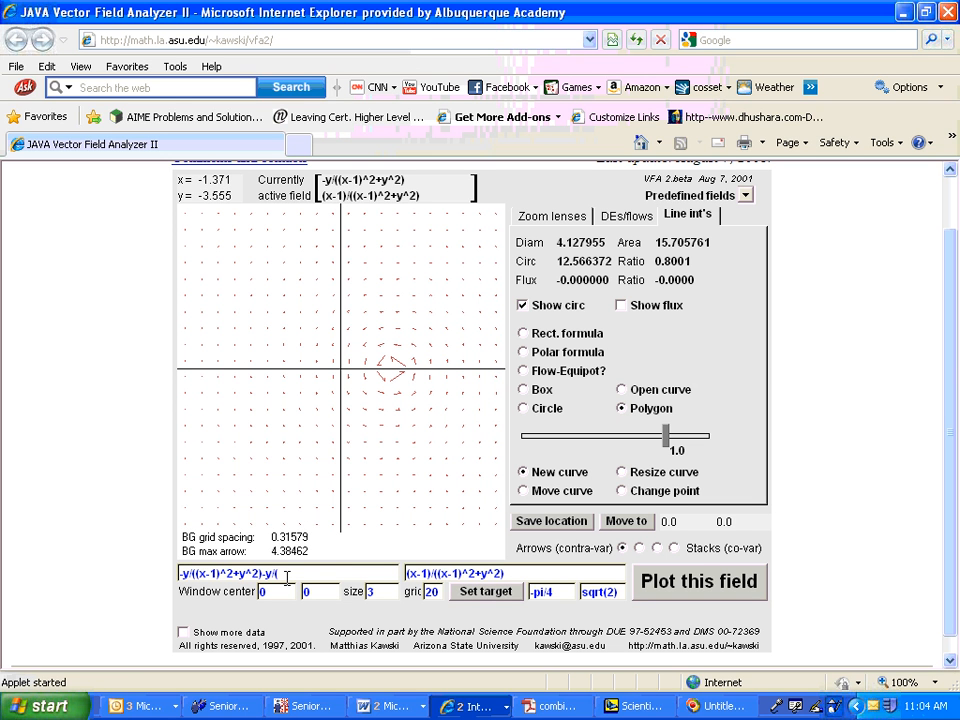
Enter the second component as (x-1)/((x-1)^2+y^2)+(x+1)/((x+1)^2+y^2).
{"action": "type", "text": "(x+1)^2+y^2)"}
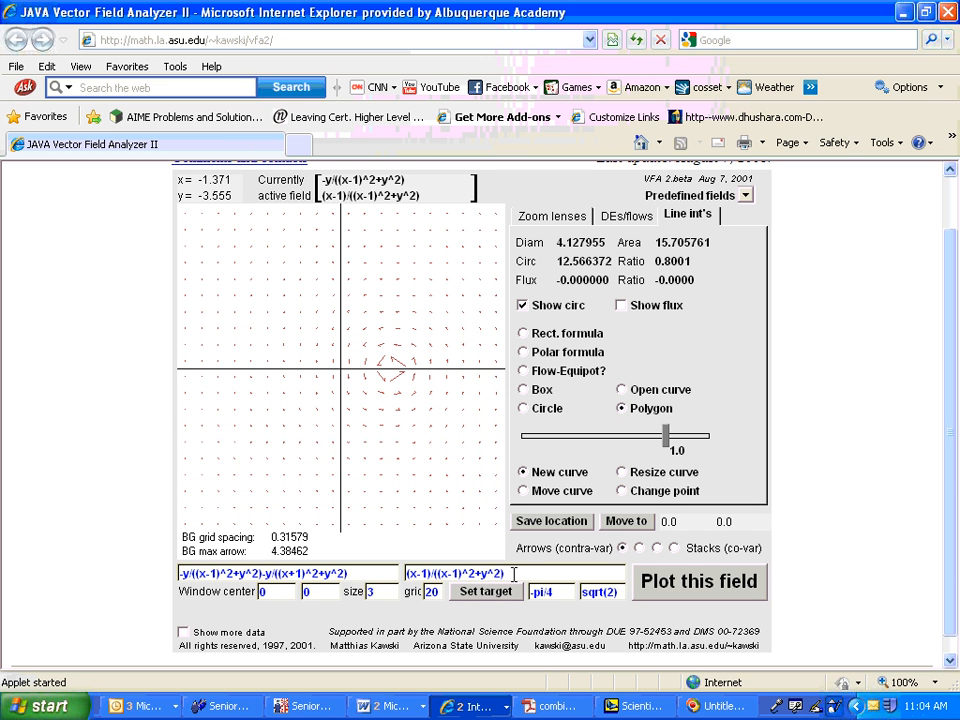
{"action": "type", "text": "+(x+1)/(("}
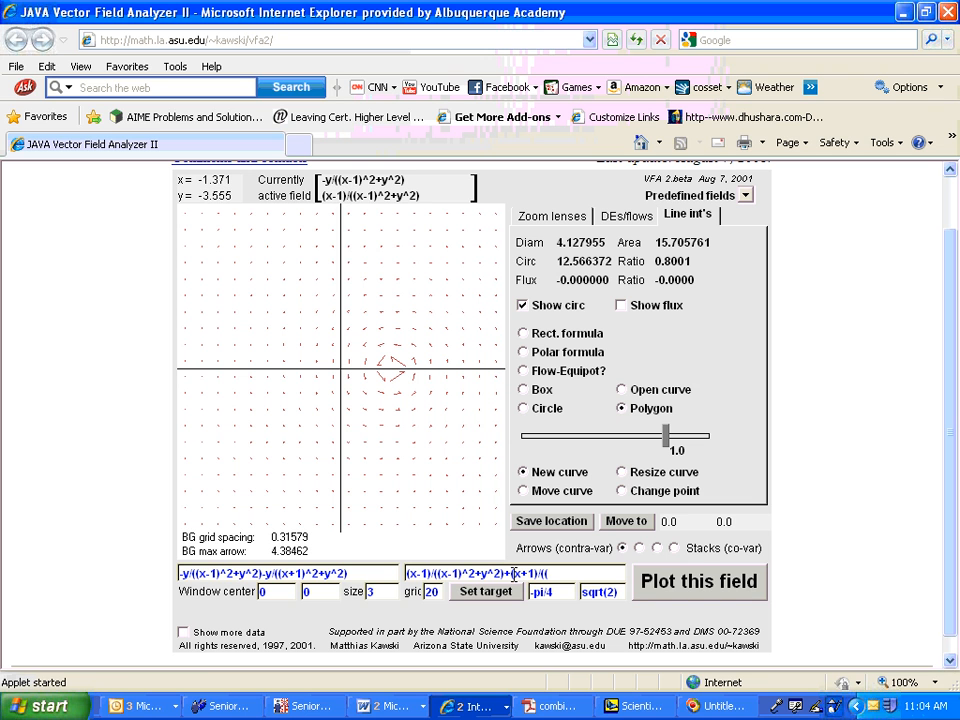
{"action": "type", "text": "x+1)"}
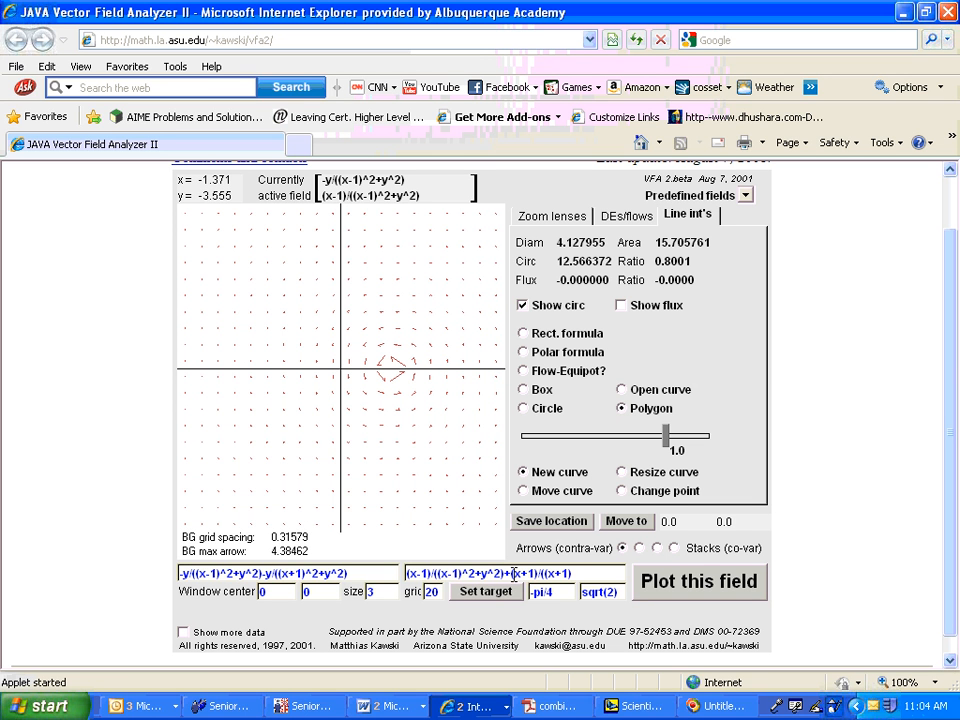
{"action": "type", "text": "^2+y^2"}
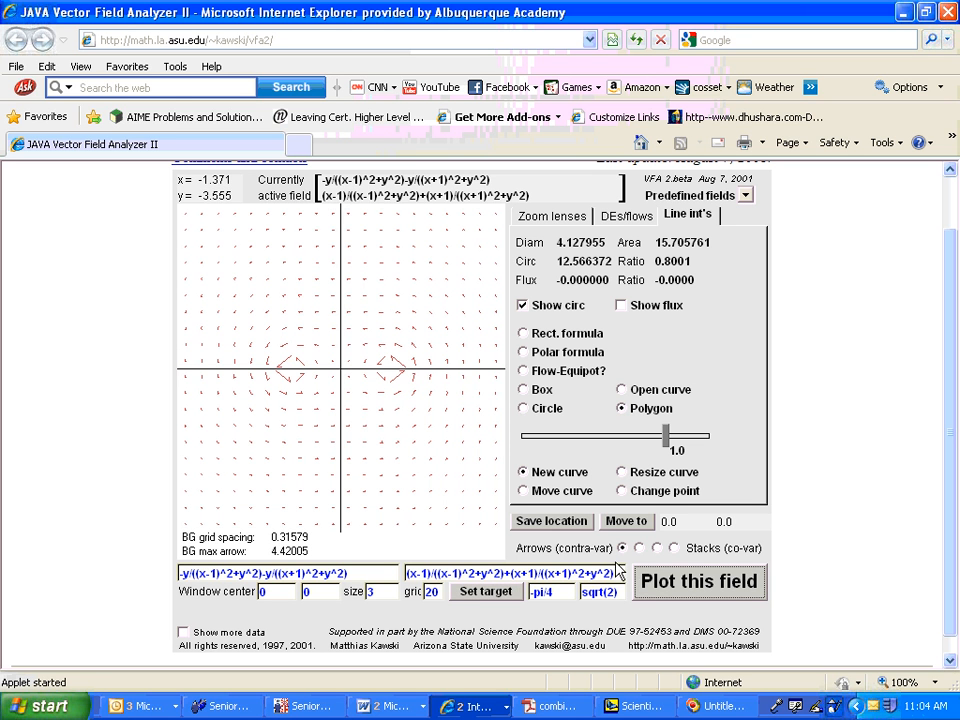
{"action": "mouse_move", "coordinate": [358, 392]}
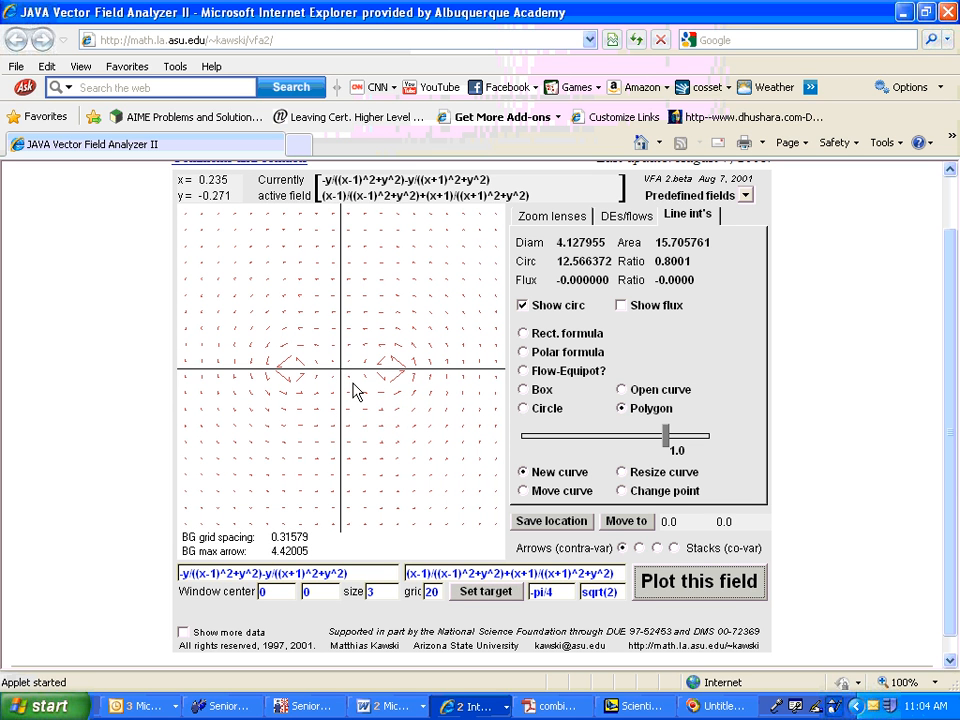
{"action": "mouse_move", "coordinate": [454, 313]}
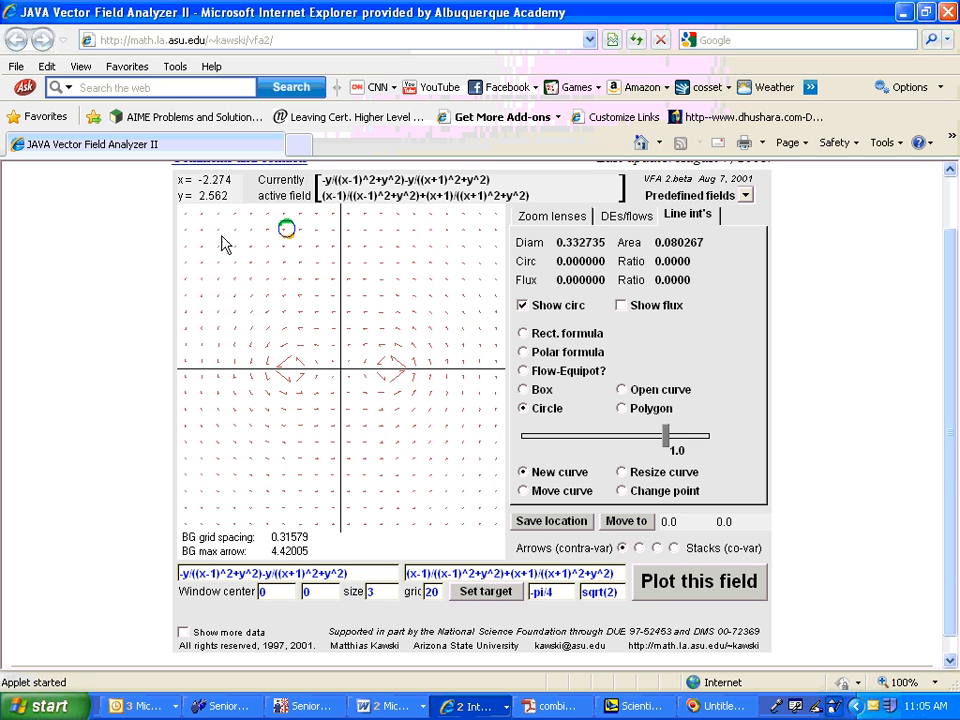
Circle the right vortex, then draw a large circle around both vortices, reading 12.566368.
{"action": "left_click_drag", "start_coordinate": [285, 227], "coordinate": [350, 375]}
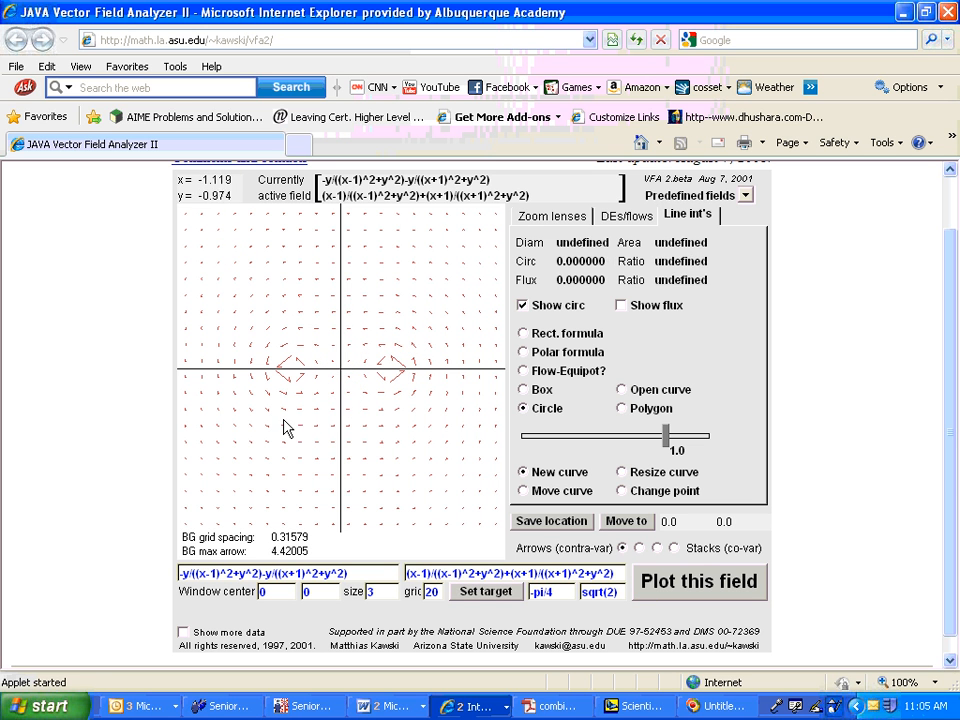
{"action": "left_click", "coordinate": [287, 425]}
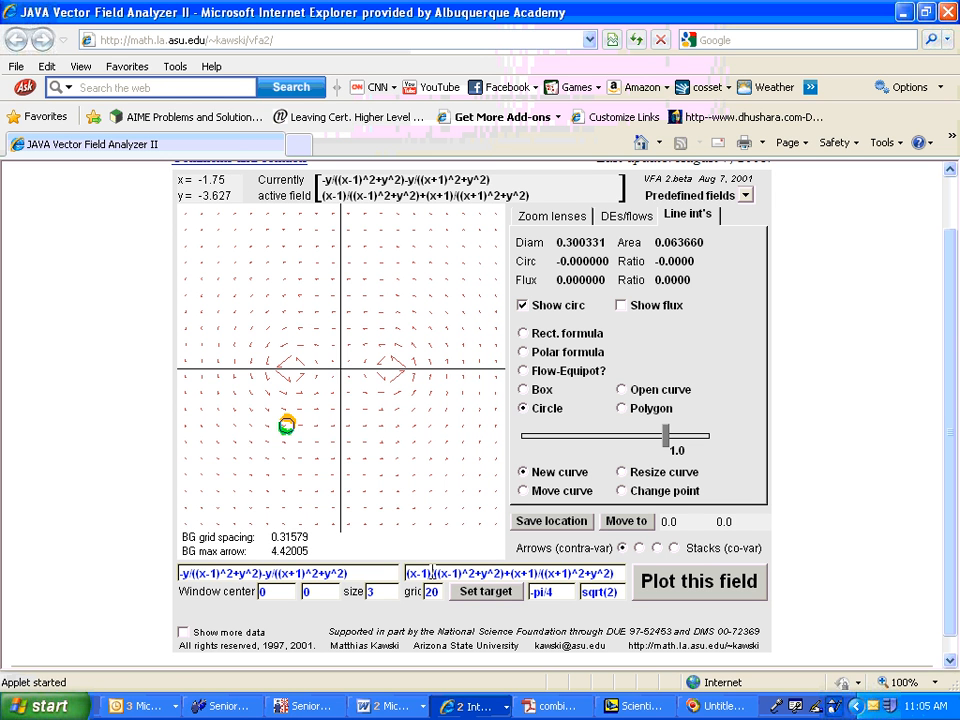
{"action": "mouse_move", "coordinate": [371, 486]}
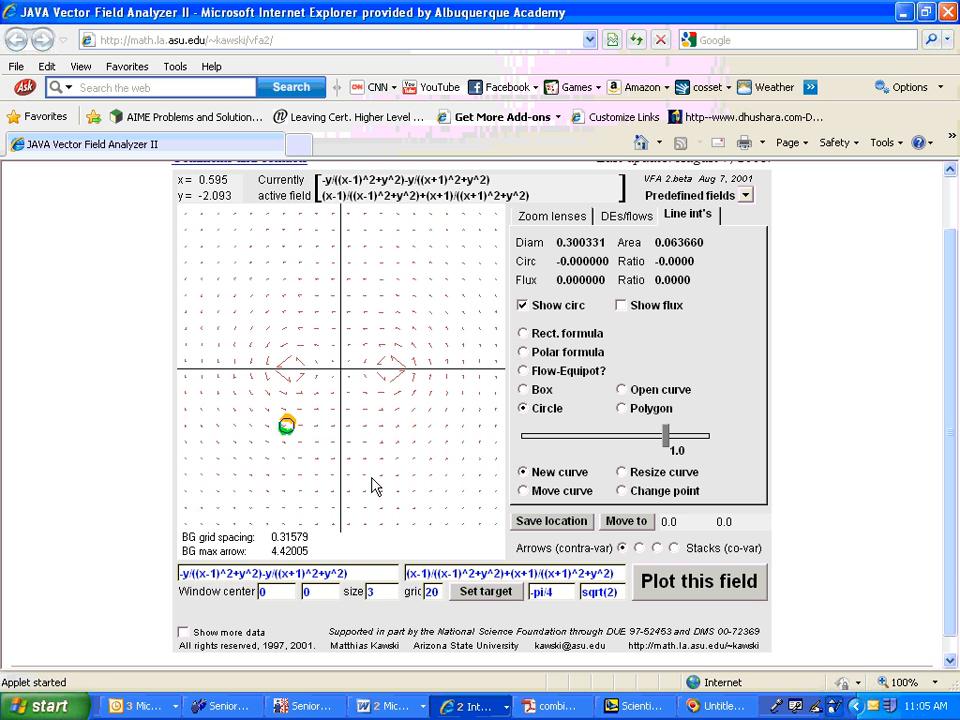
{"action": "left_click_drag", "start_coordinate": [287, 425], "coordinate": [375, 357]}
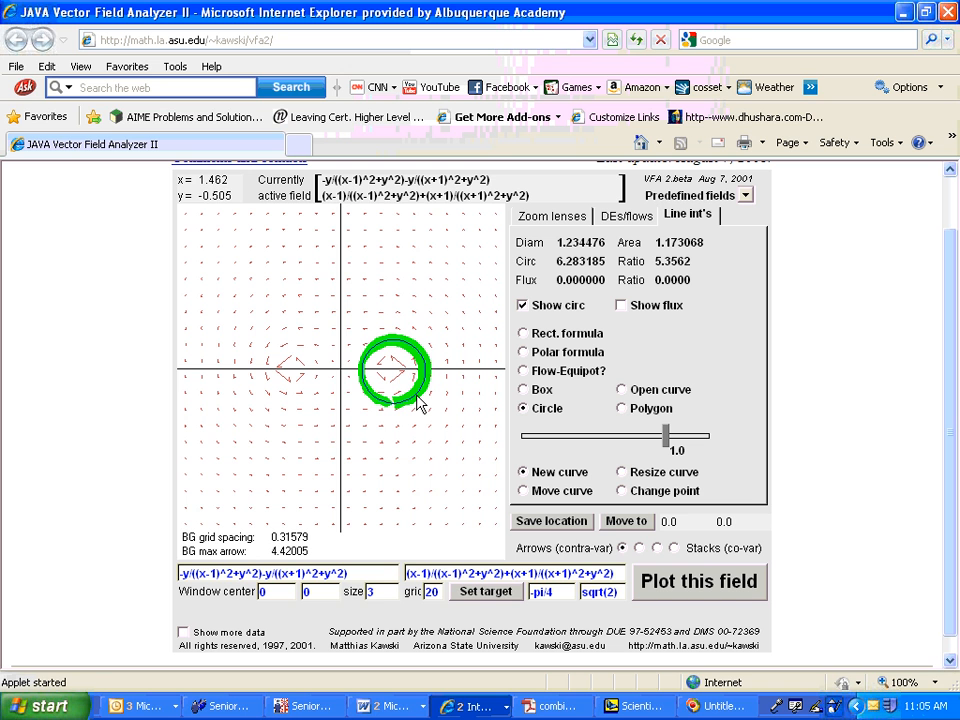
{"action": "mouse_move", "coordinate": [262, 346]}
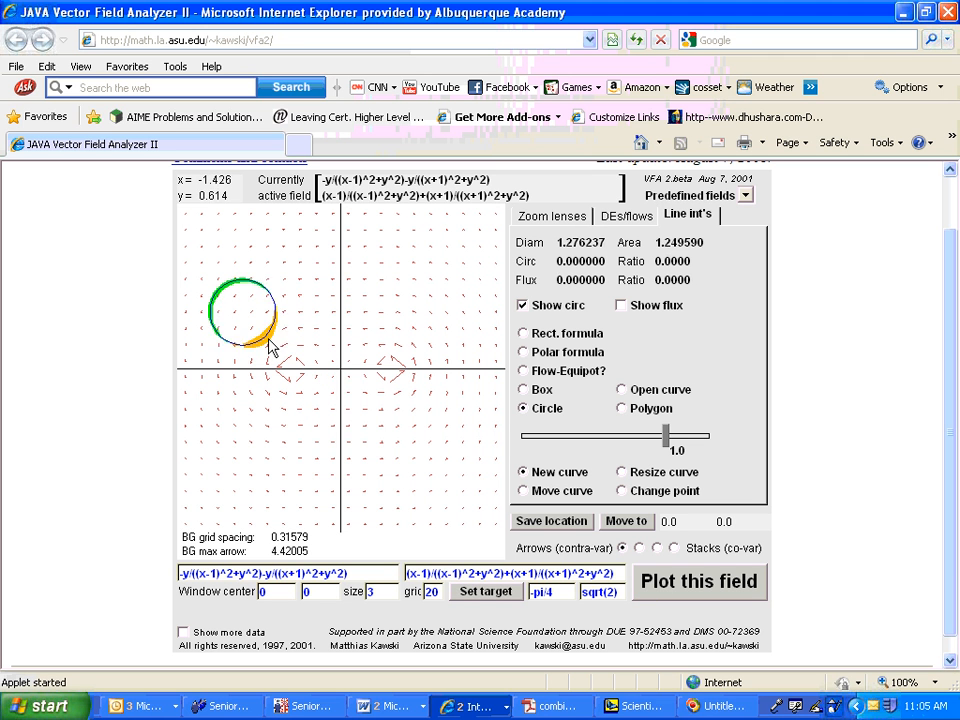
{"action": "left_click_drag", "start_coordinate": [275, 345], "coordinate": [448, 435]}
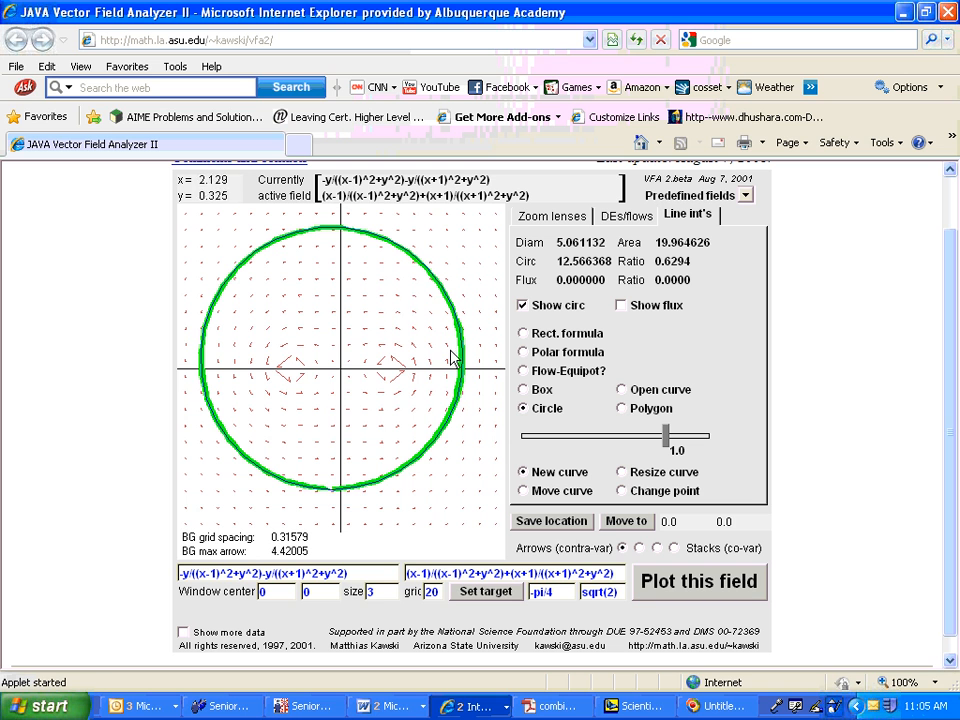
{"action": "mouse_move", "coordinate": [290, 355]}
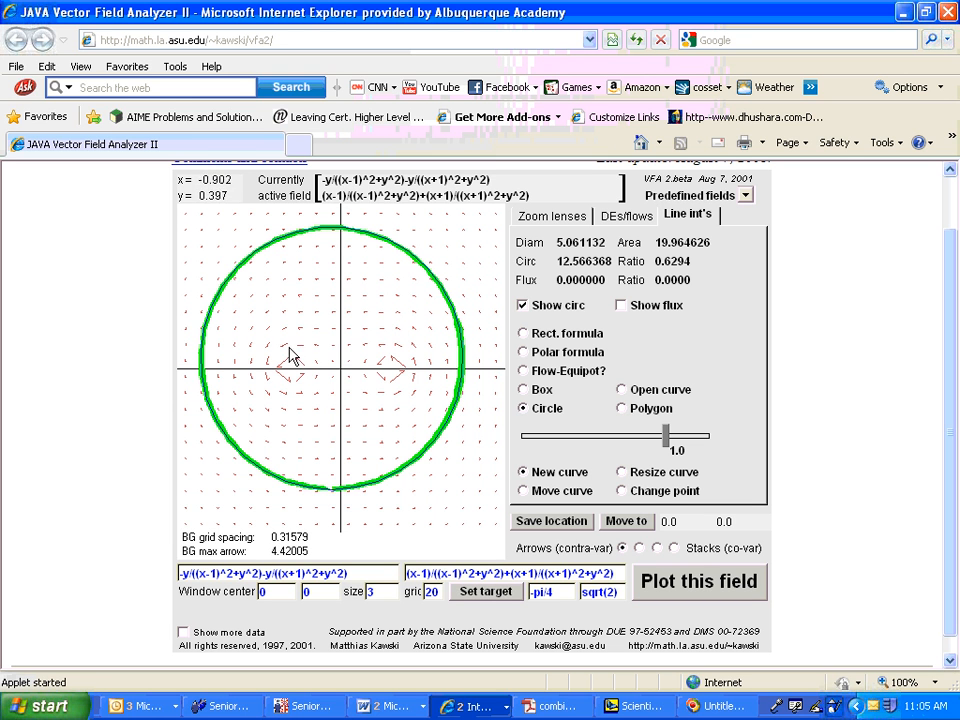
{"action": "mouse_move", "coordinate": [398, 390]}
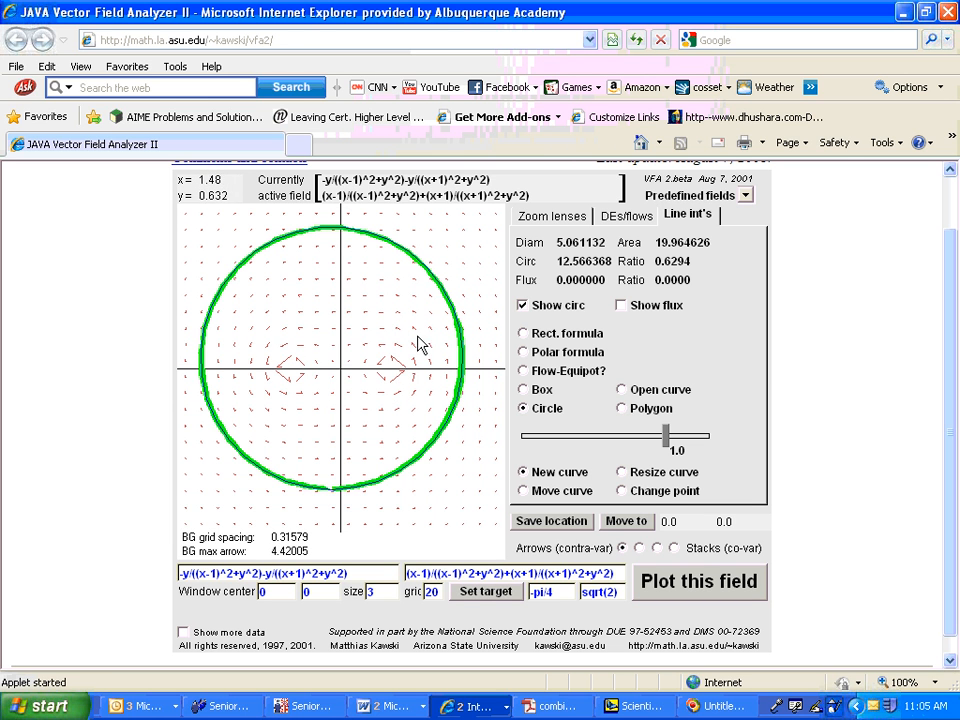
{"action": "mouse_move", "coordinate": [292, 404]}
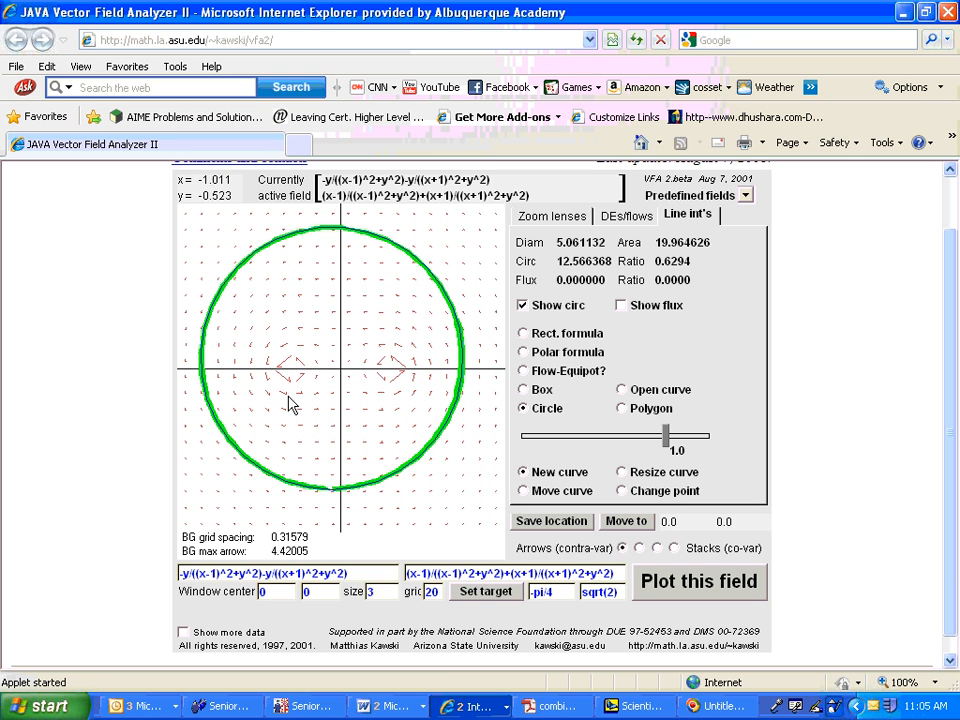
{"action": "mouse_move", "coordinate": [400, 450]}
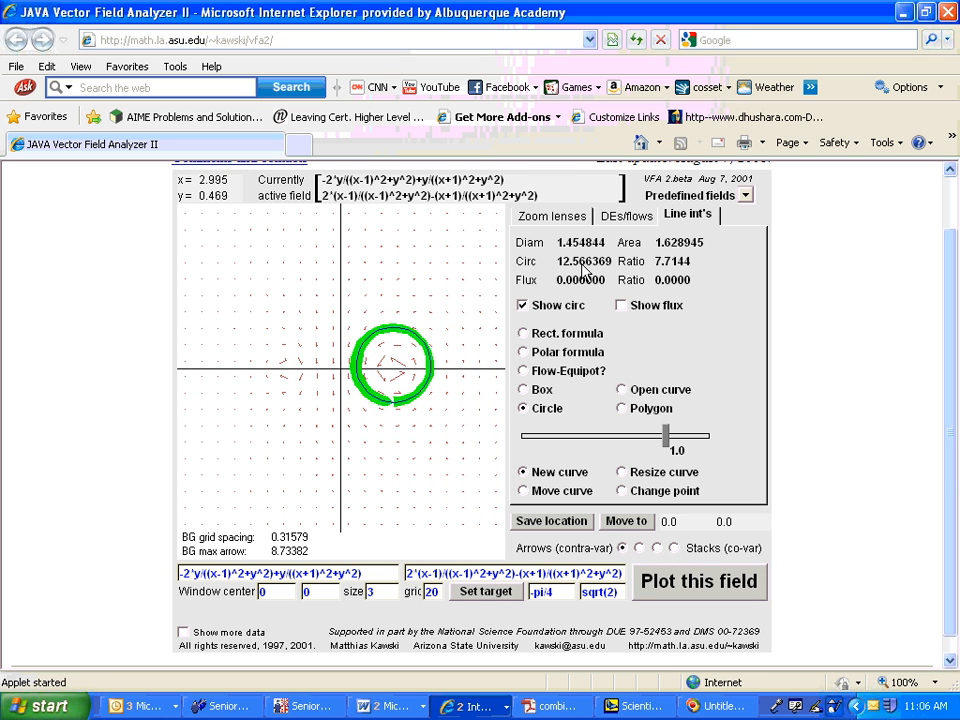
Circle the left vortex (circulation -6.283185), then circle both vortices for 6.283185.
{"action": "left_click_drag", "start_coordinate": [390, 365], "coordinate": [275, 360]}
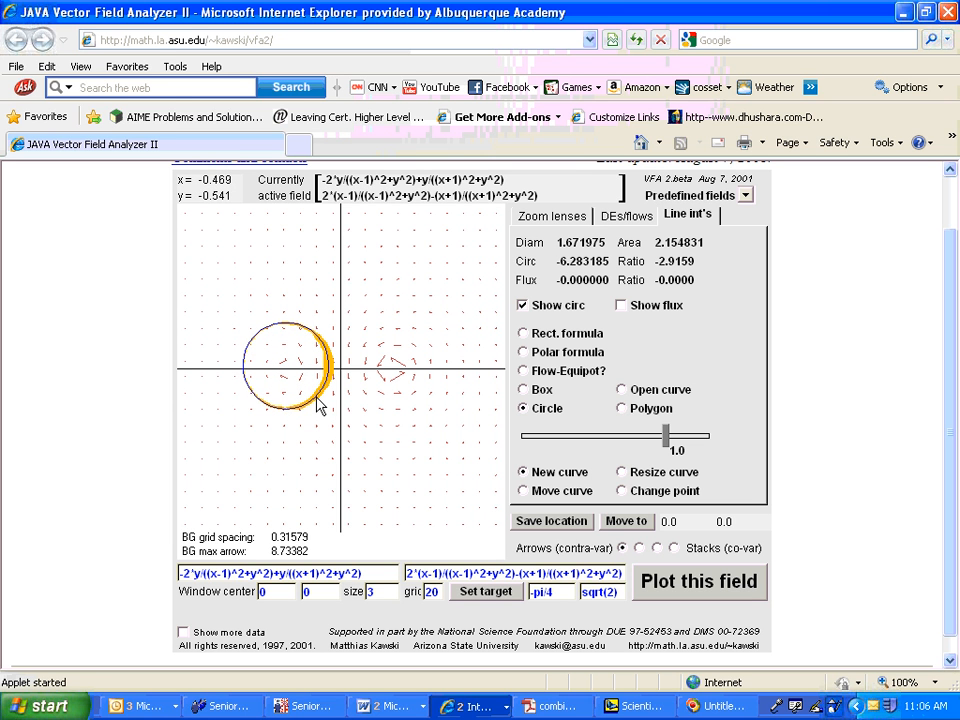
{"action": "mouse_move", "coordinate": [415, 418]}
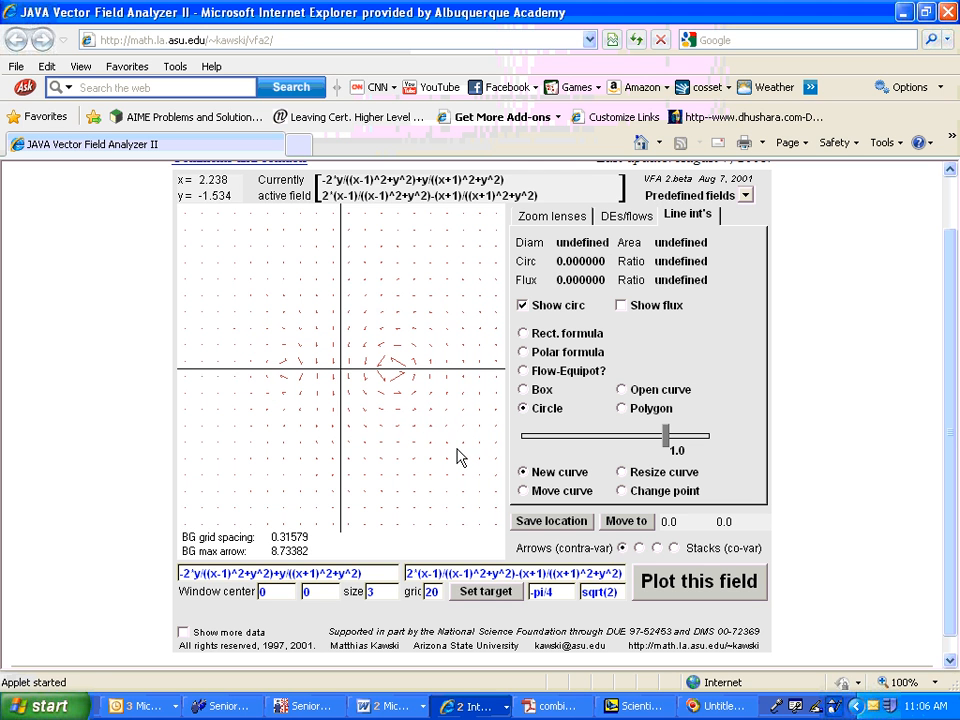
{"action": "left_click_drag", "start_coordinate": [460, 458], "coordinate": [252, 320]}
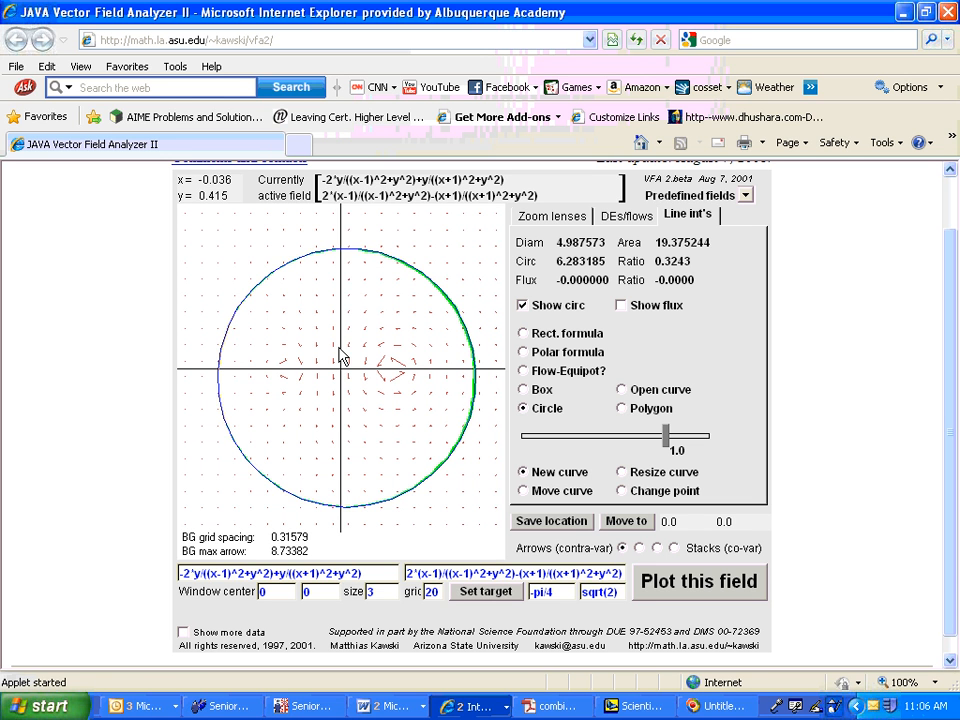
{"action": "mouse_move", "coordinate": [446, 355]}
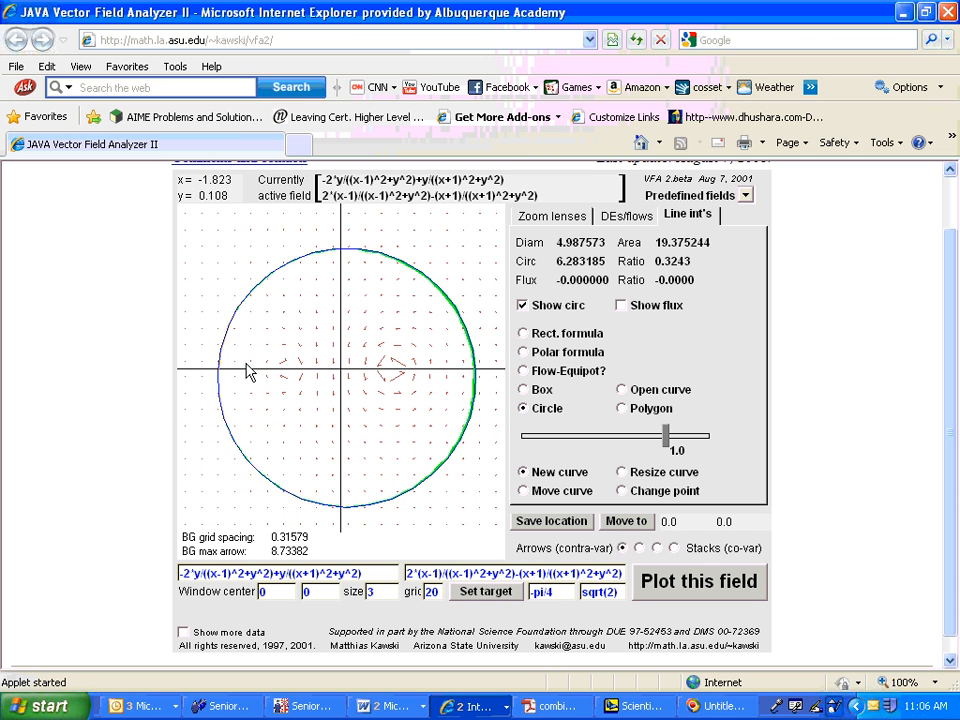
{"action": "mouse_move", "coordinate": [413, 418]}
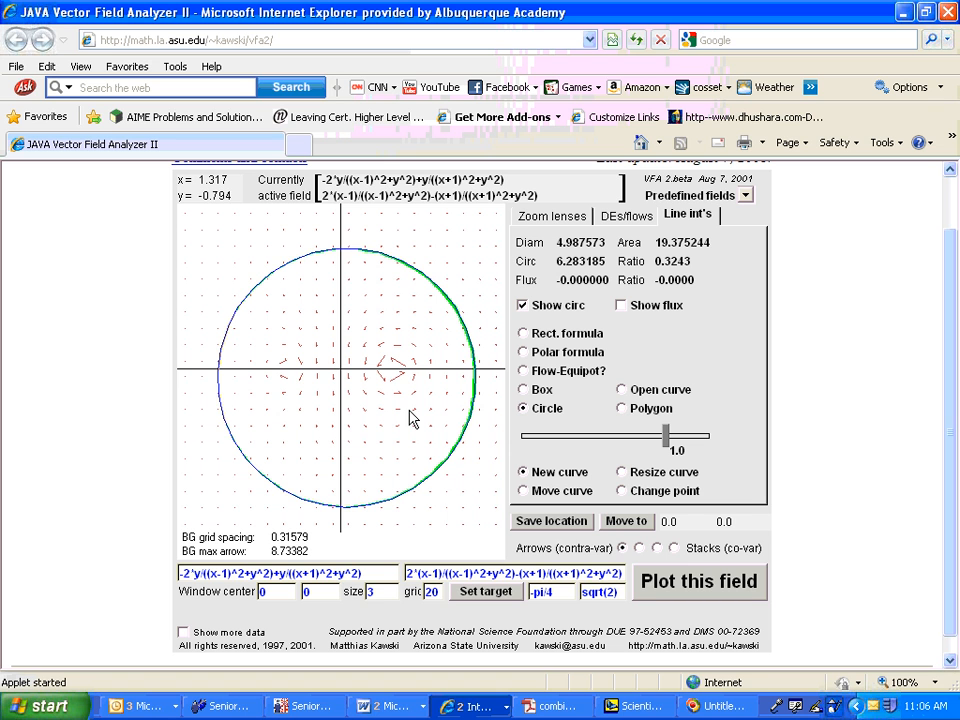
{"action": "mouse_move", "coordinate": [395, 422]}
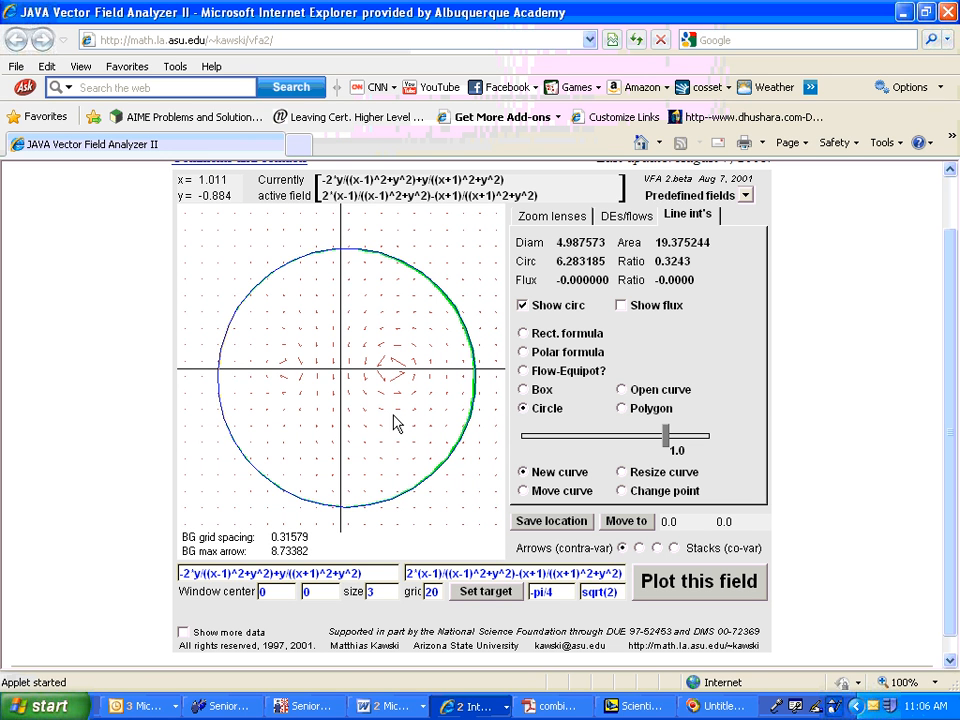
{"action": "mouse_move", "coordinate": [397, 417]}
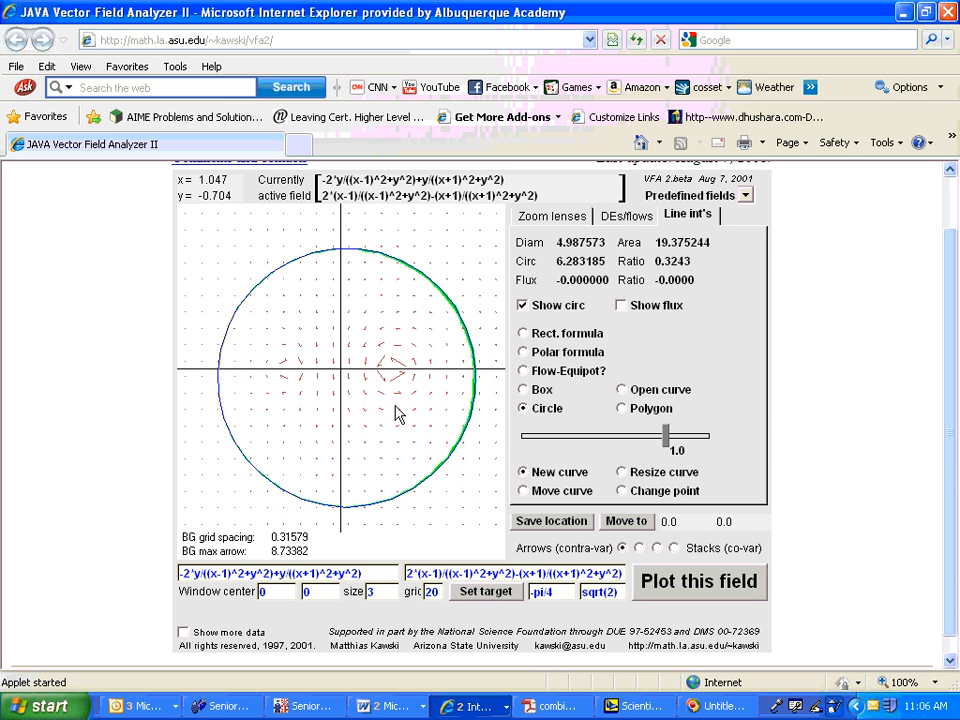
{"action": "mouse_move", "coordinate": [405, 481]}
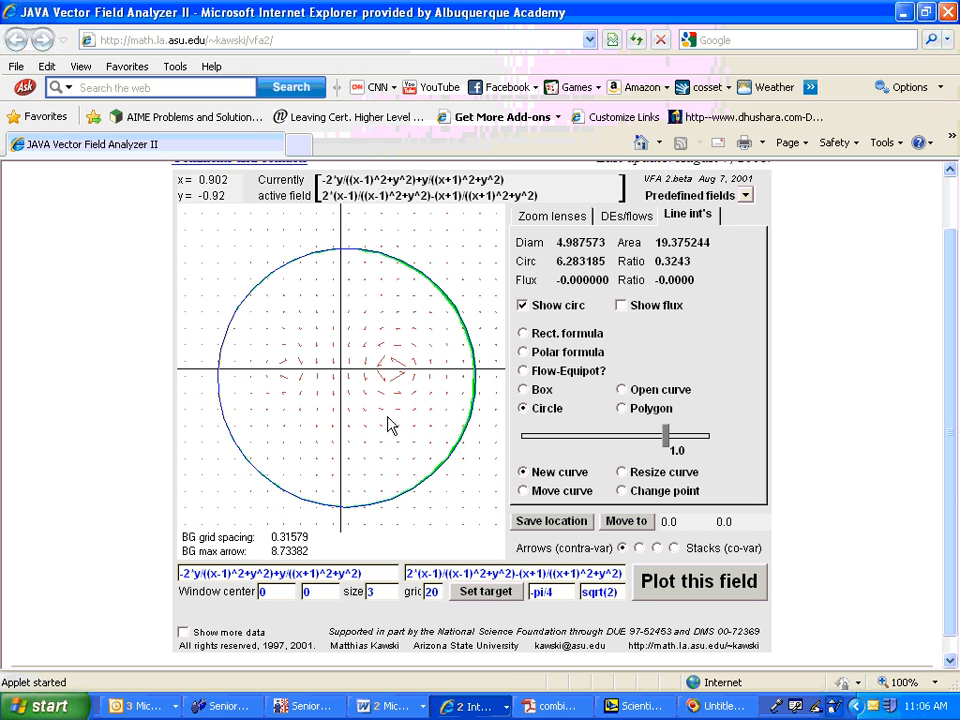
{"action": "mouse_move", "coordinate": [410, 440]}
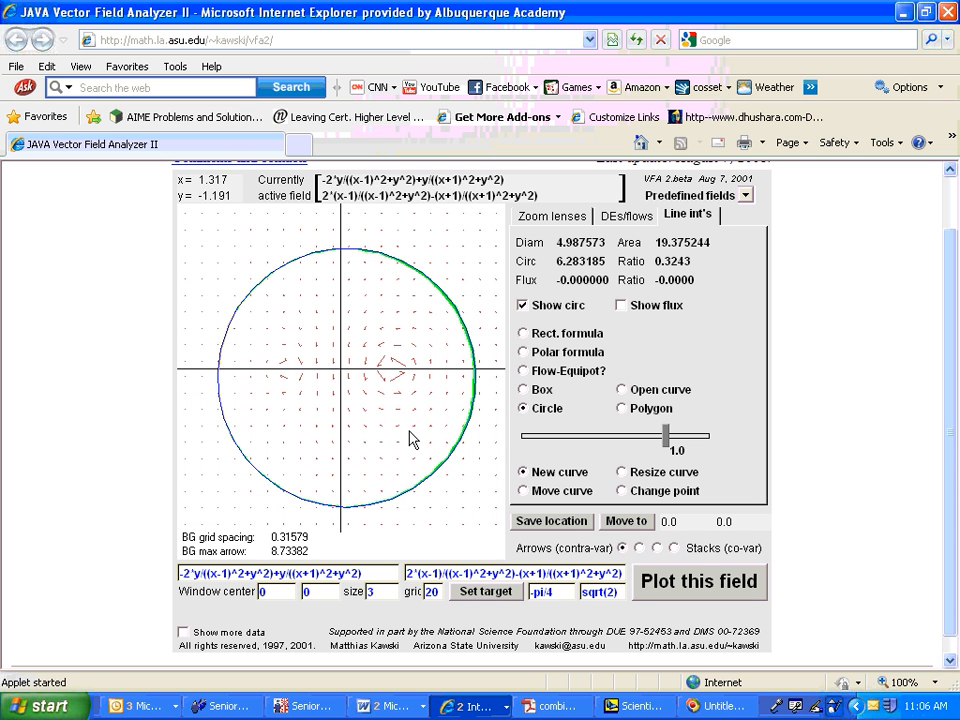